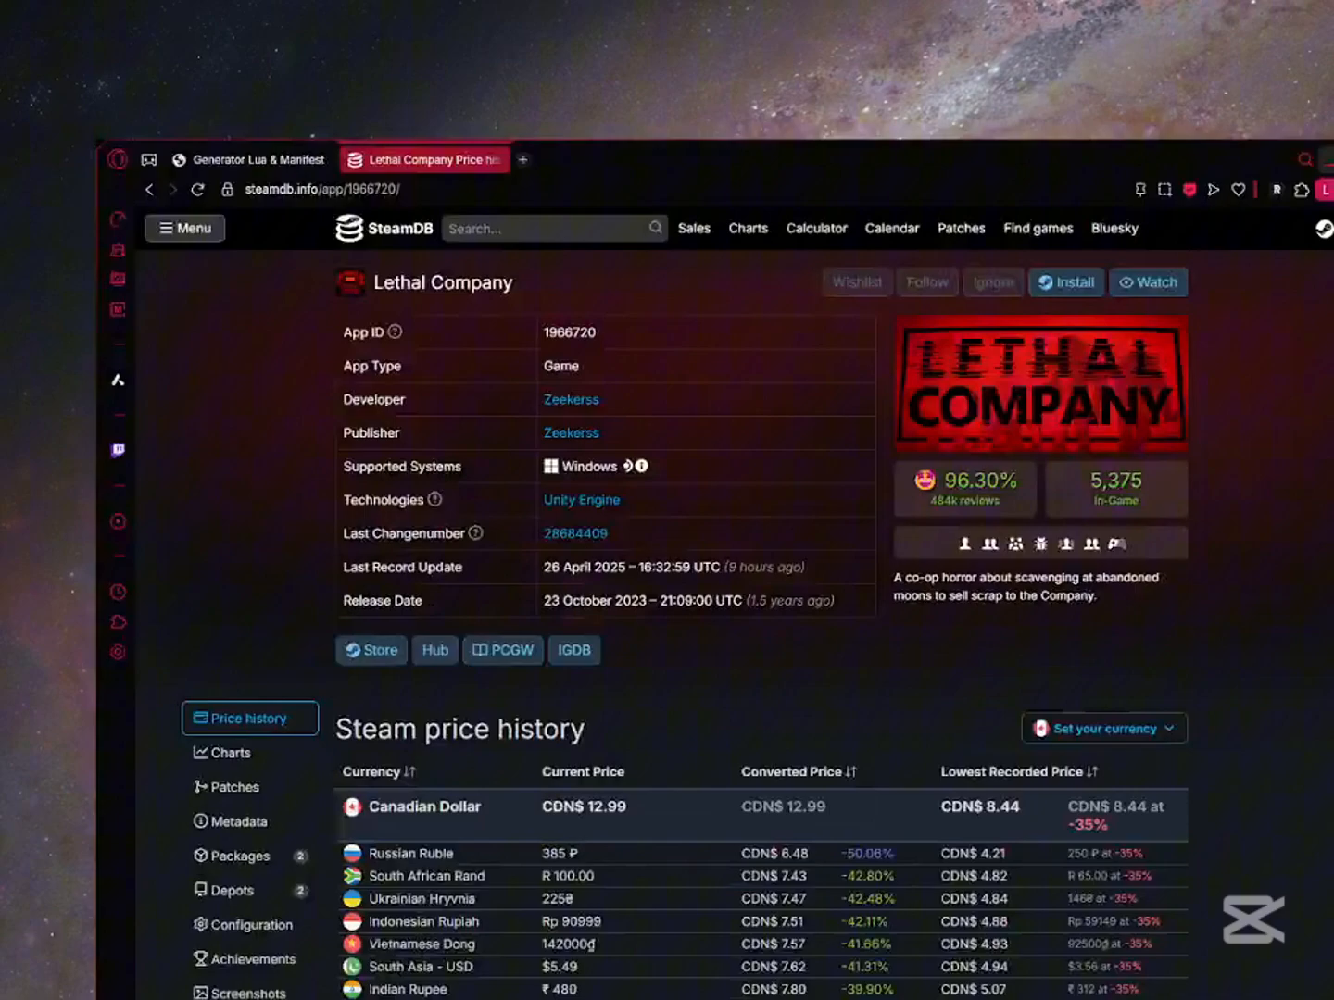
Search Google for steamtools in a new tab via the address-bar suggestion.
click(523, 160)
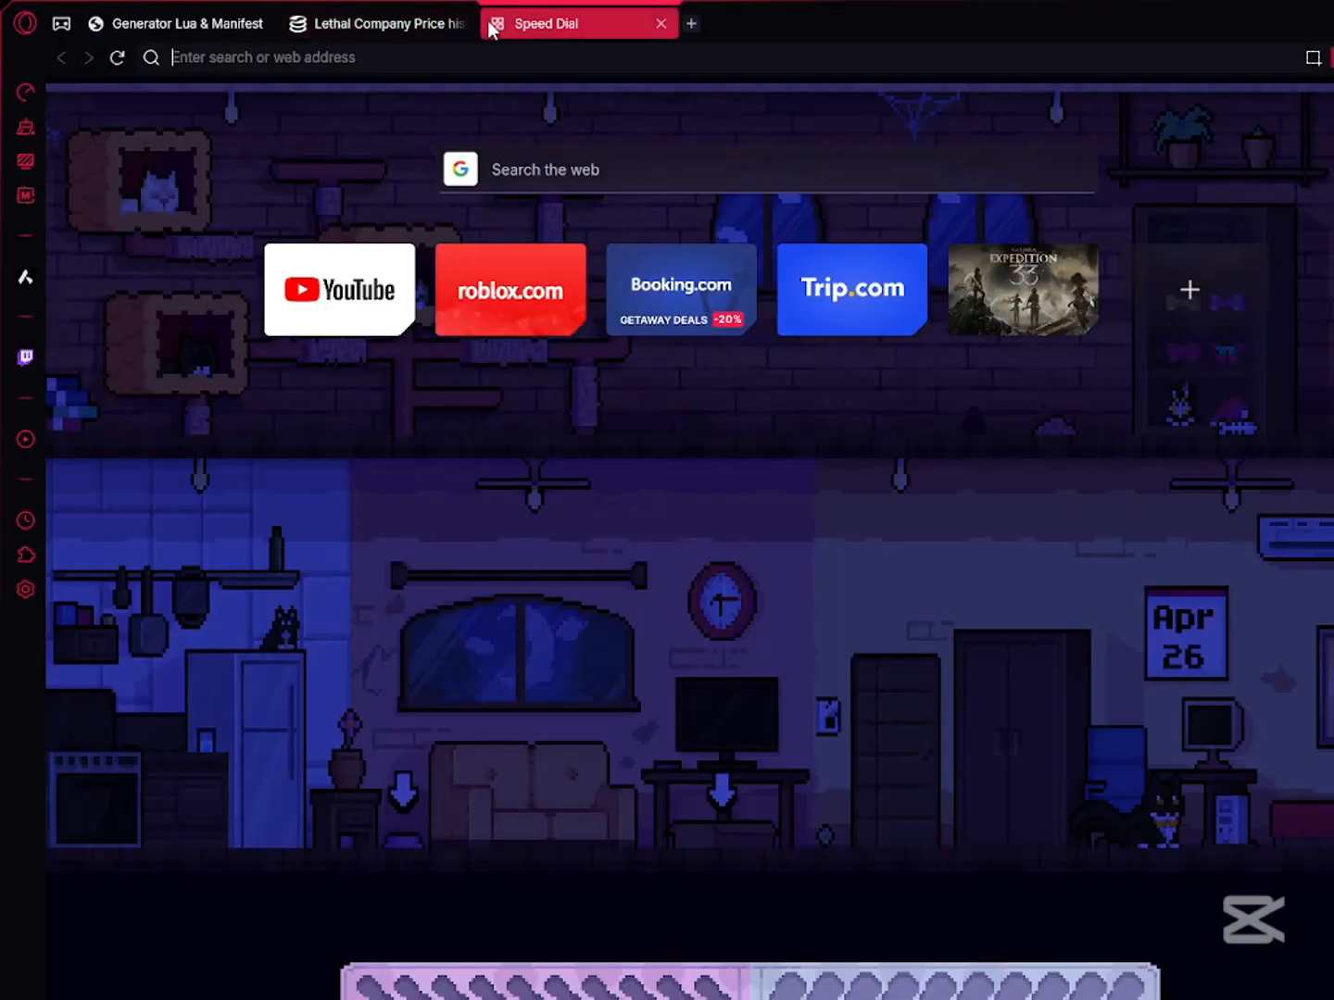
text(Steam)
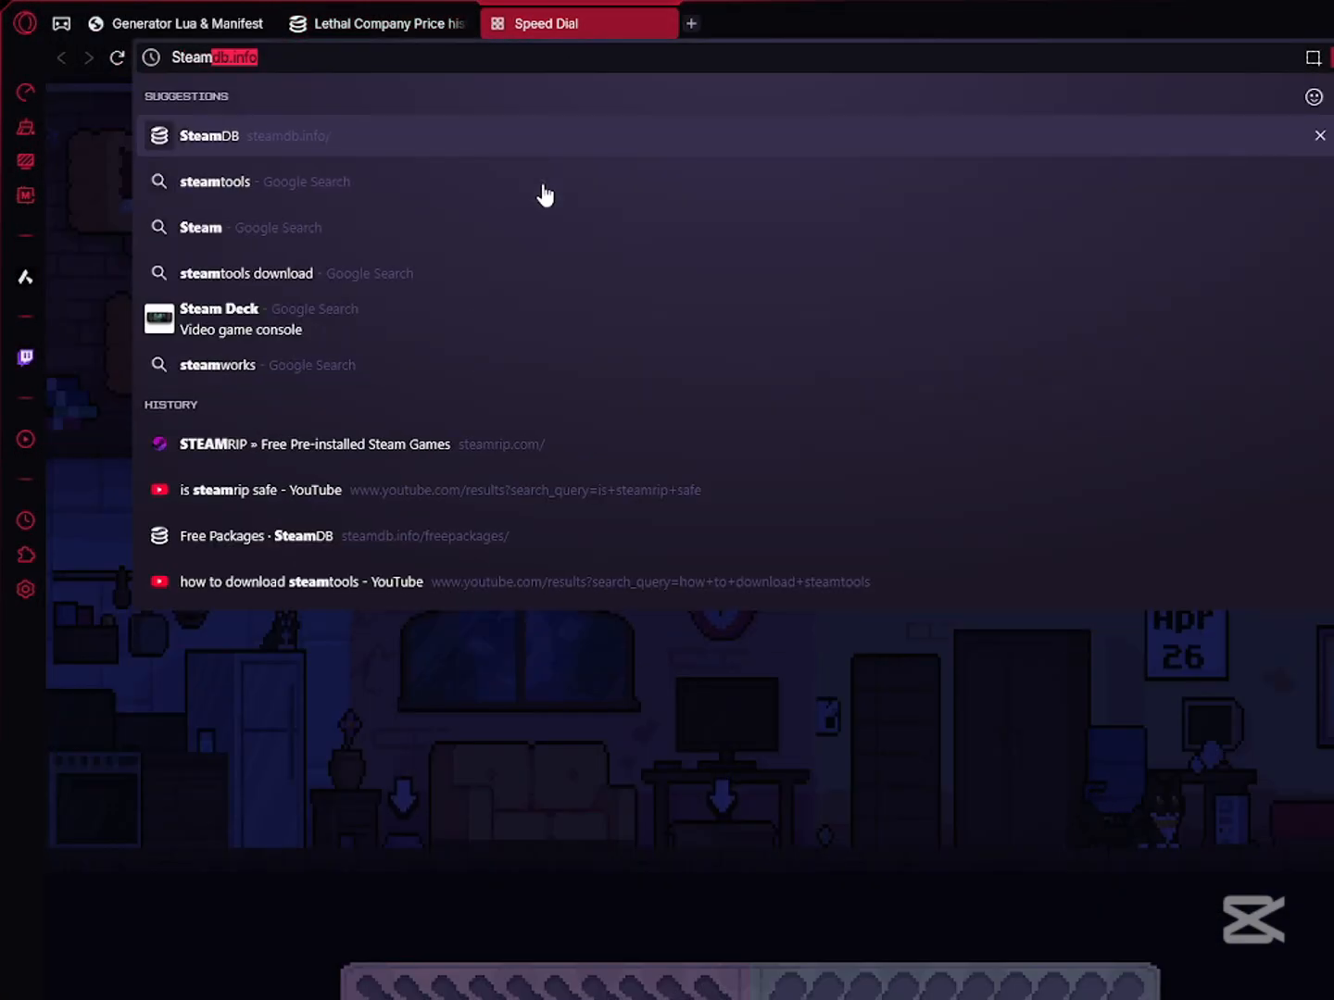
click(214, 182)
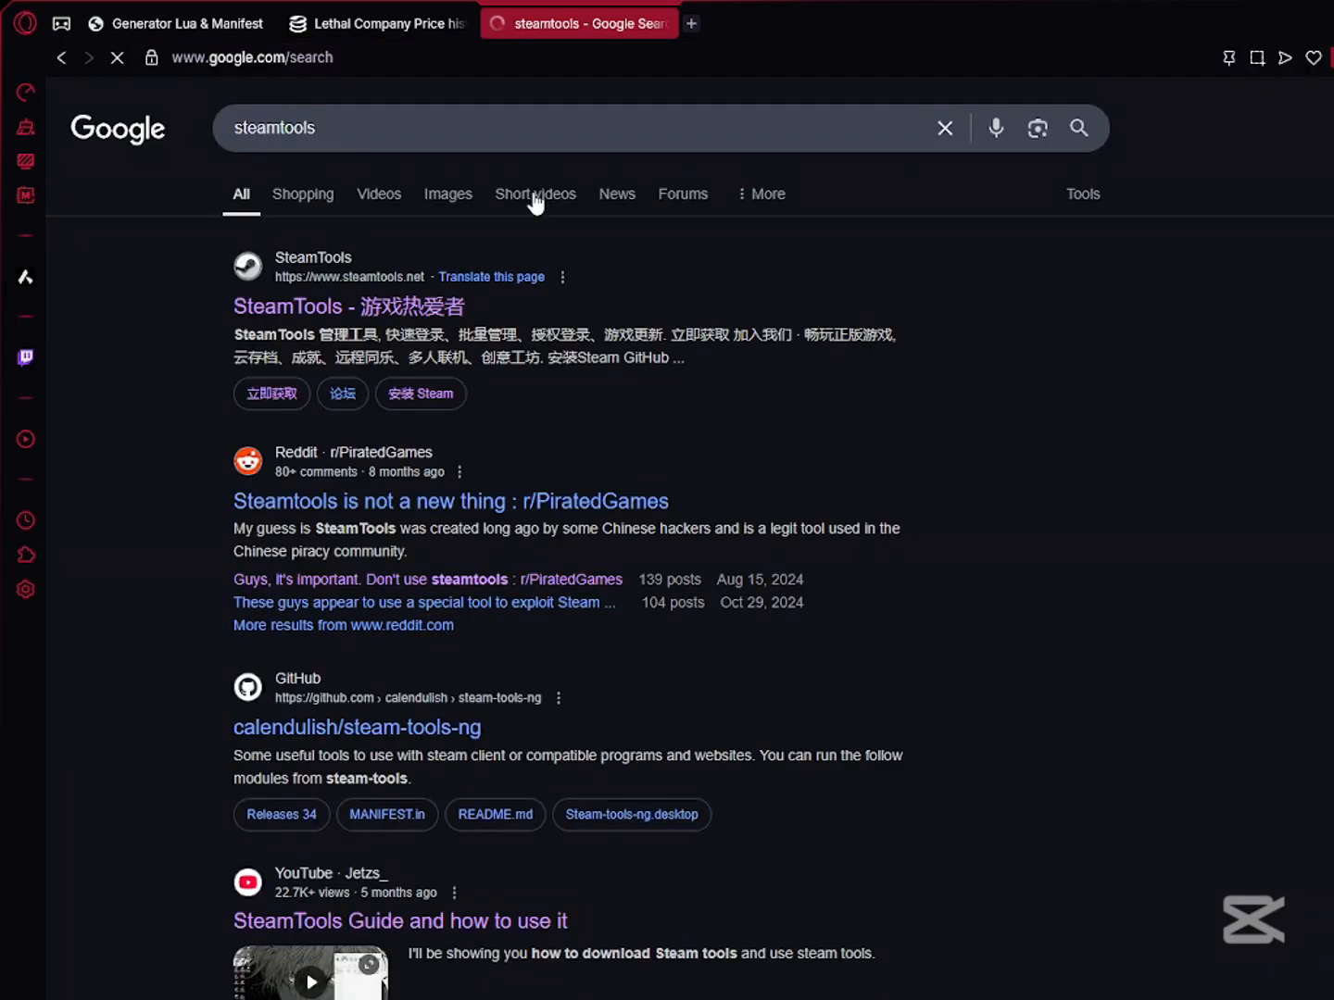
double_click(447, 307)
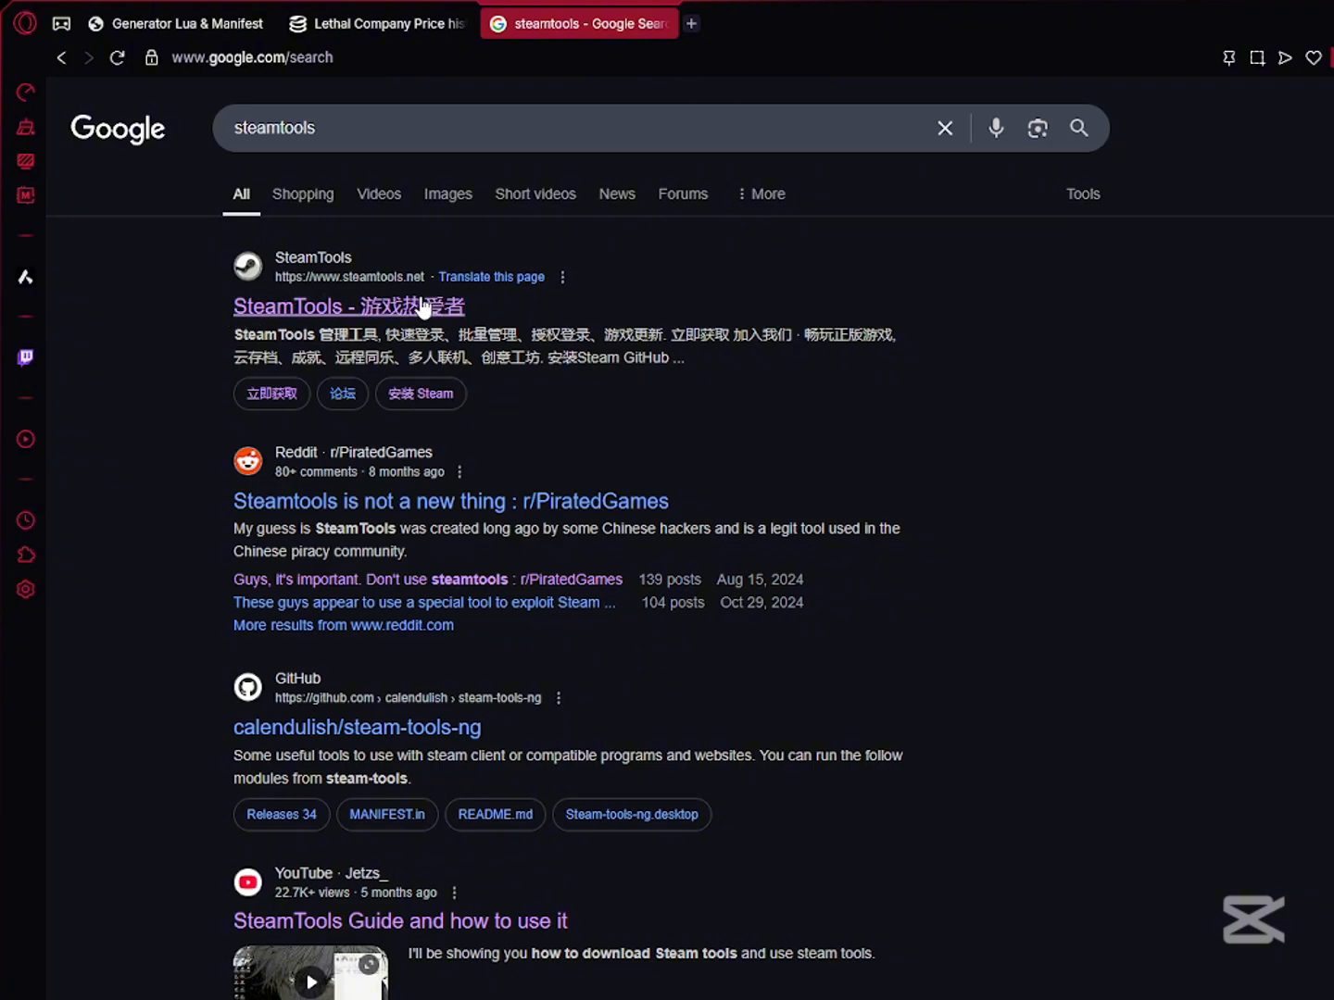
Download the st-setup-1.8.16.exe installer from the SteamTools site into Downloads.
click(348, 305)
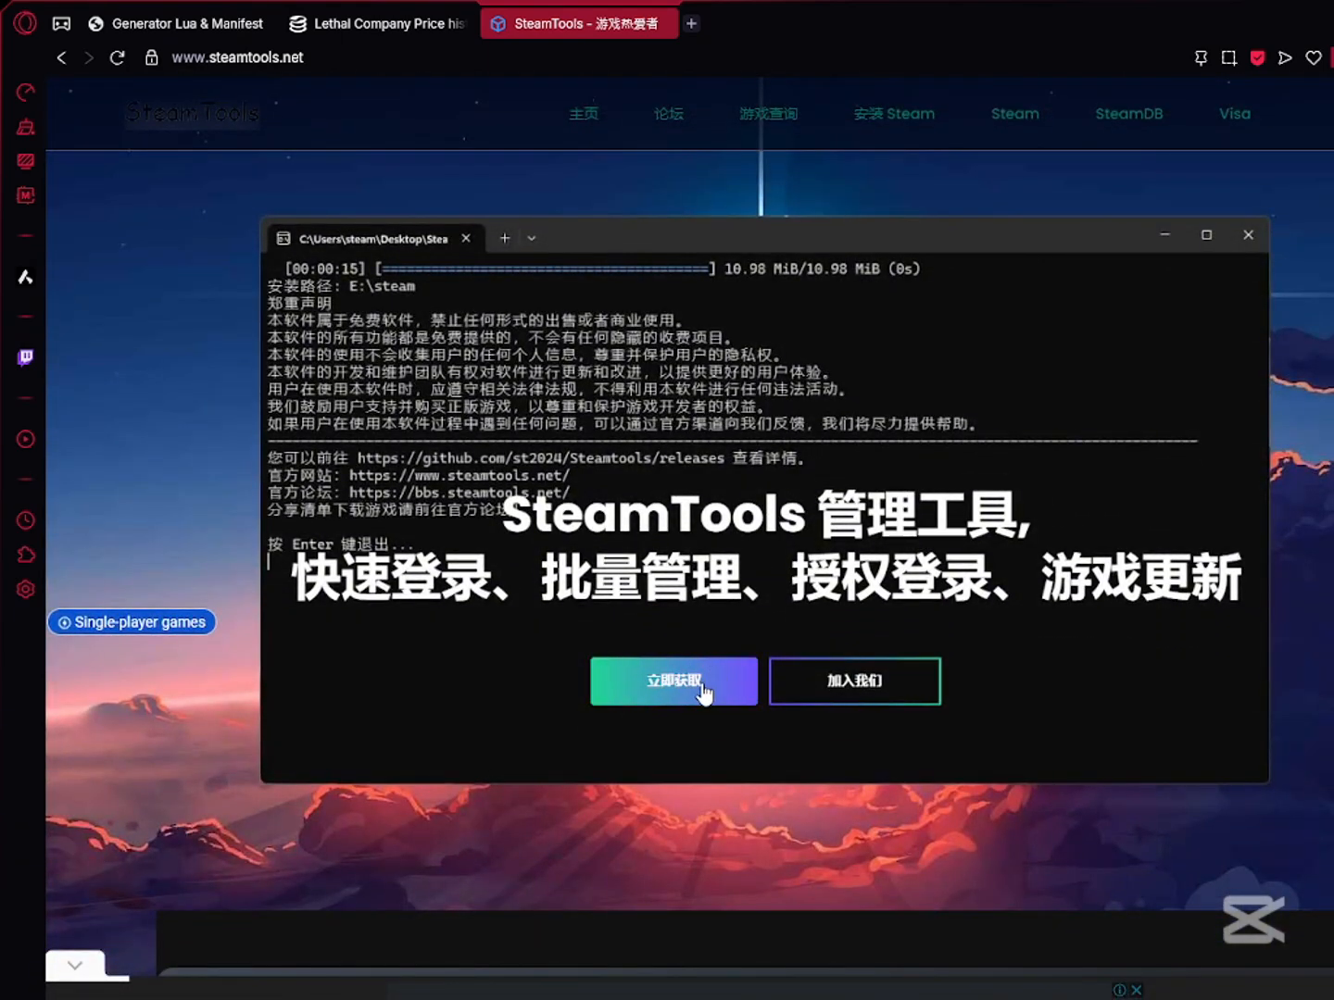
click(675, 681)
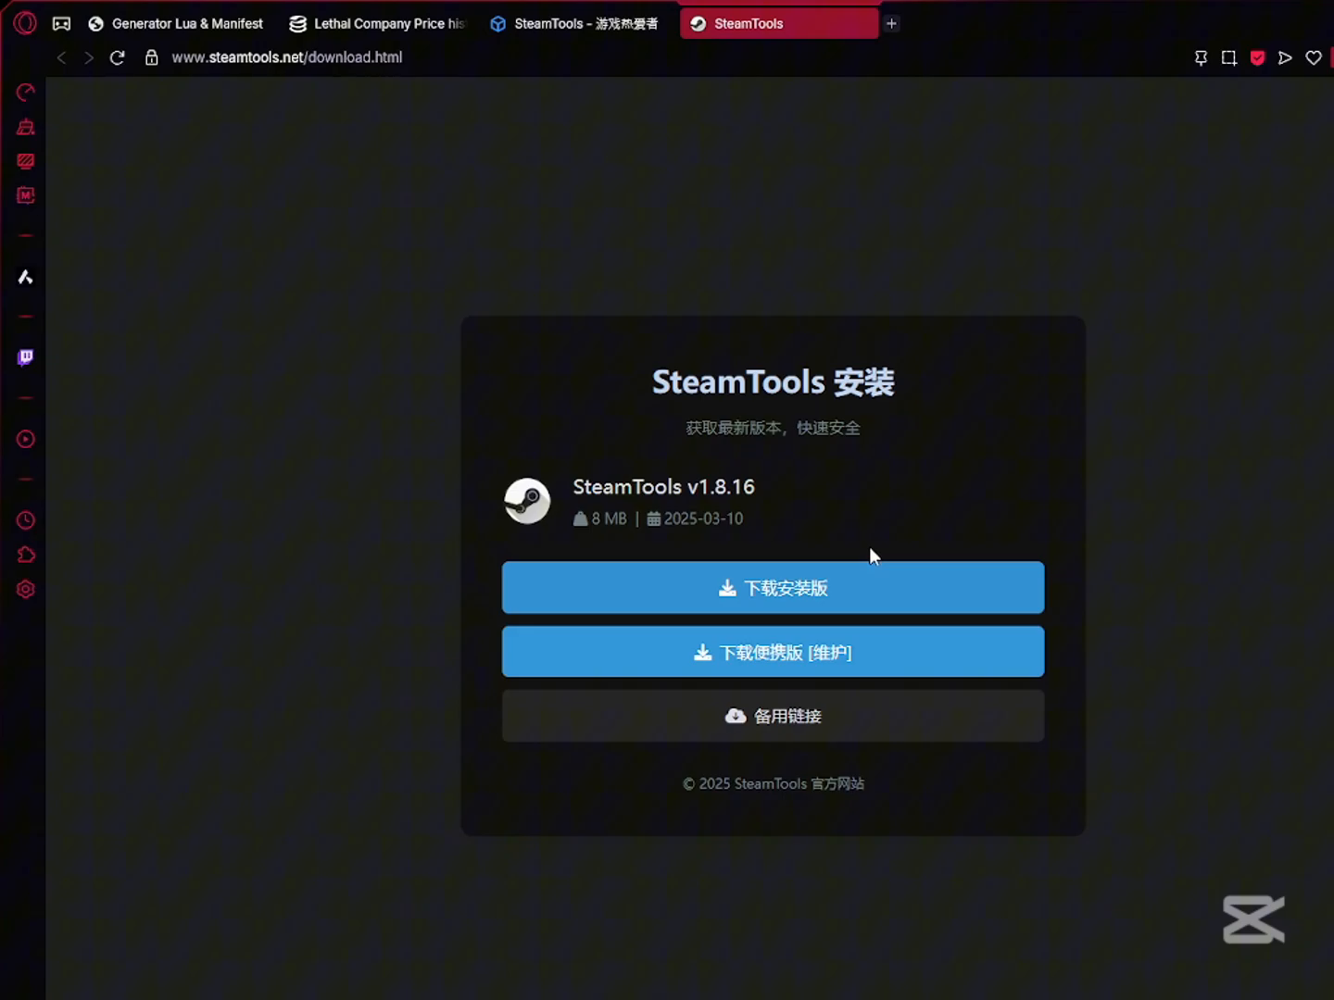
click(773, 588)
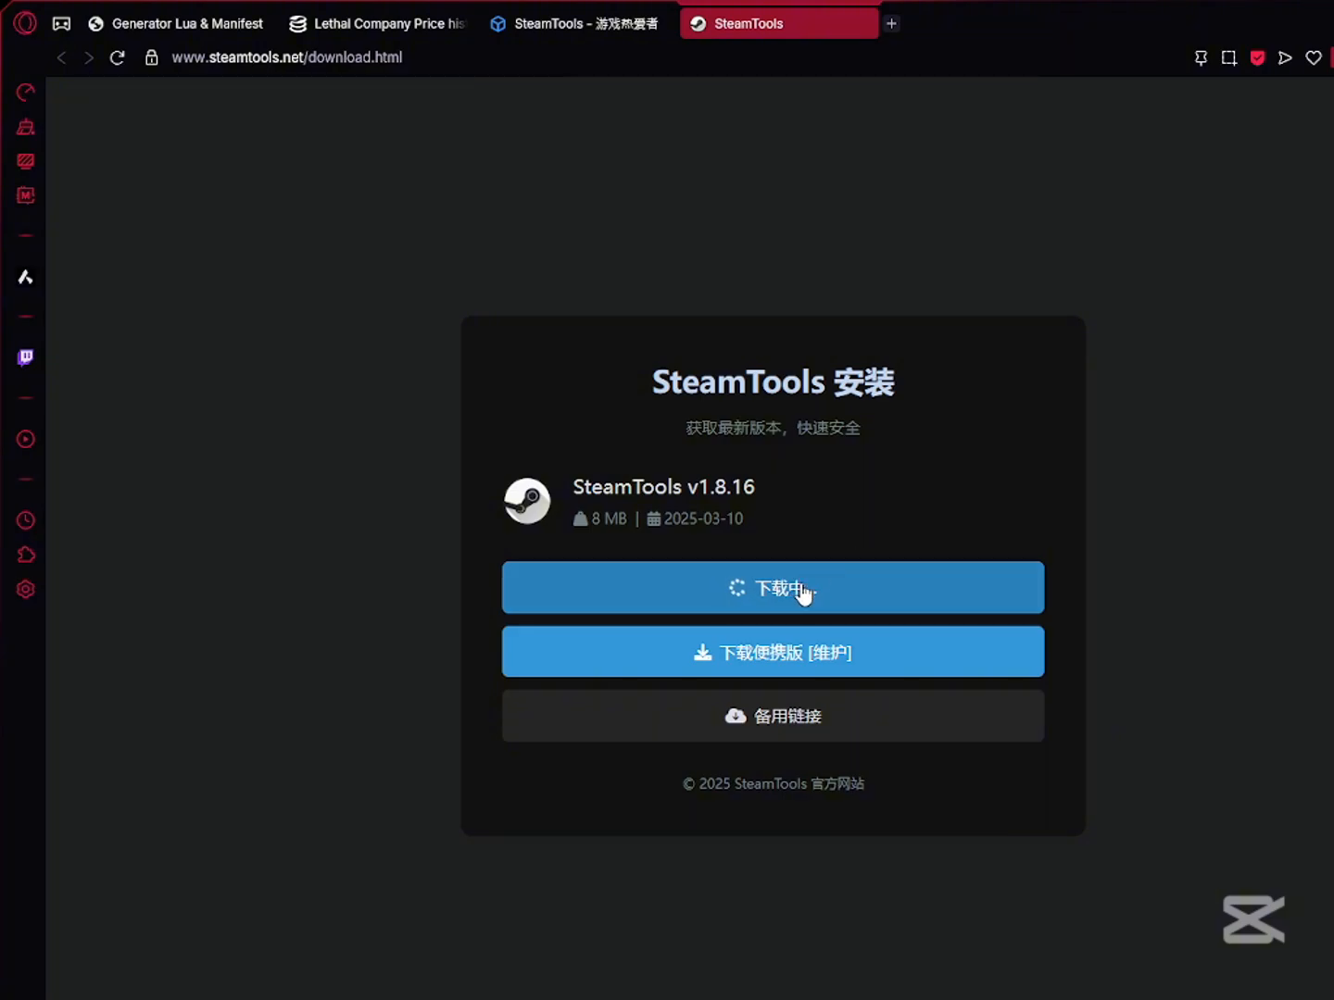
click(772, 588)
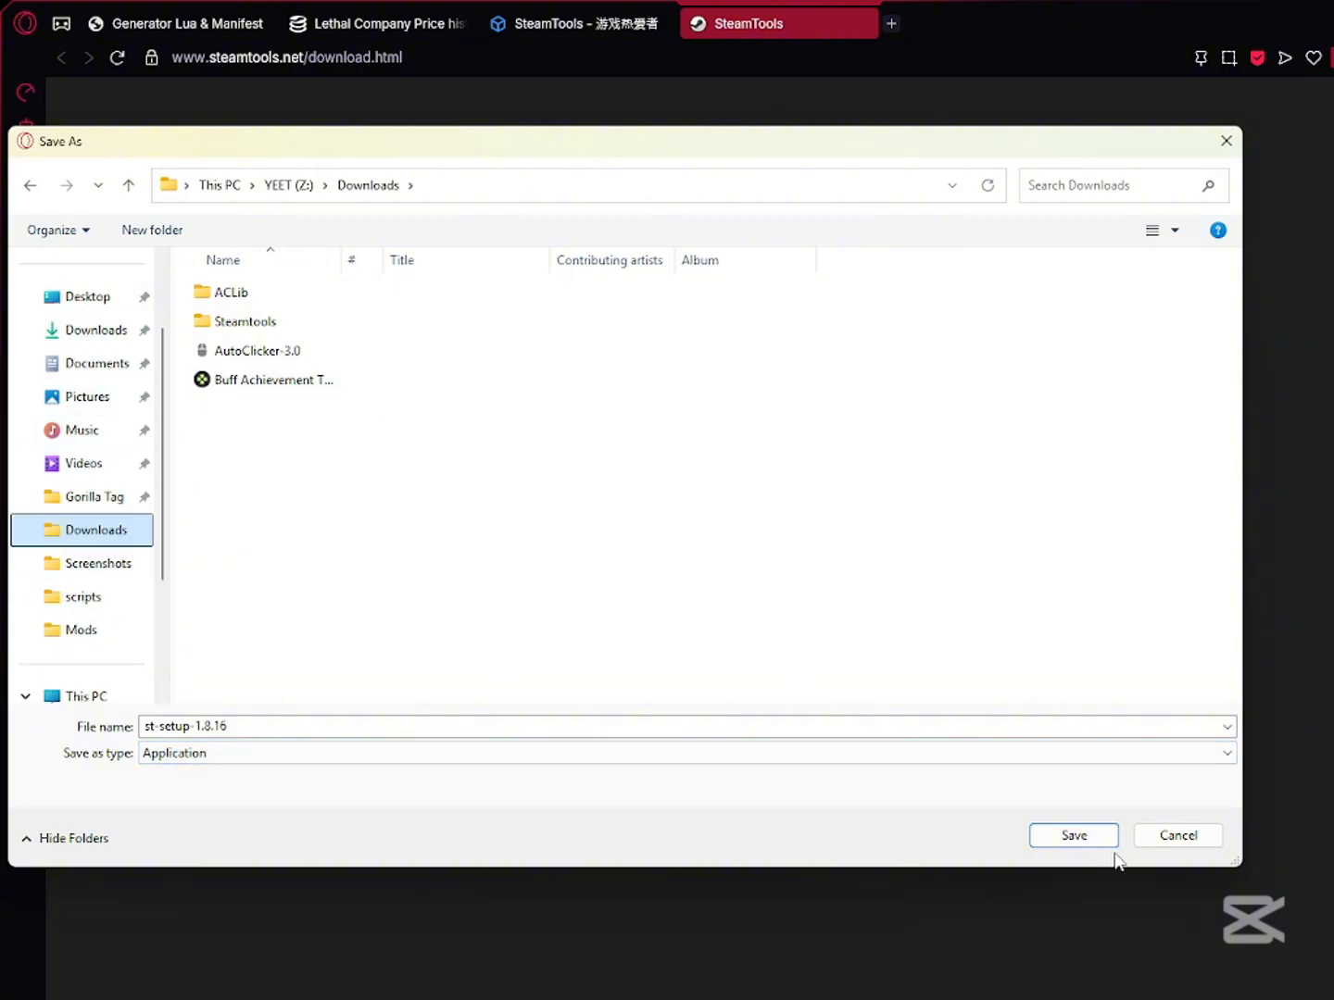
click(1073, 833)
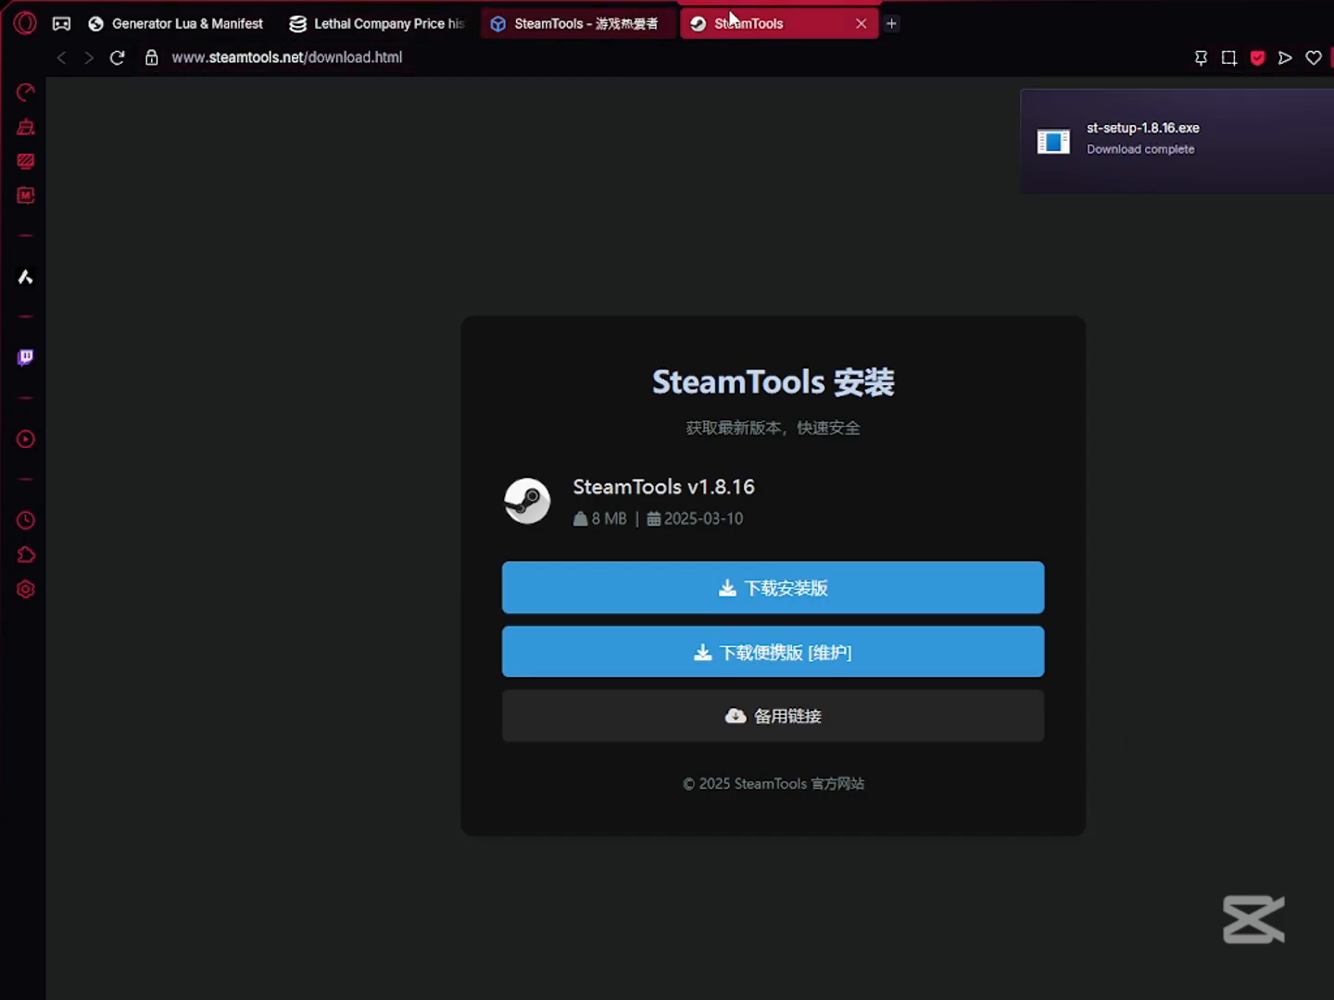
Download the Windows SteamSetup installer from the site's 安装 Steam page into Downloads.
click(859, 22)
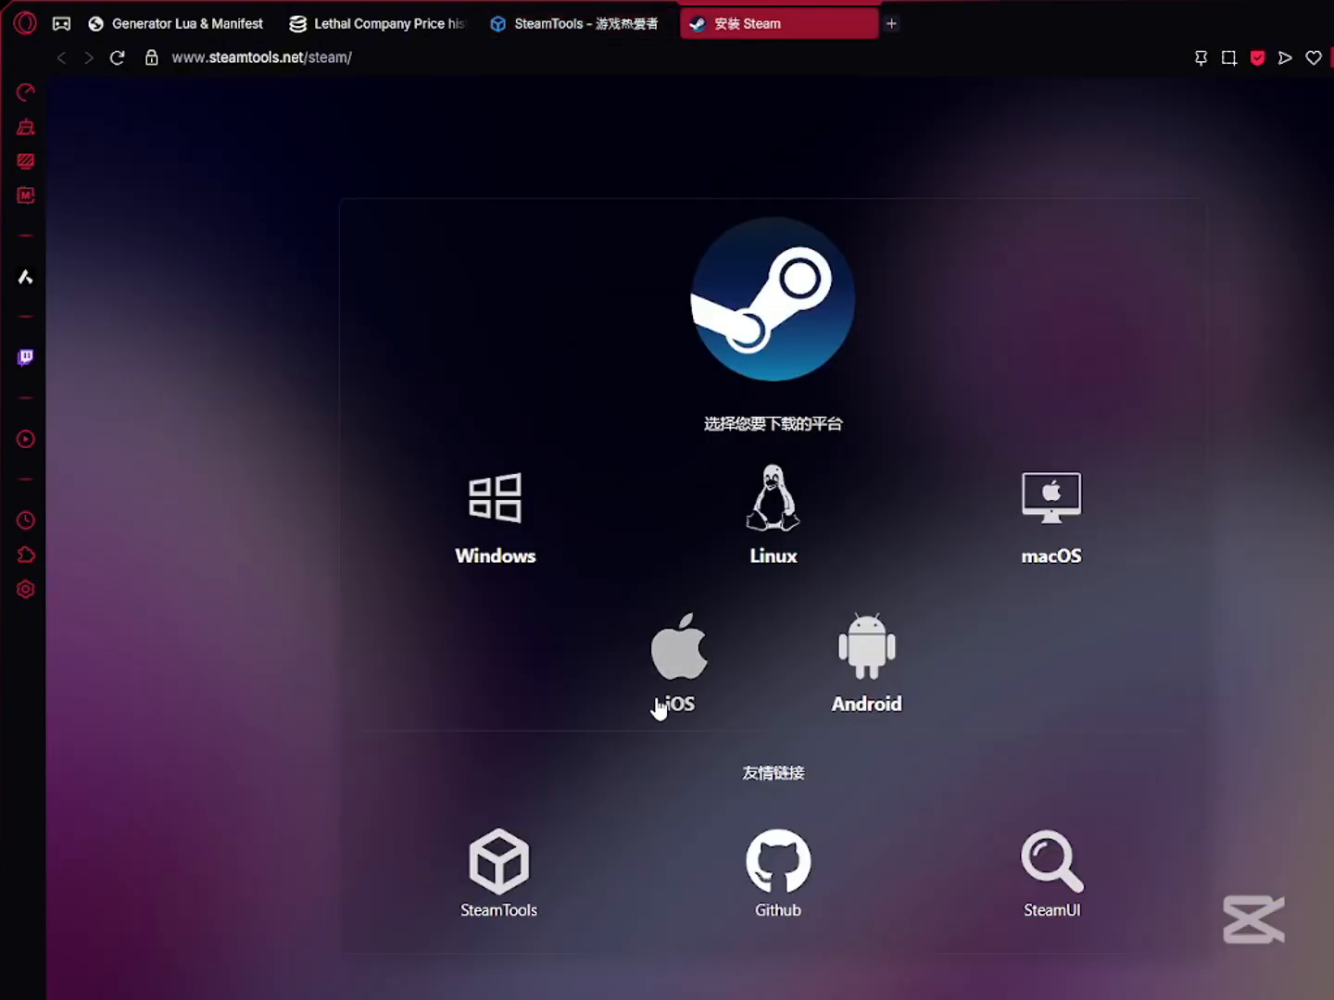
mouse_move(503, 517)
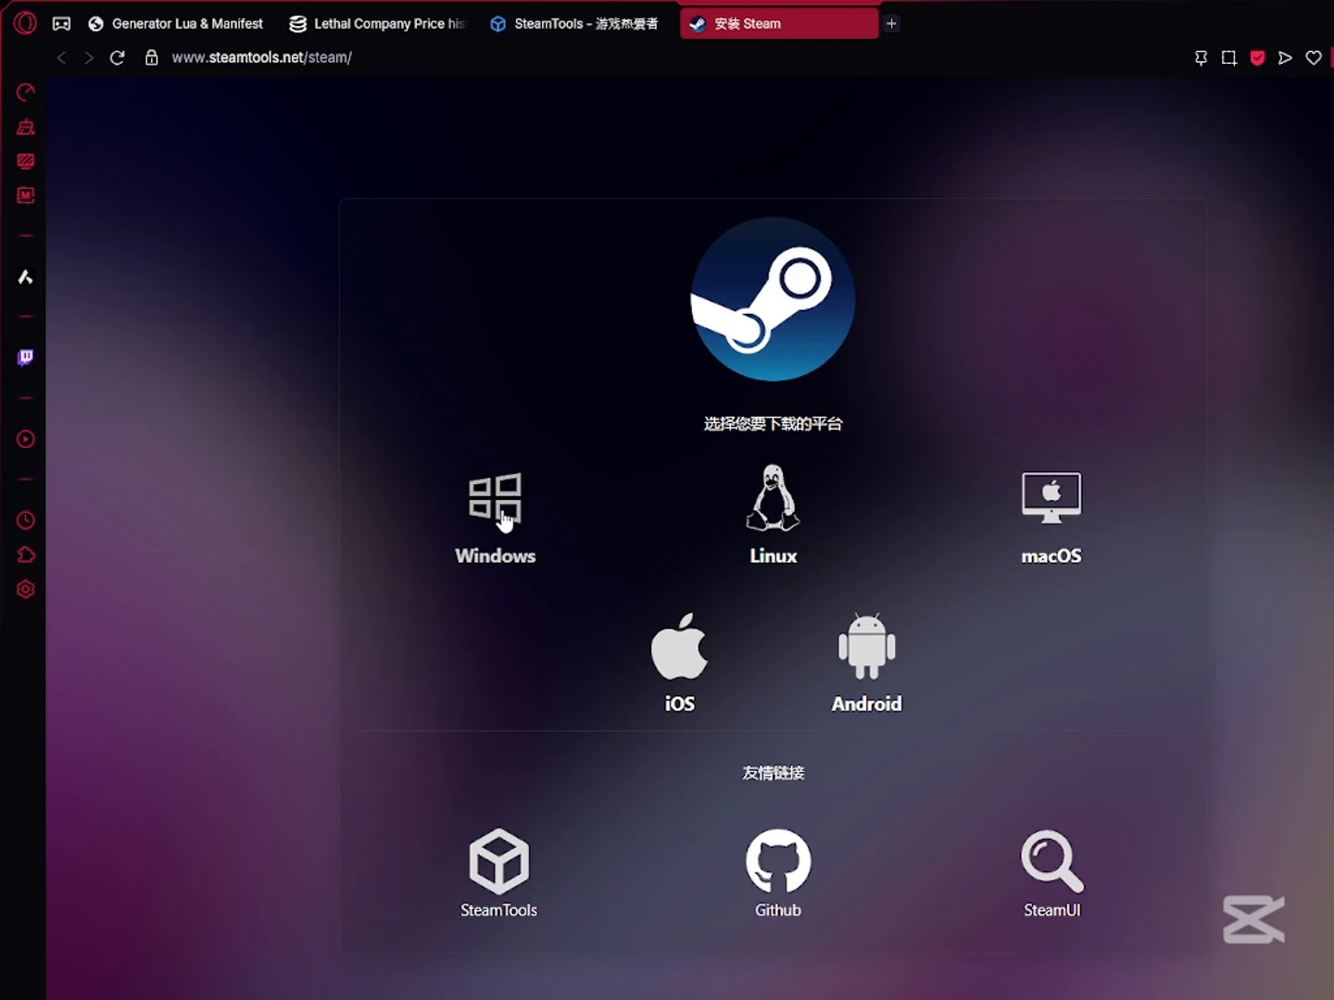
click(495, 504)
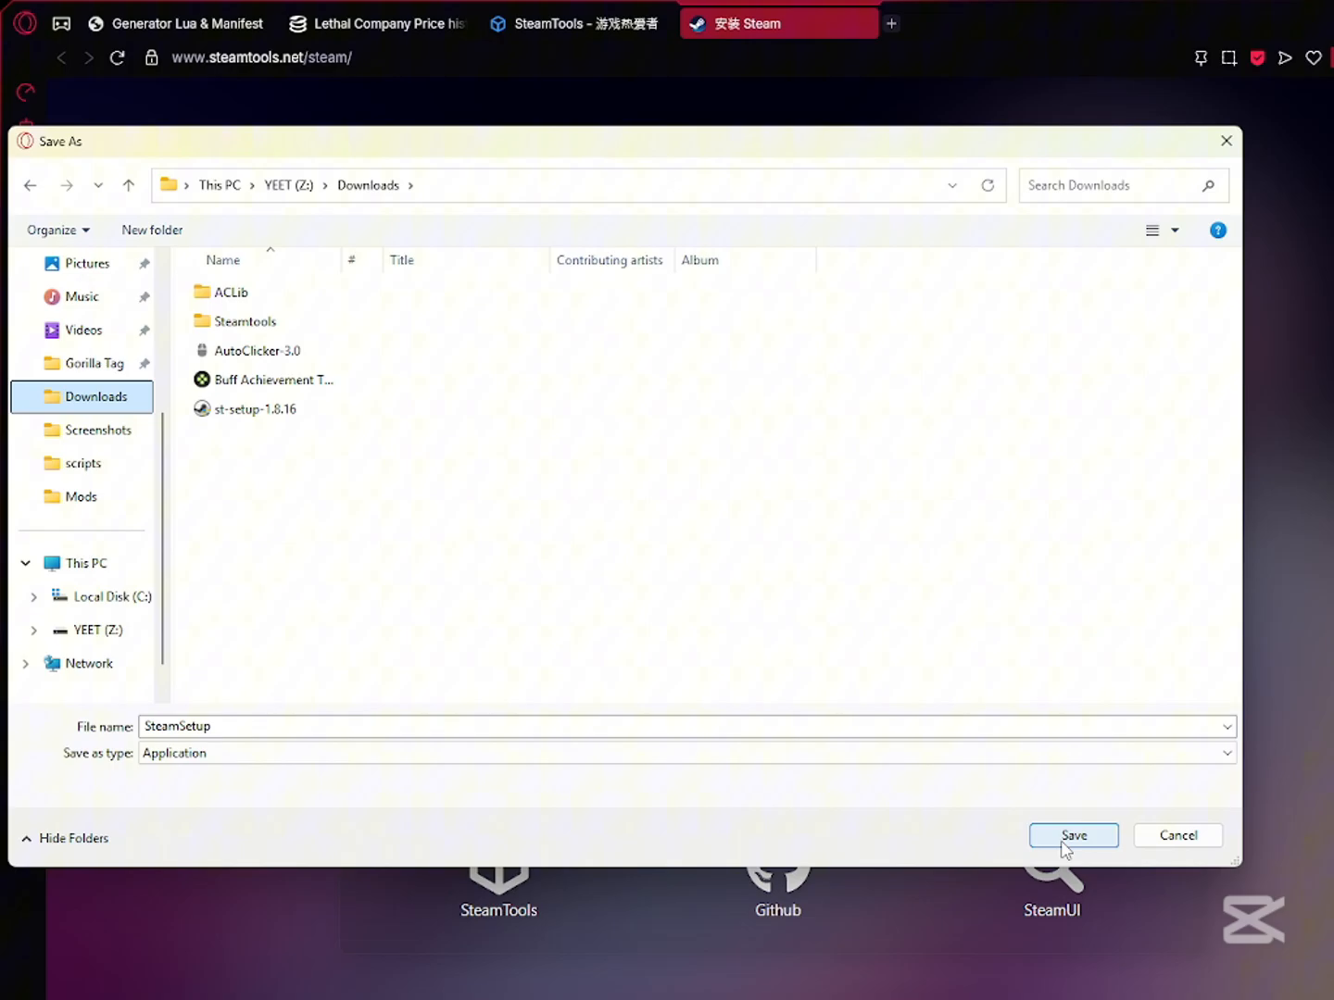
click(1074, 835)
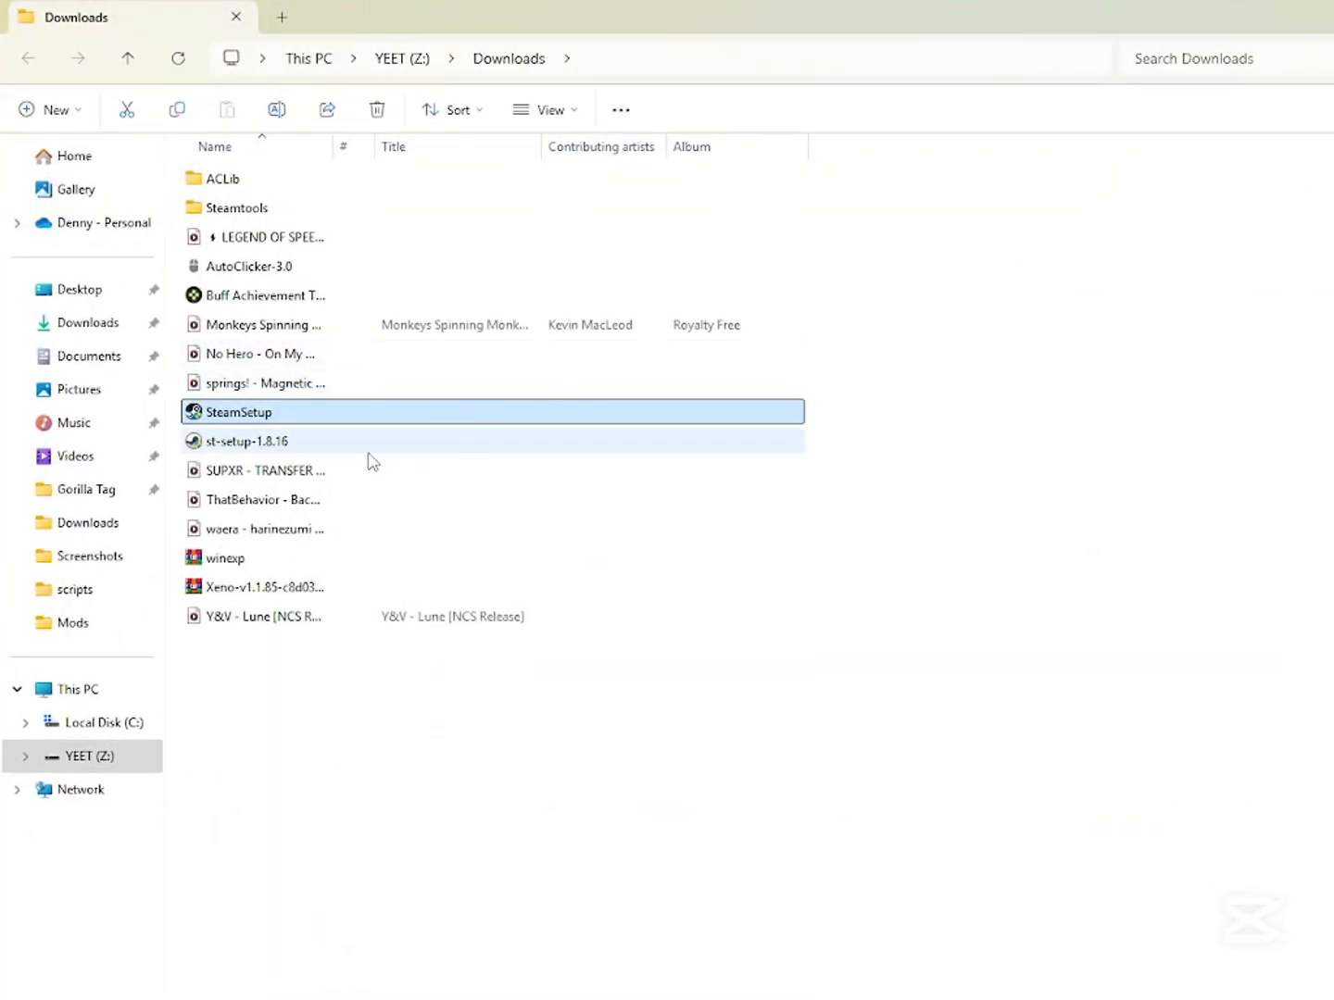
Delete the SteamSetup file and launch the st-setup-1.8.16 installer.
click(246, 441)
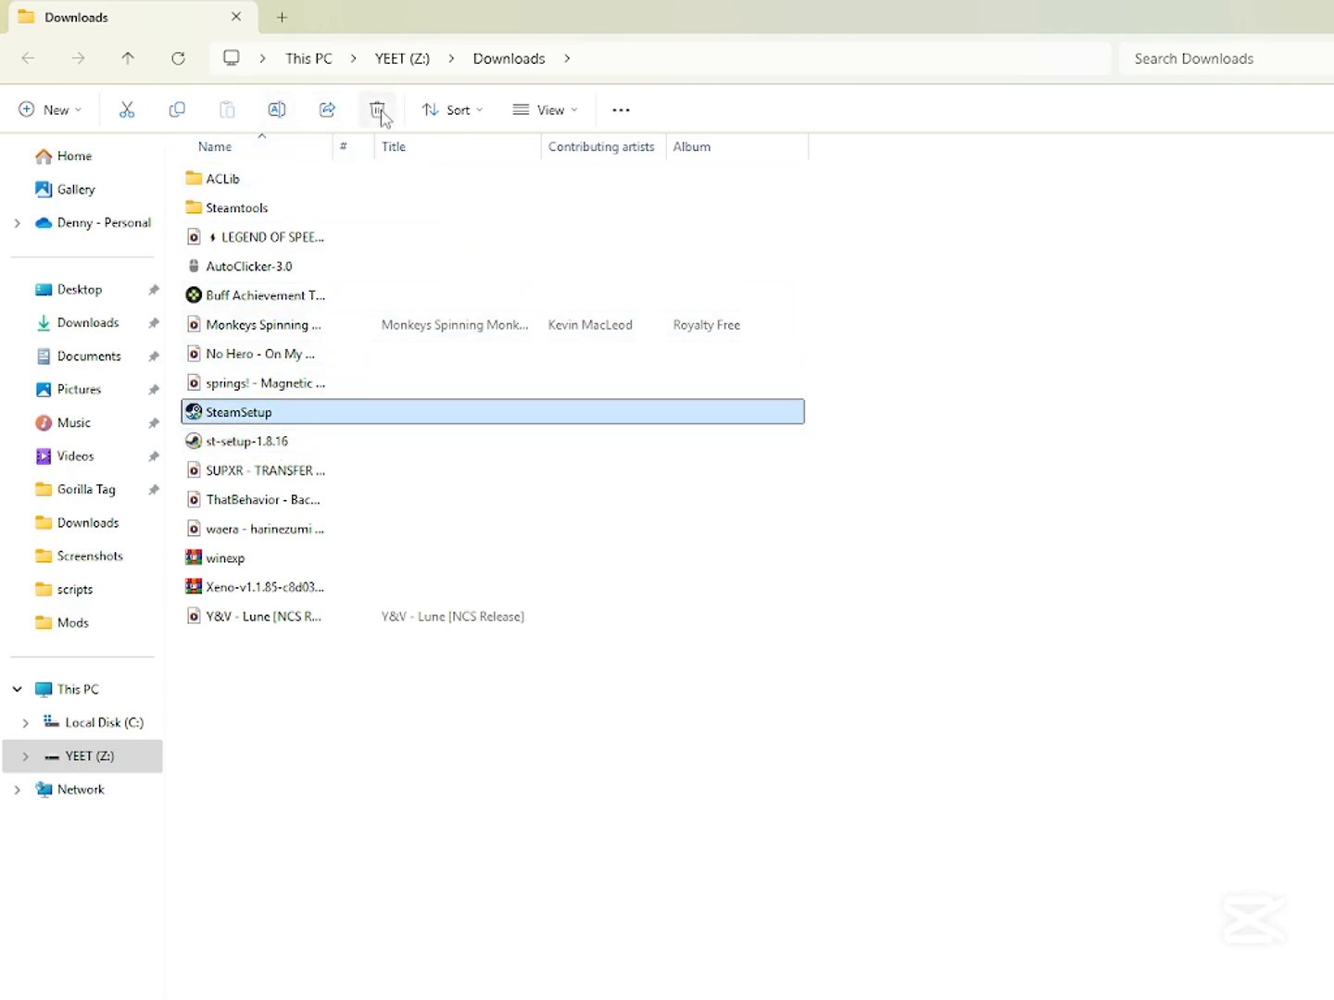
click(377, 109)
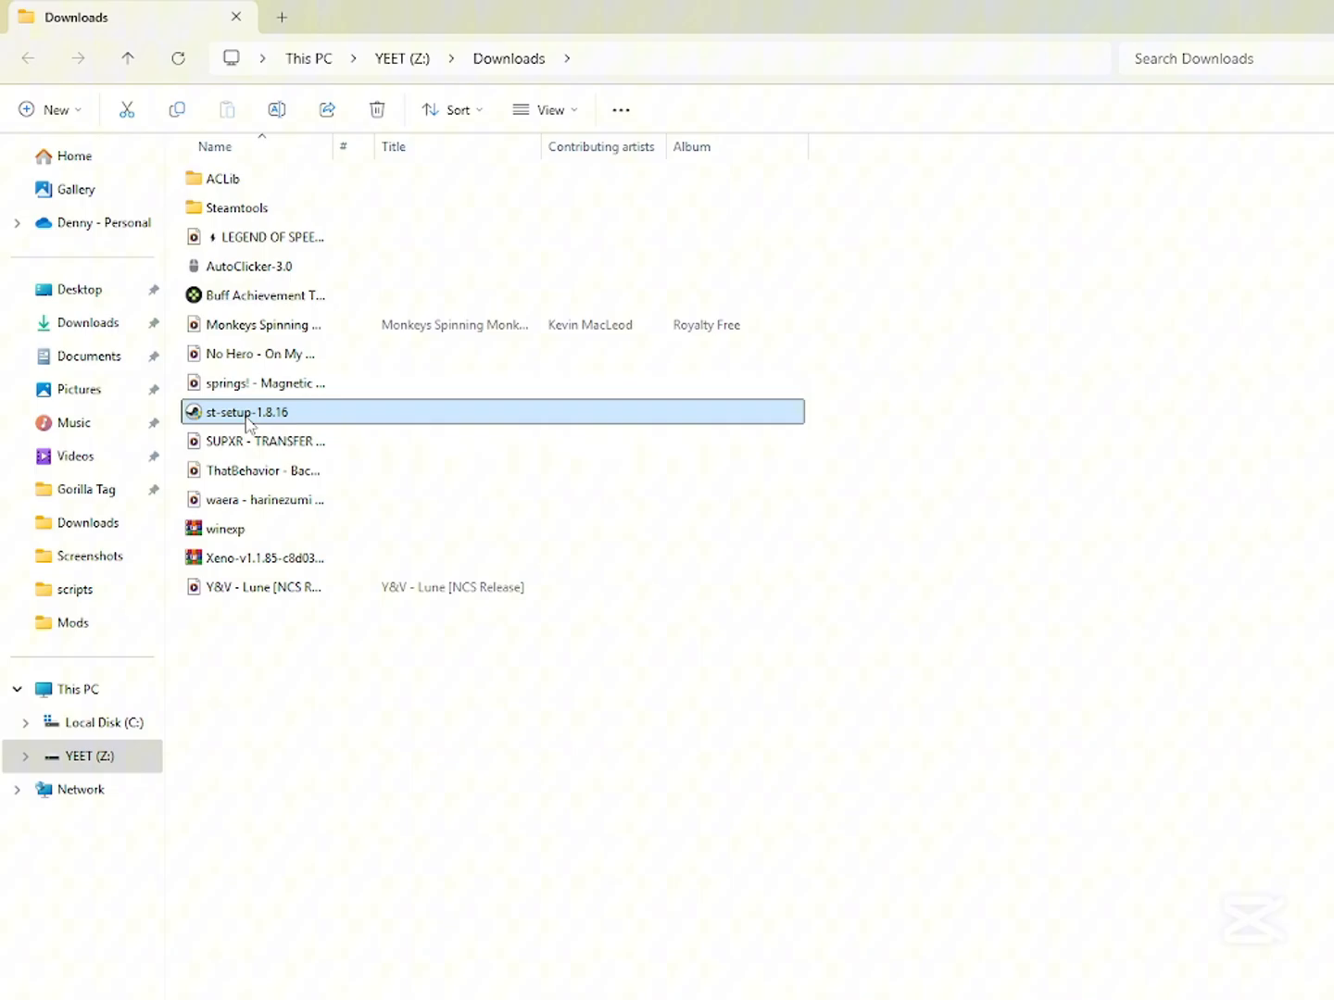
double_click(248, 411)
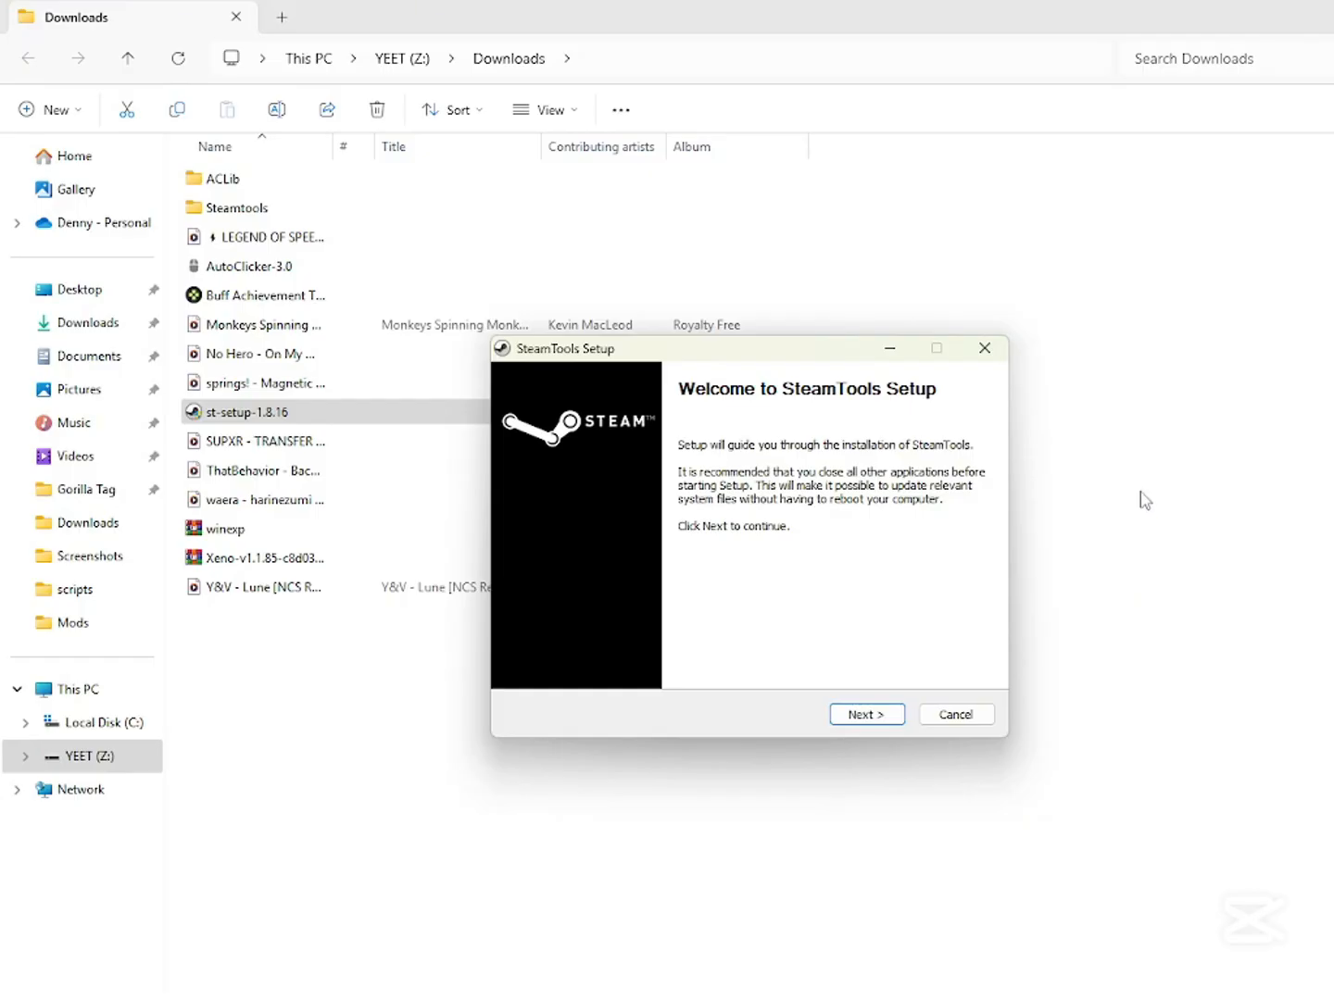
click(239, 207)
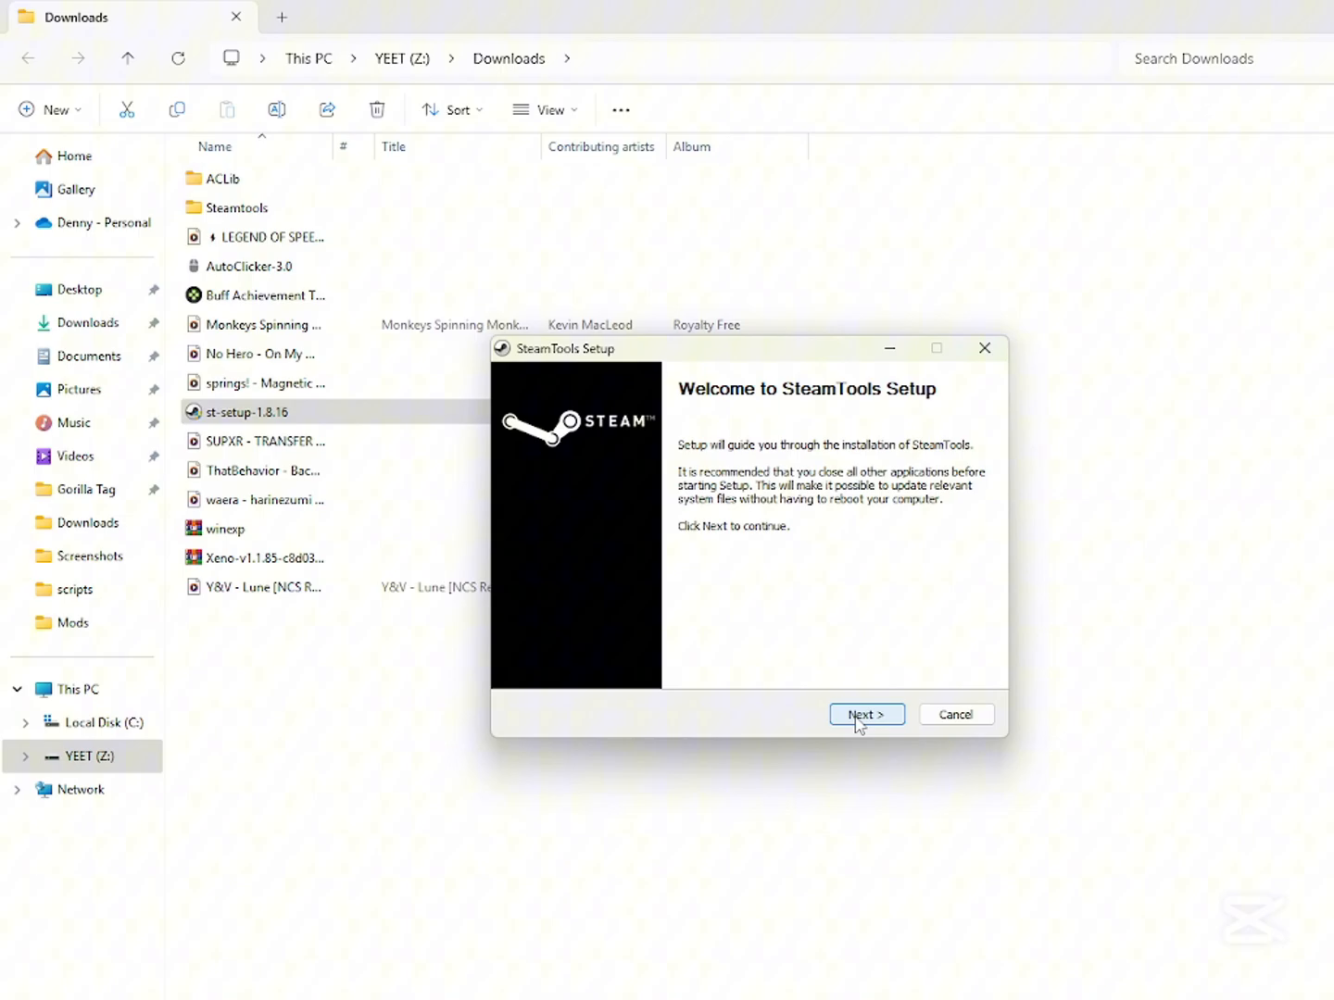
Install SteamTools into Downloads\Steamtools and finish setup with SteamTools running.
click(863, 715)
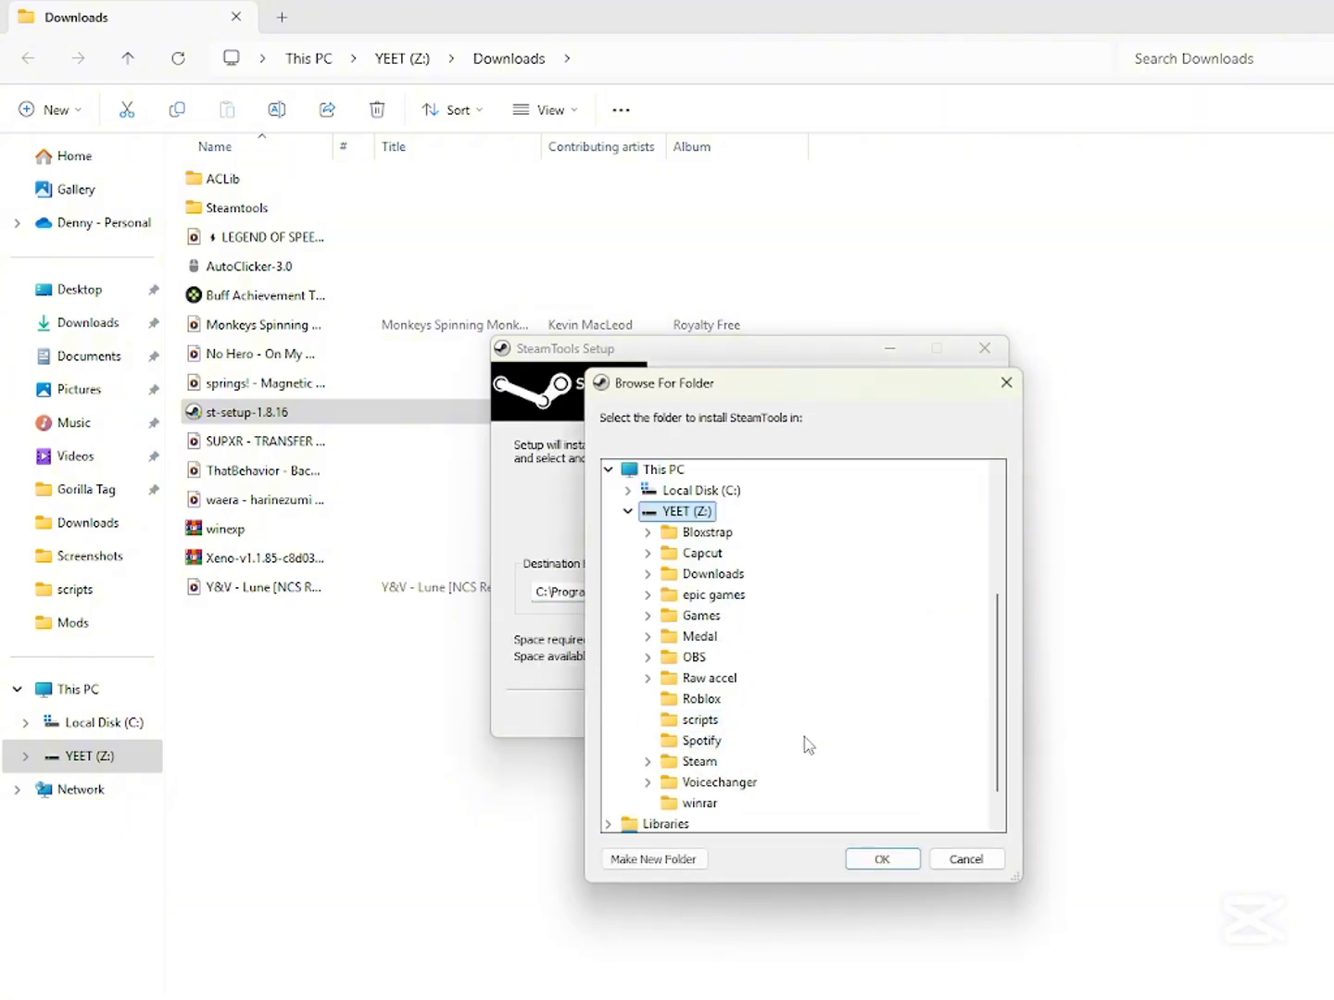
click(648, 575)
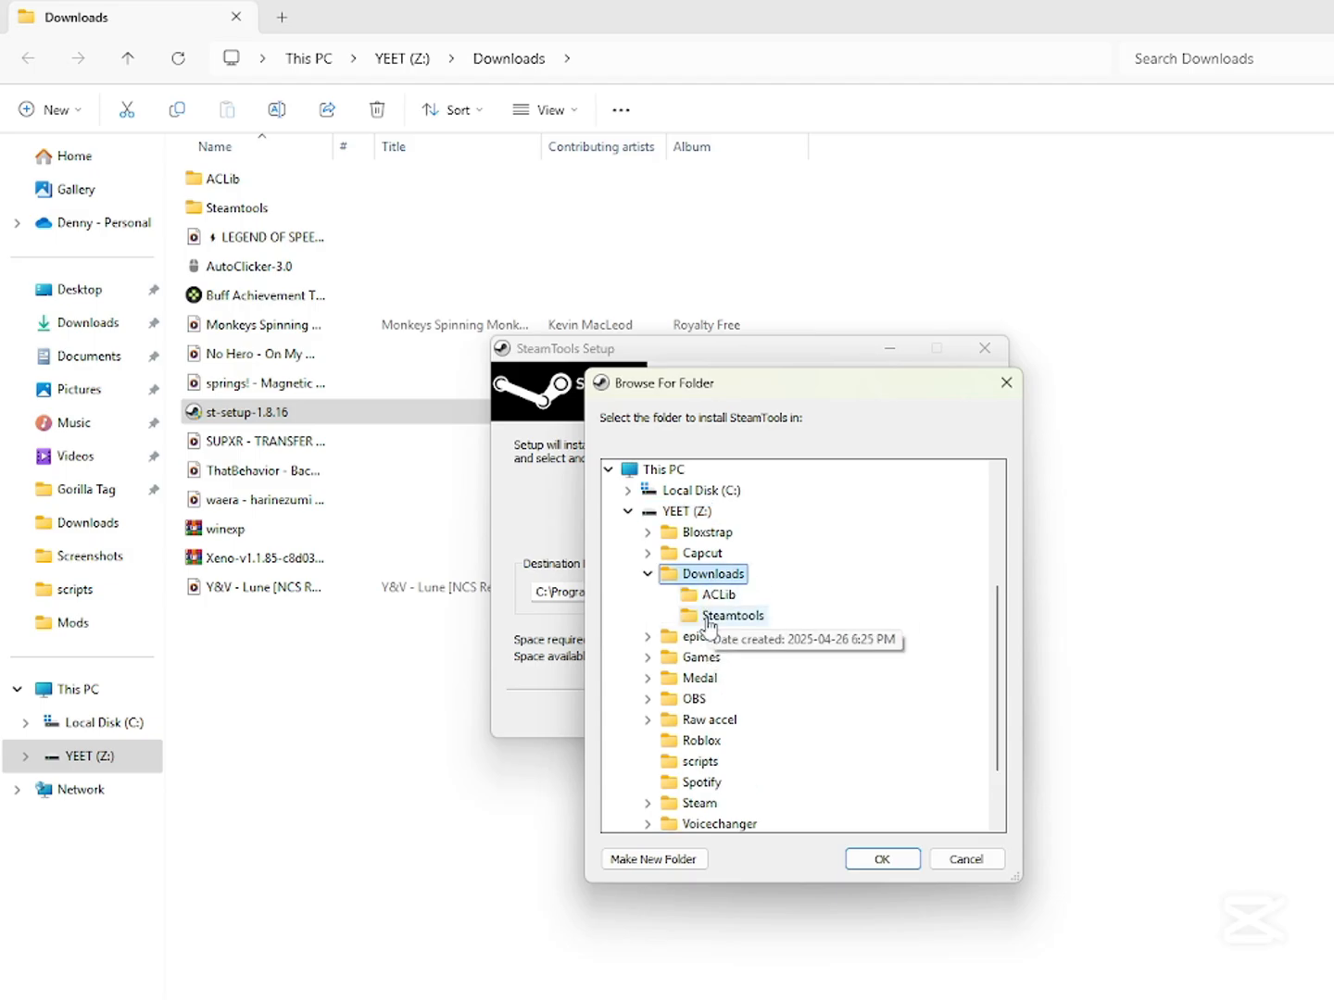
click(879, 859)
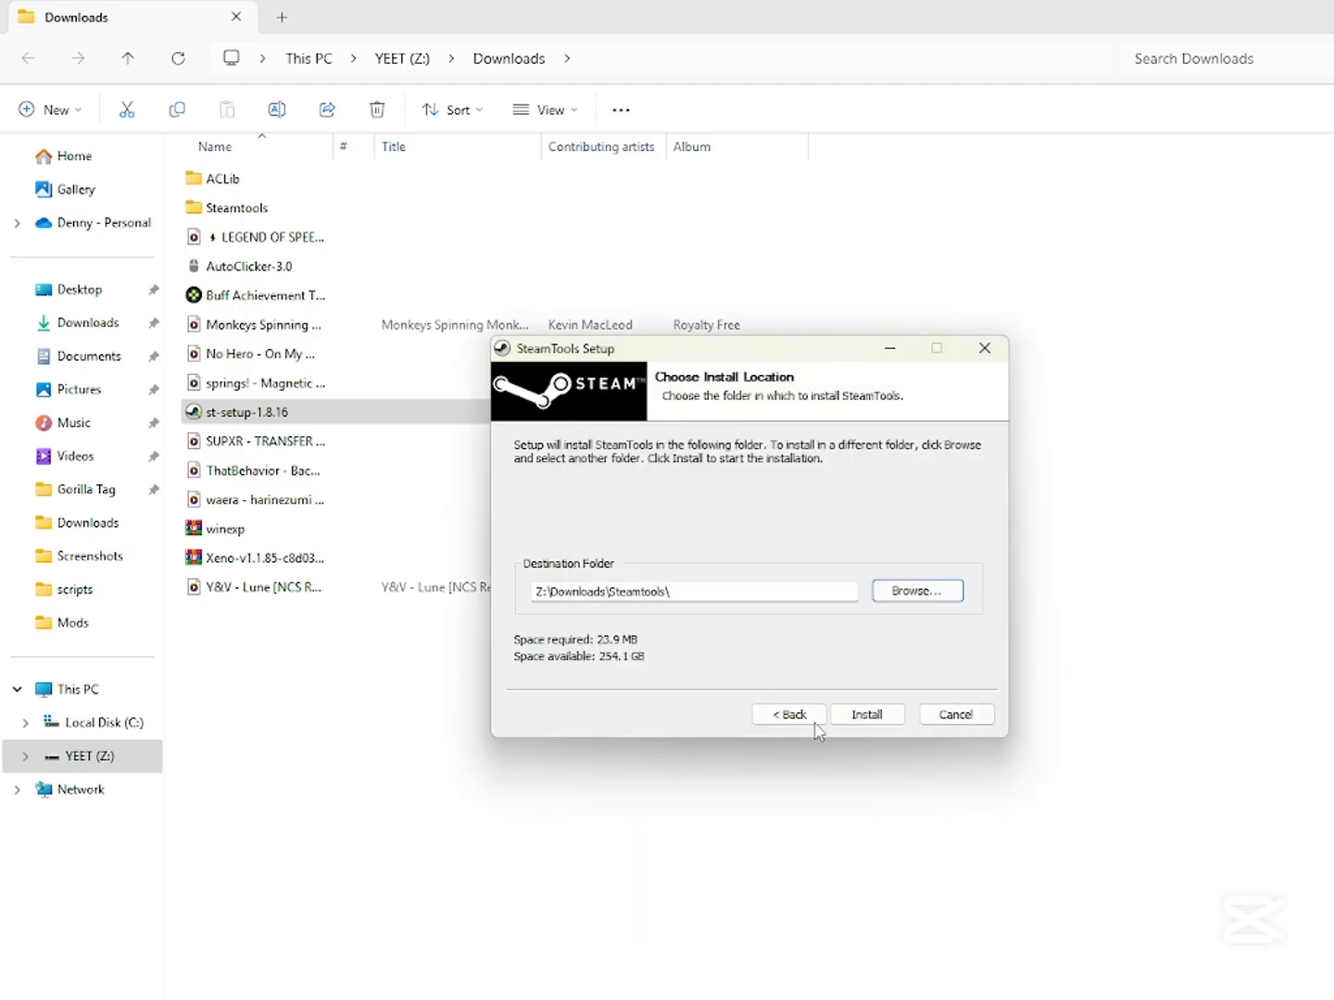
click(865, 715)
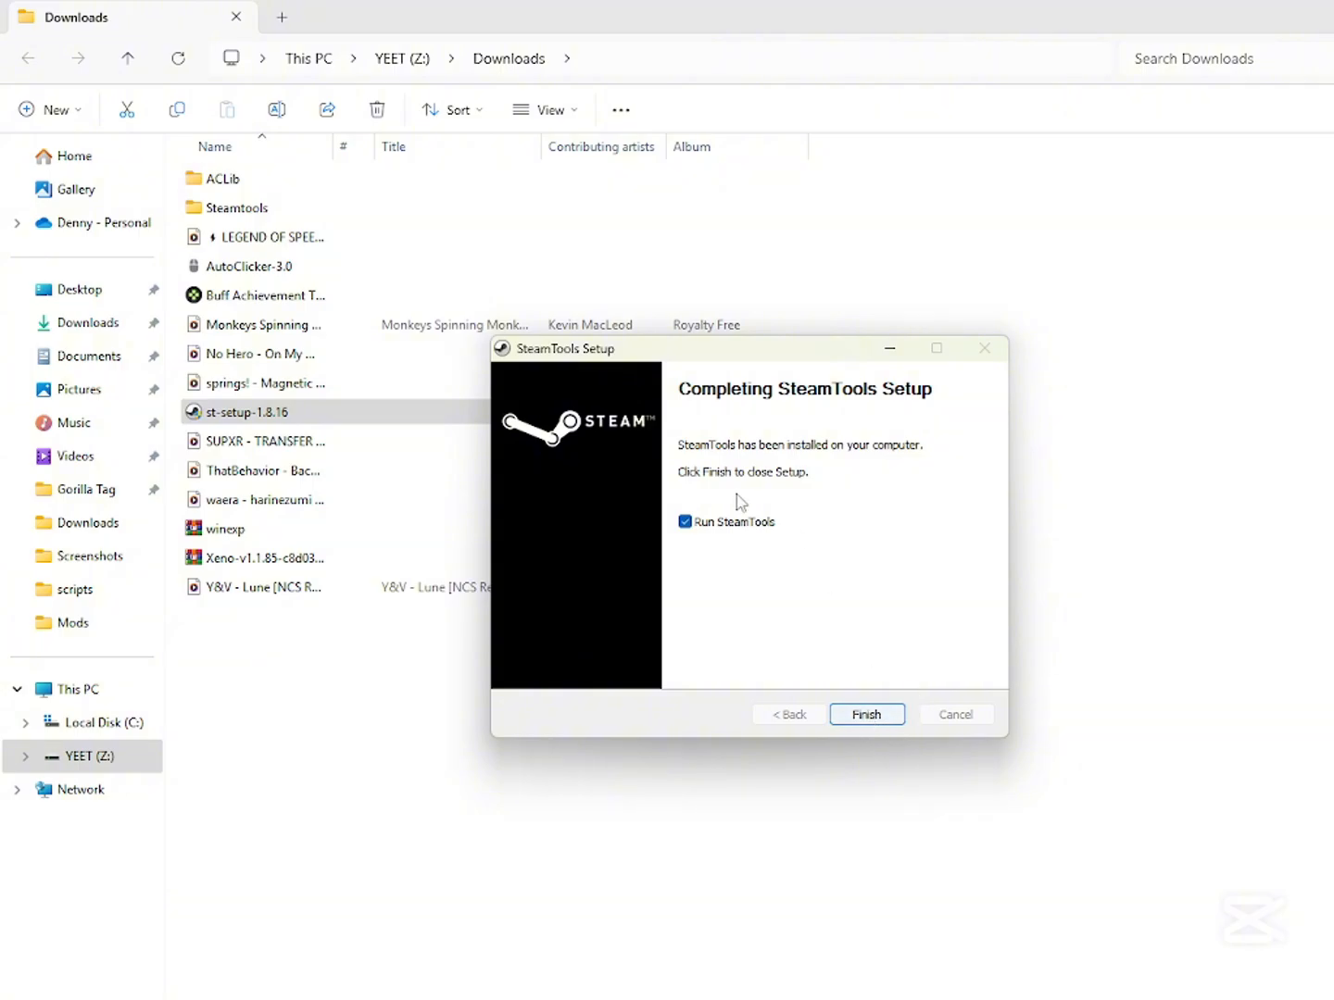
click(865, 715)
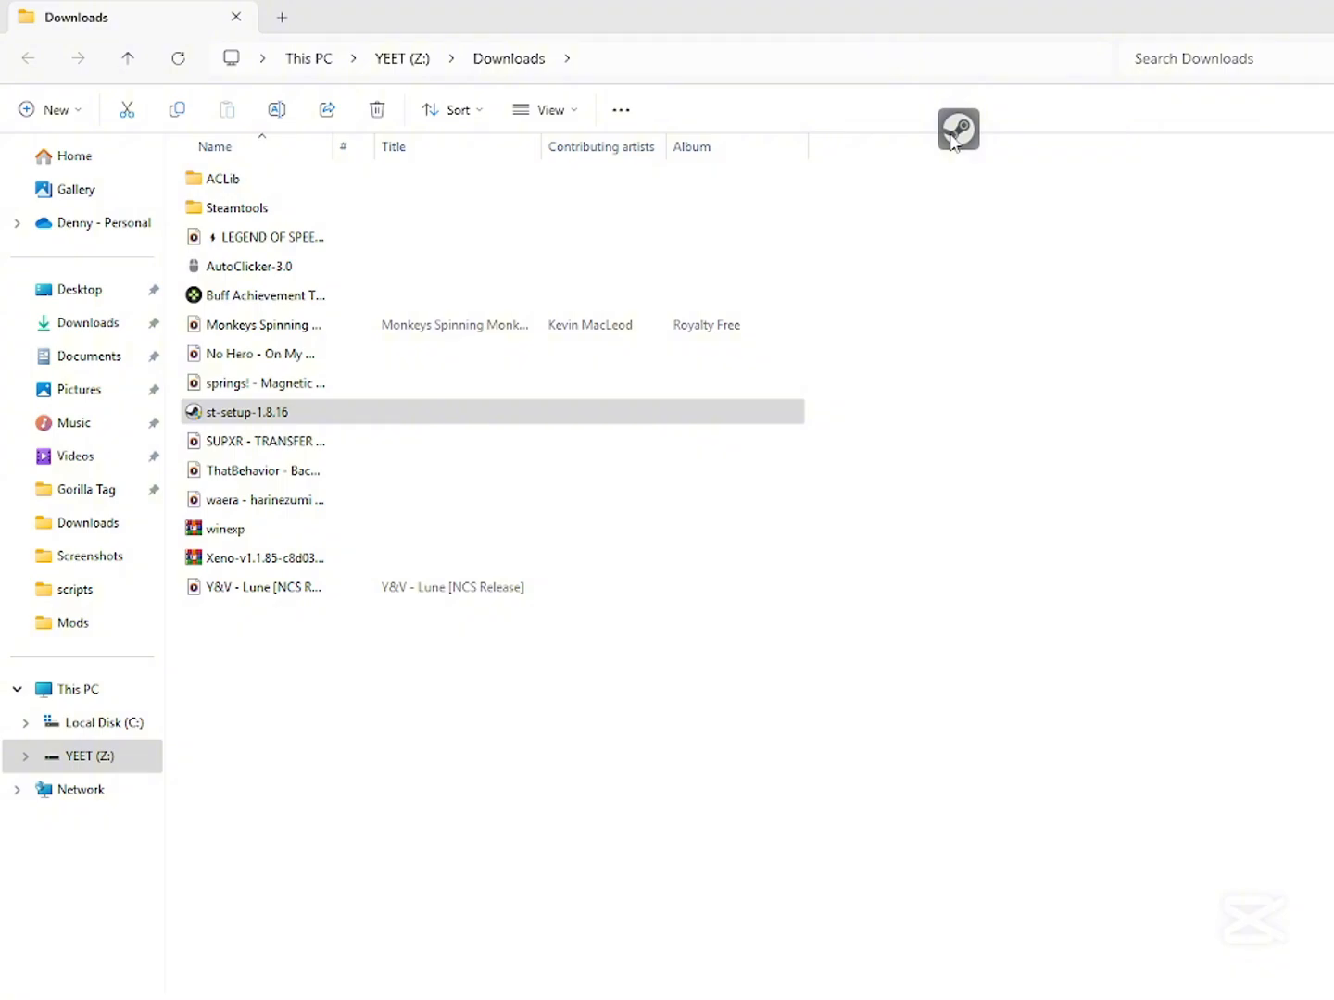
Switch on Launch with Steam in SteamTools' Launch Steam Options menu.
right_click(957, 129)
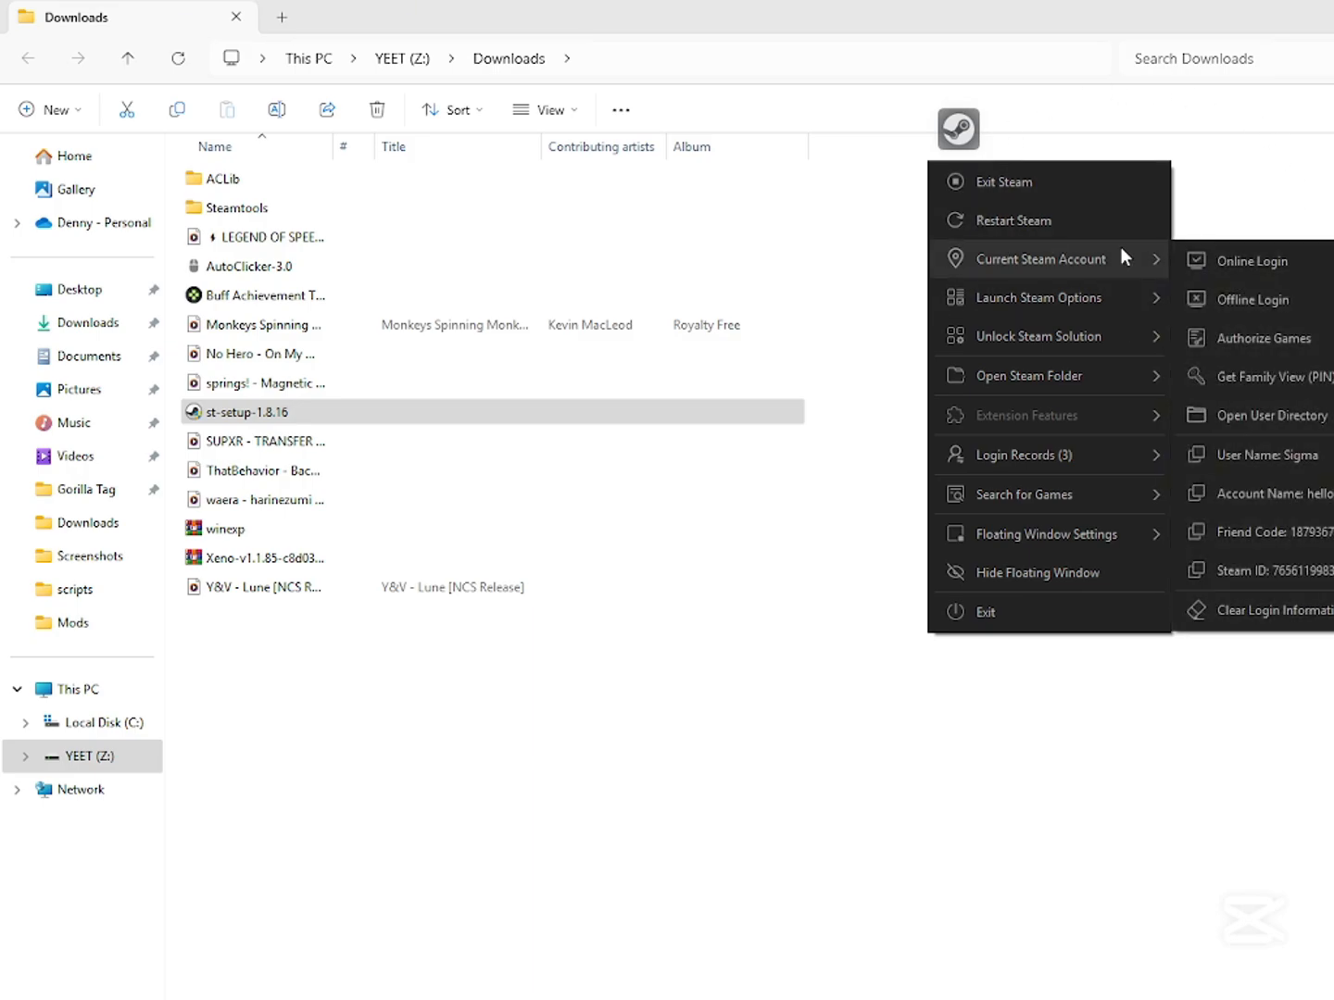
mouse_move(1039, 296)
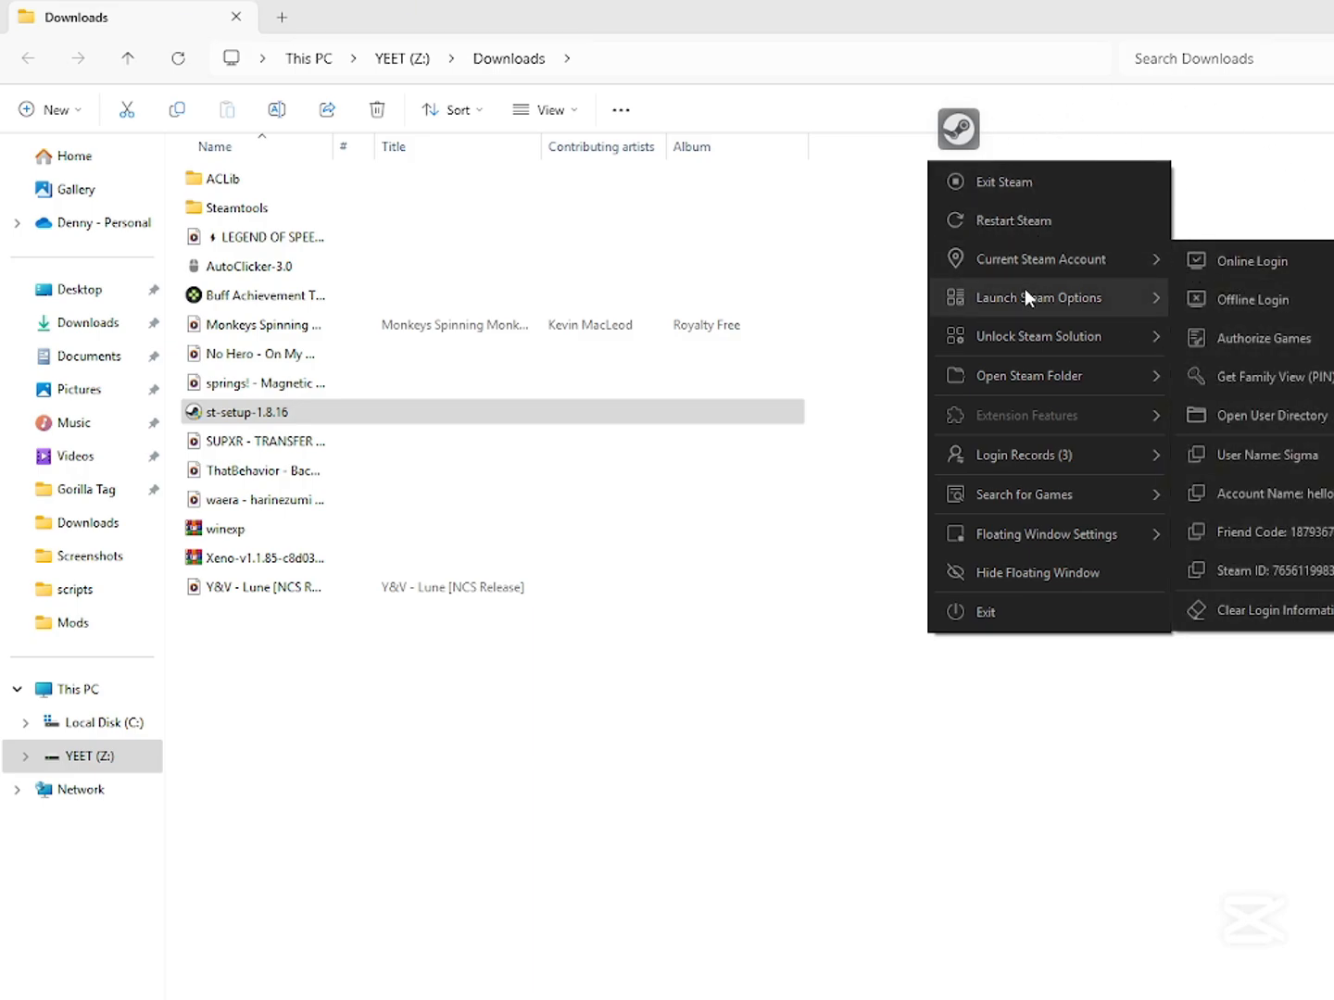
mouse_move(1038, 296)
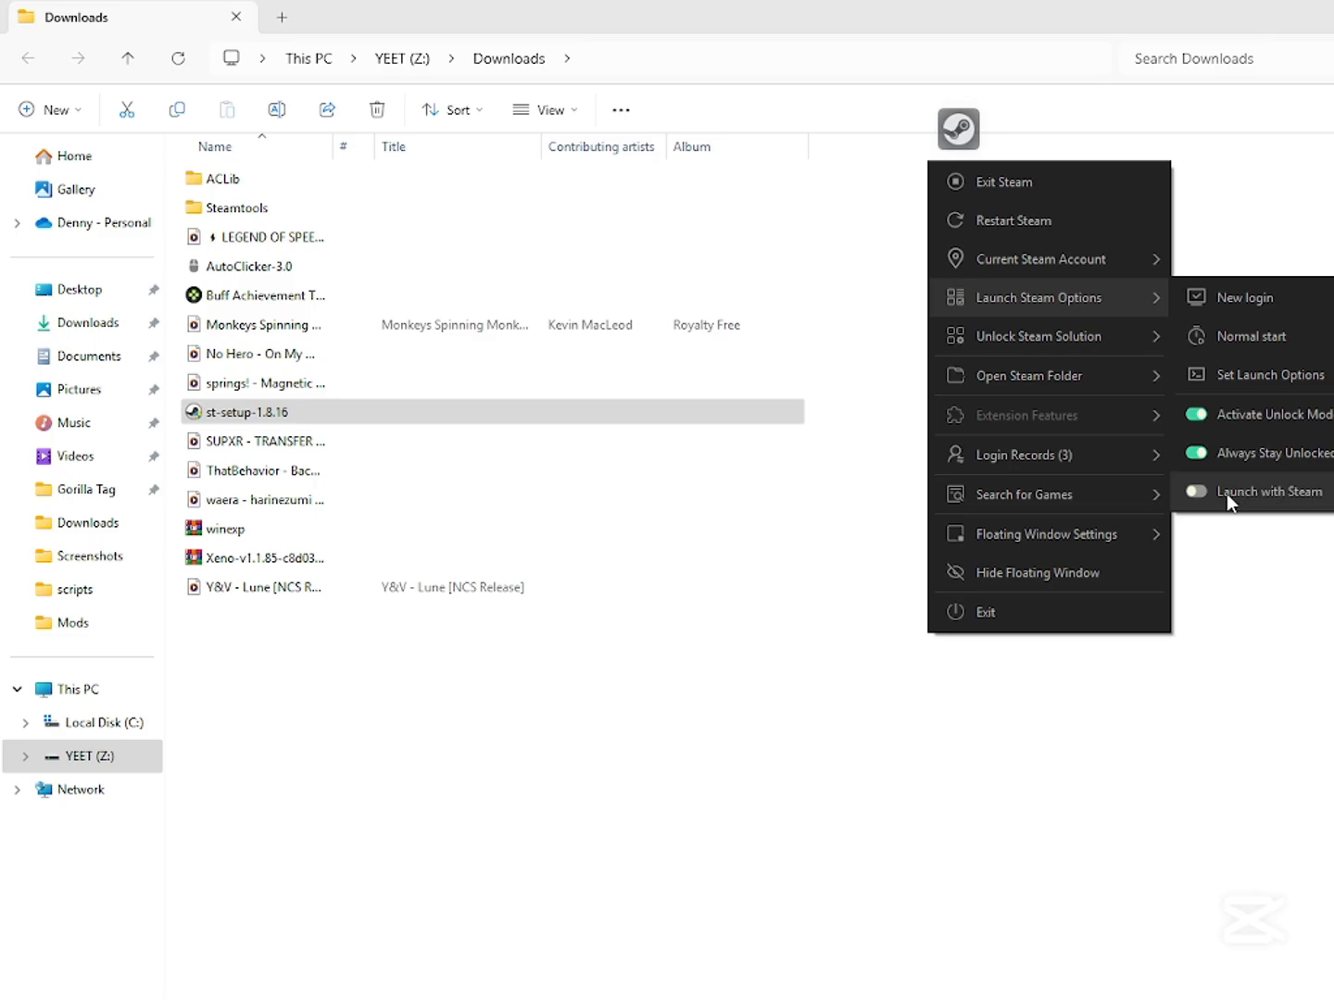
click(1194, 491)
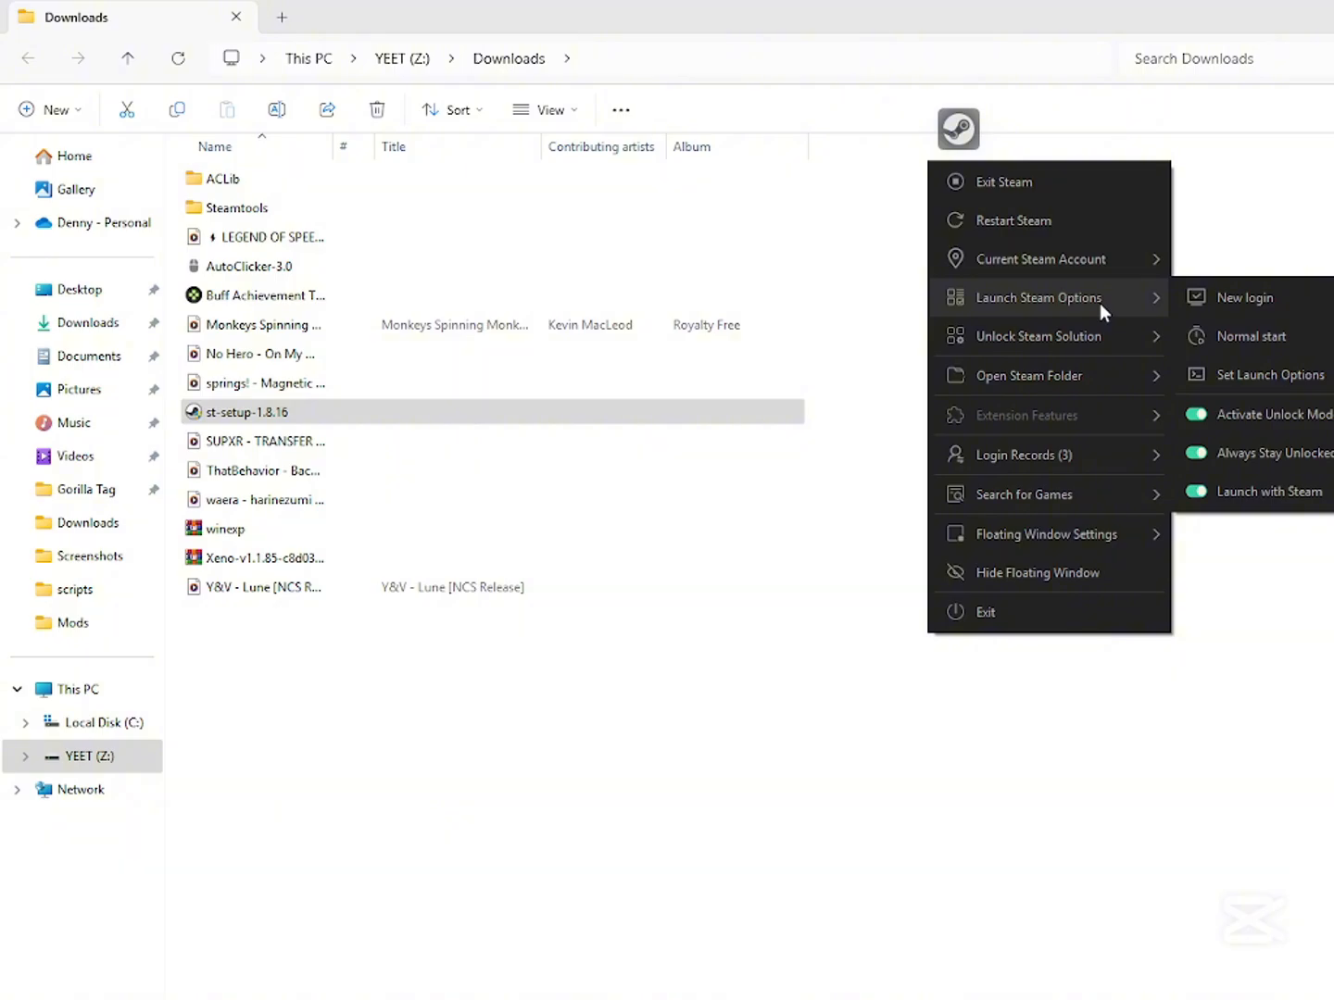
click(782, 741)
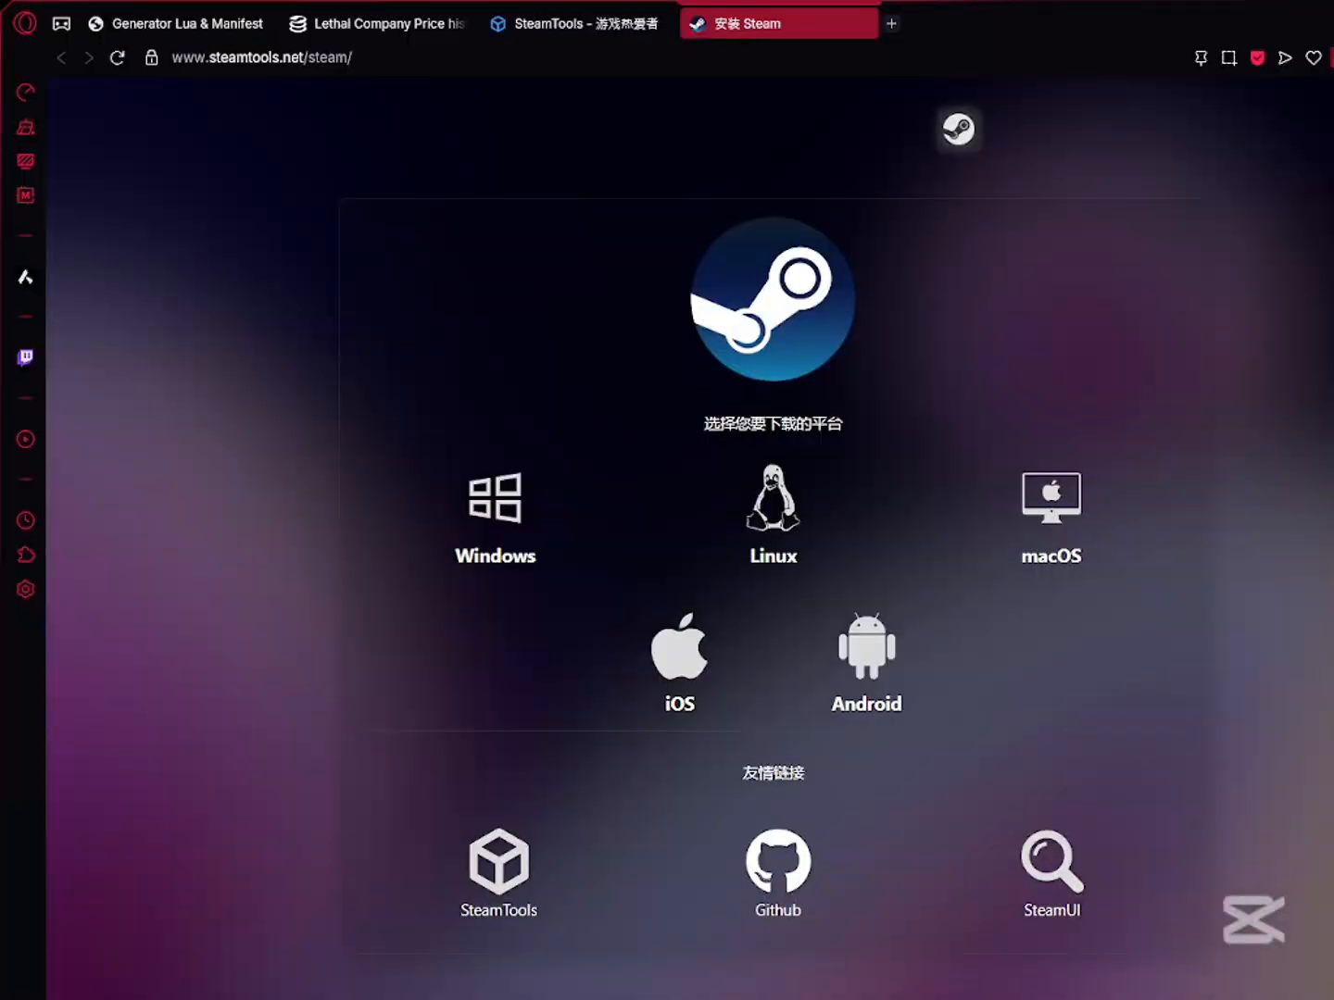
Find Lethal Company on SteamDB and select its App ID 1966720.
click(371, 22)
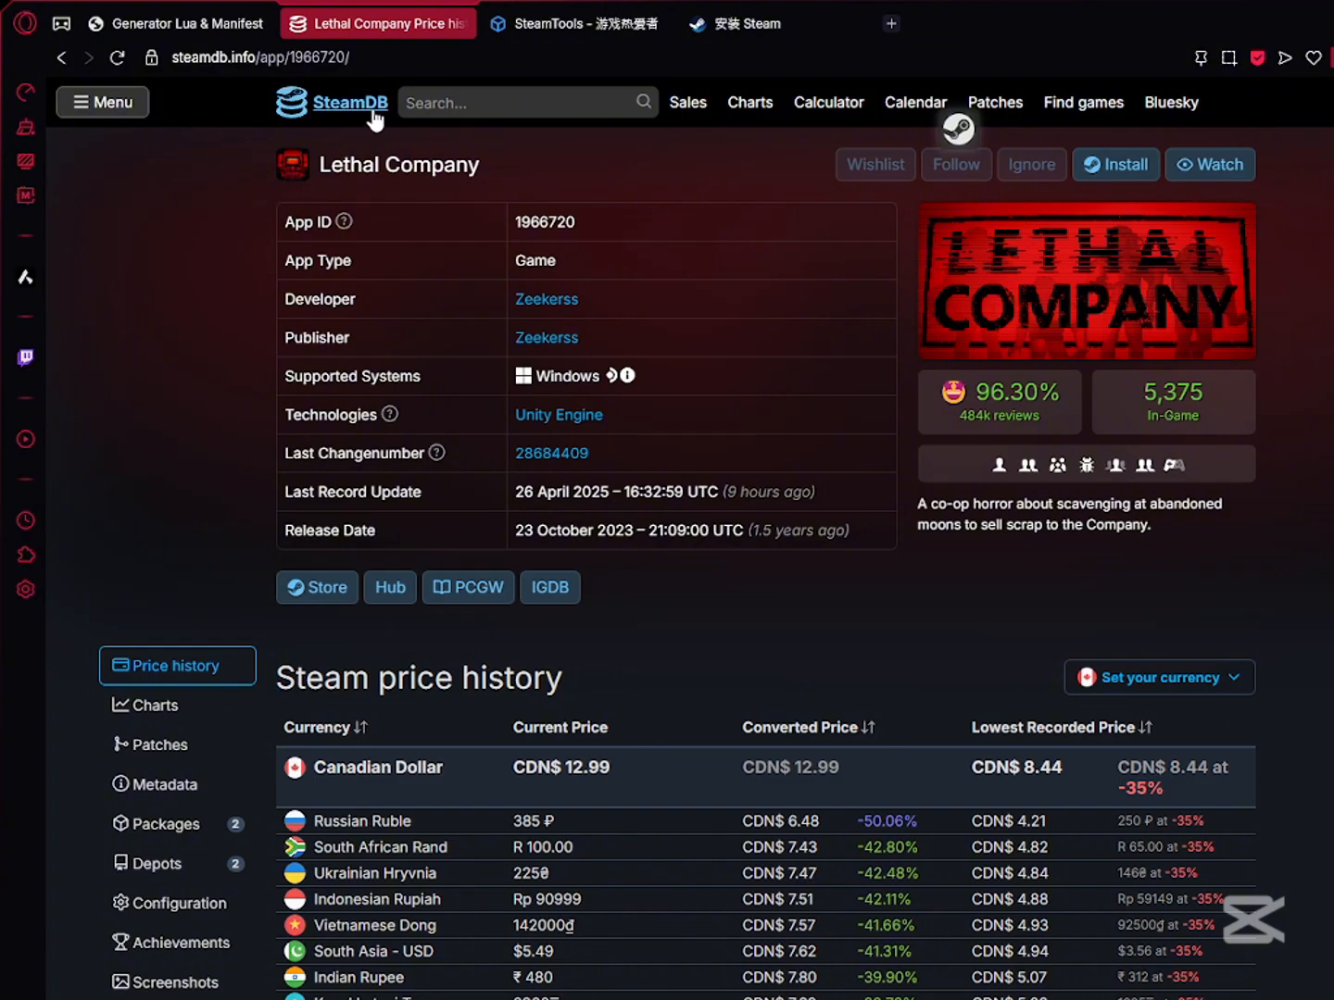
click(518, 102)
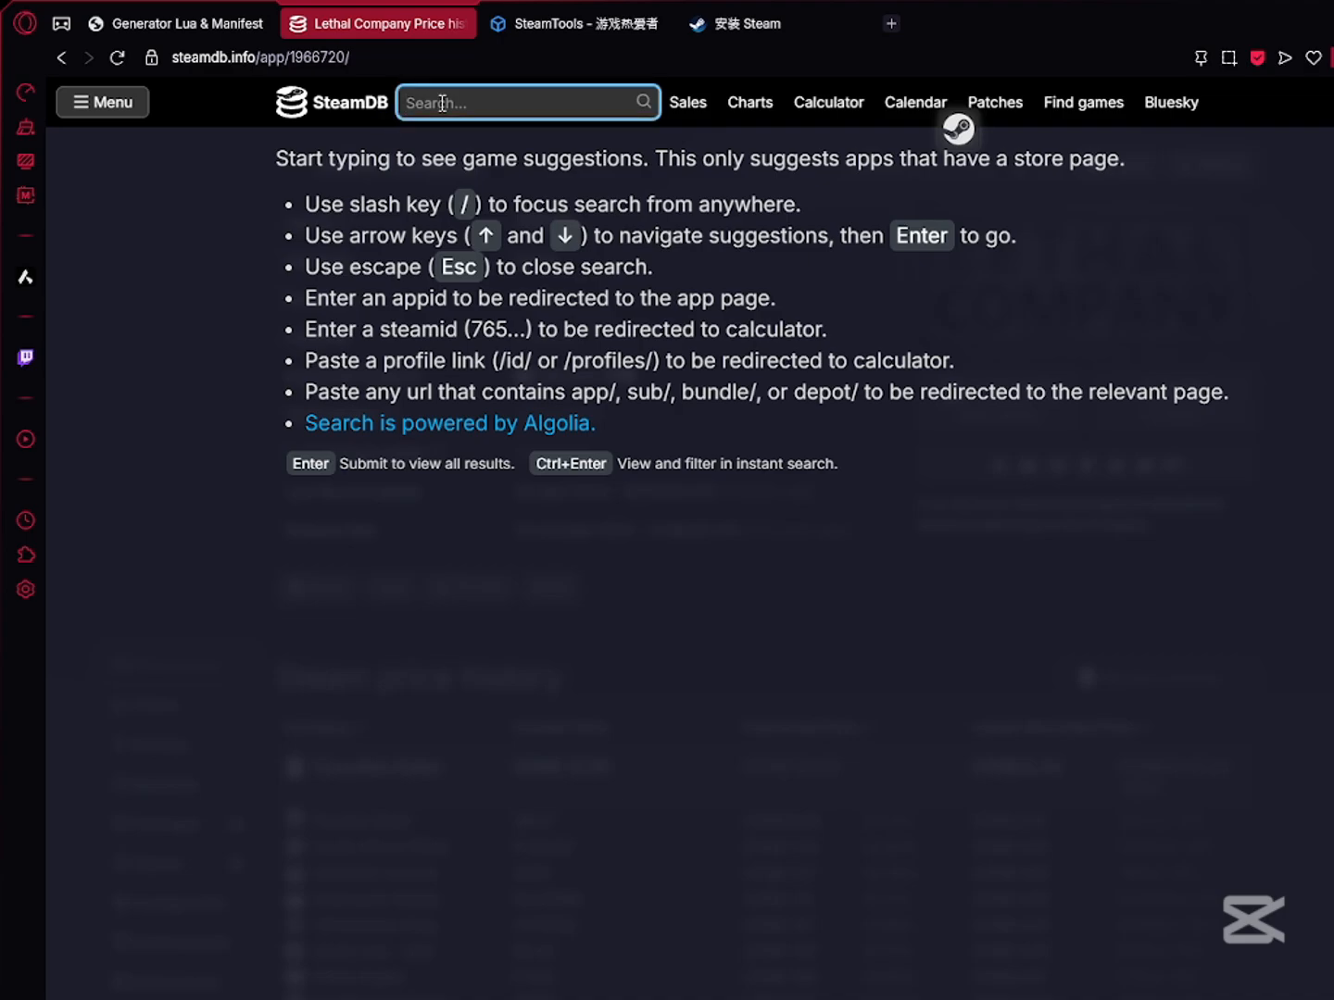
text(letha)
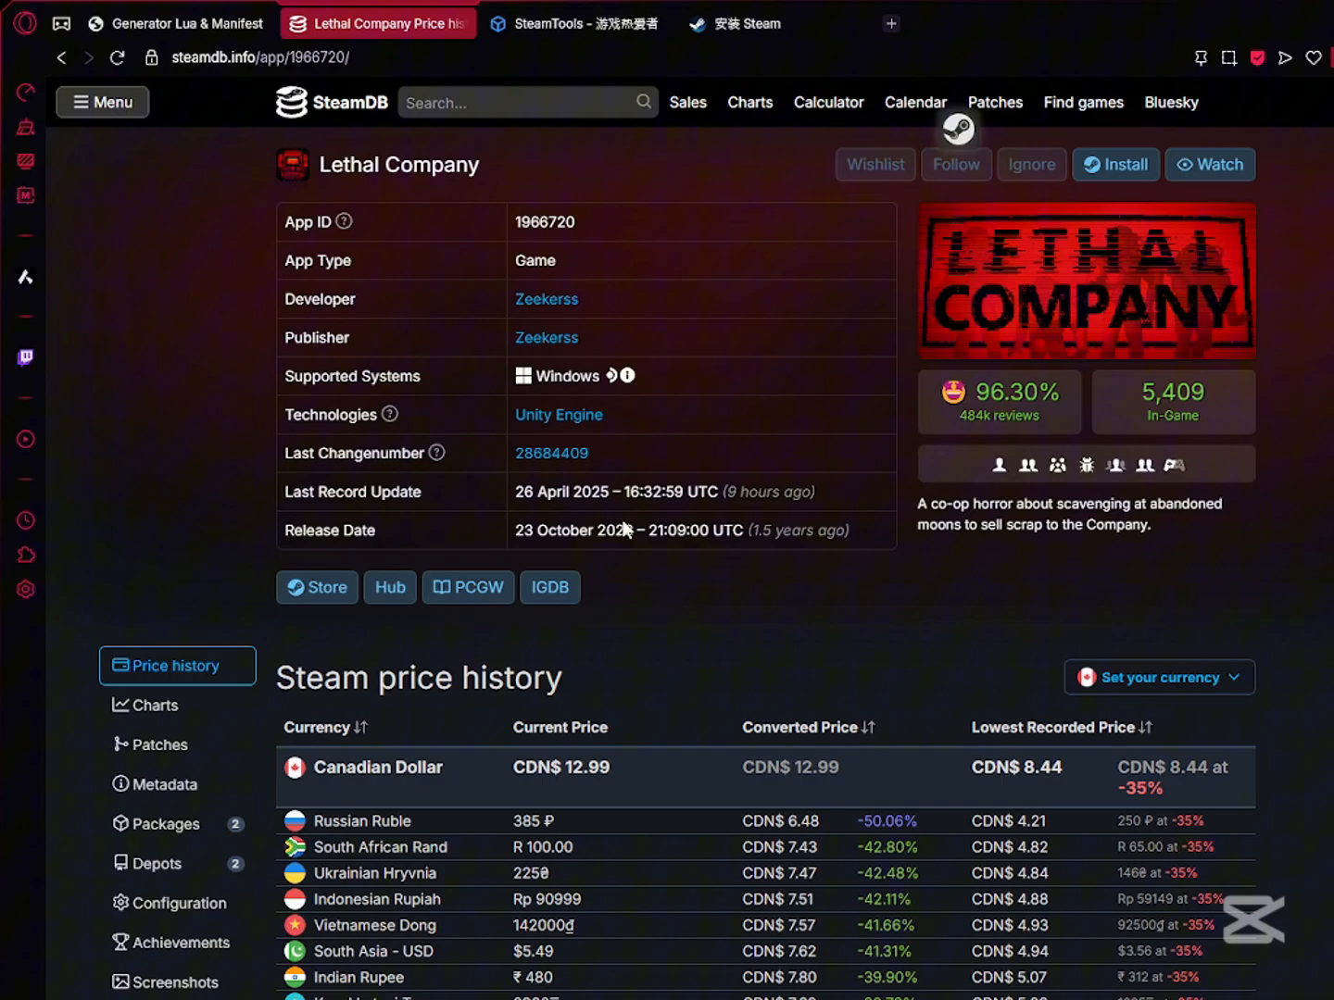
double_click(300, 222)
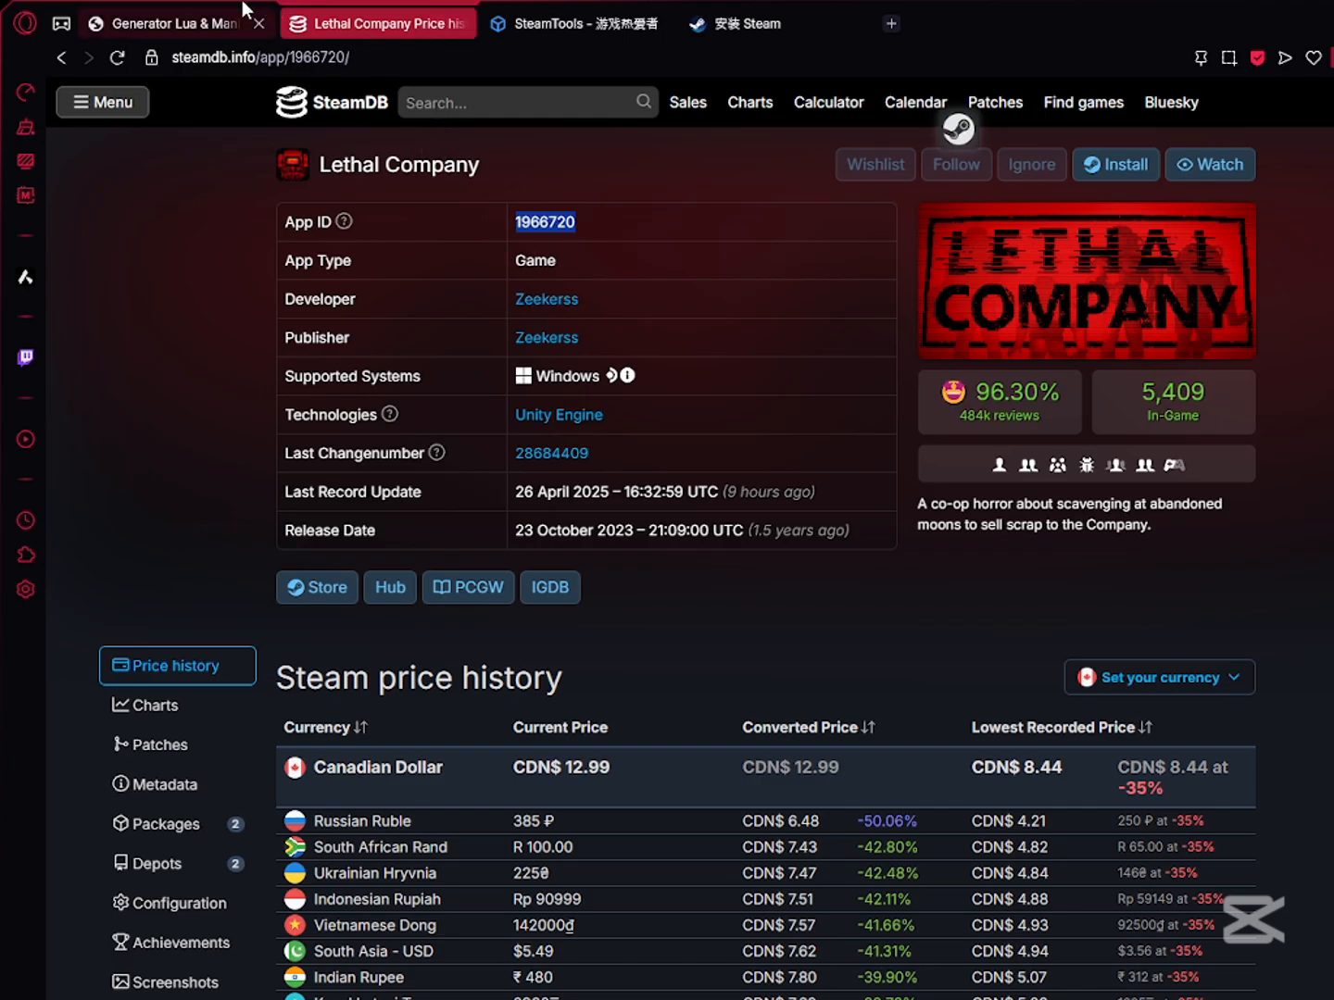
Submit App ID 1966720 in the Manifest & Lua Generator.
click(176, 22)
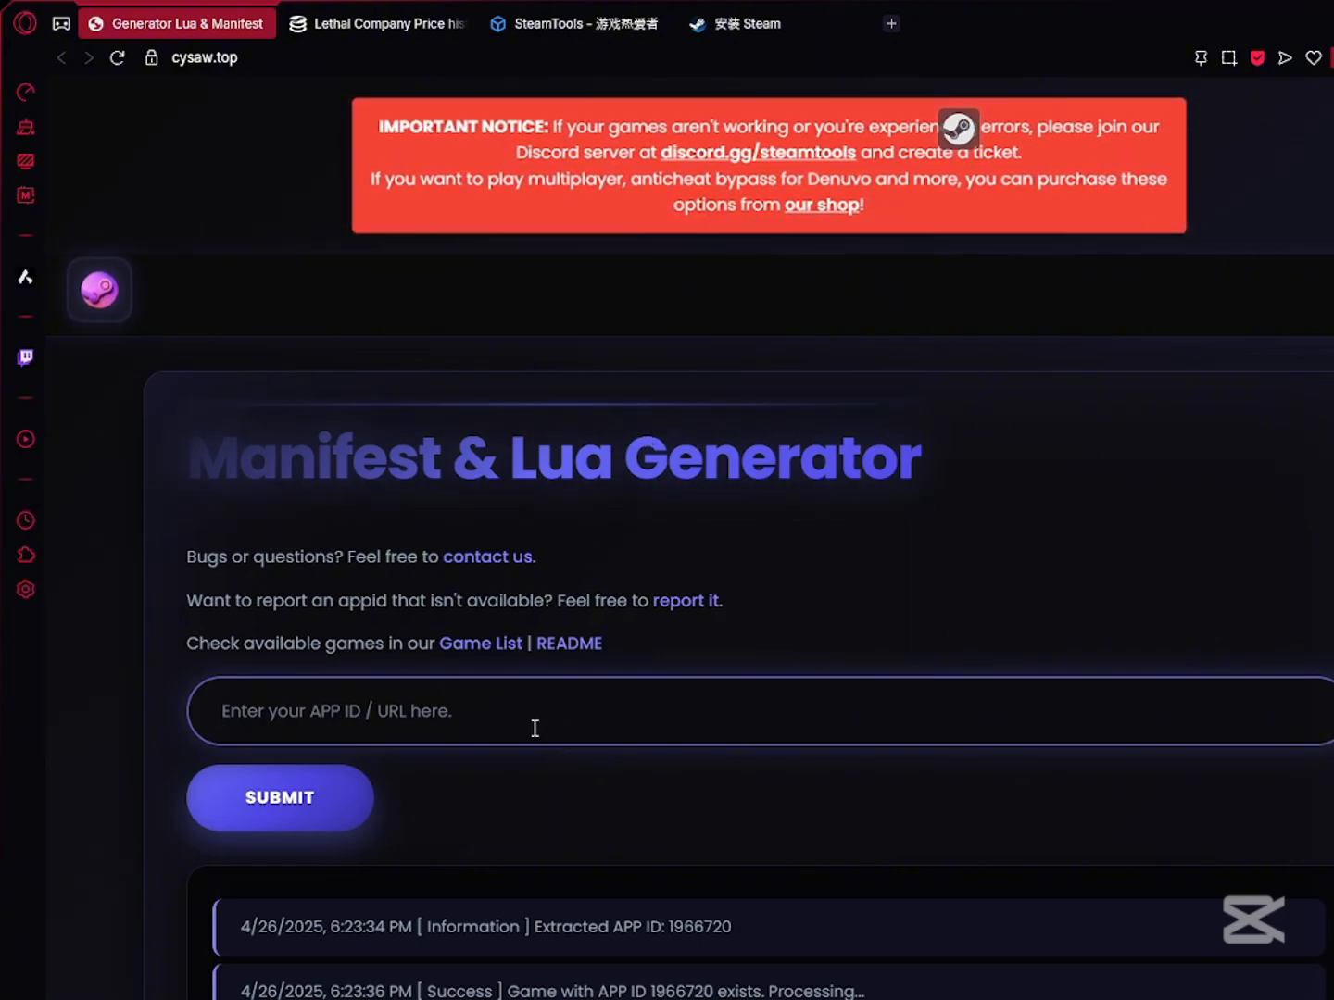
text(1966720)
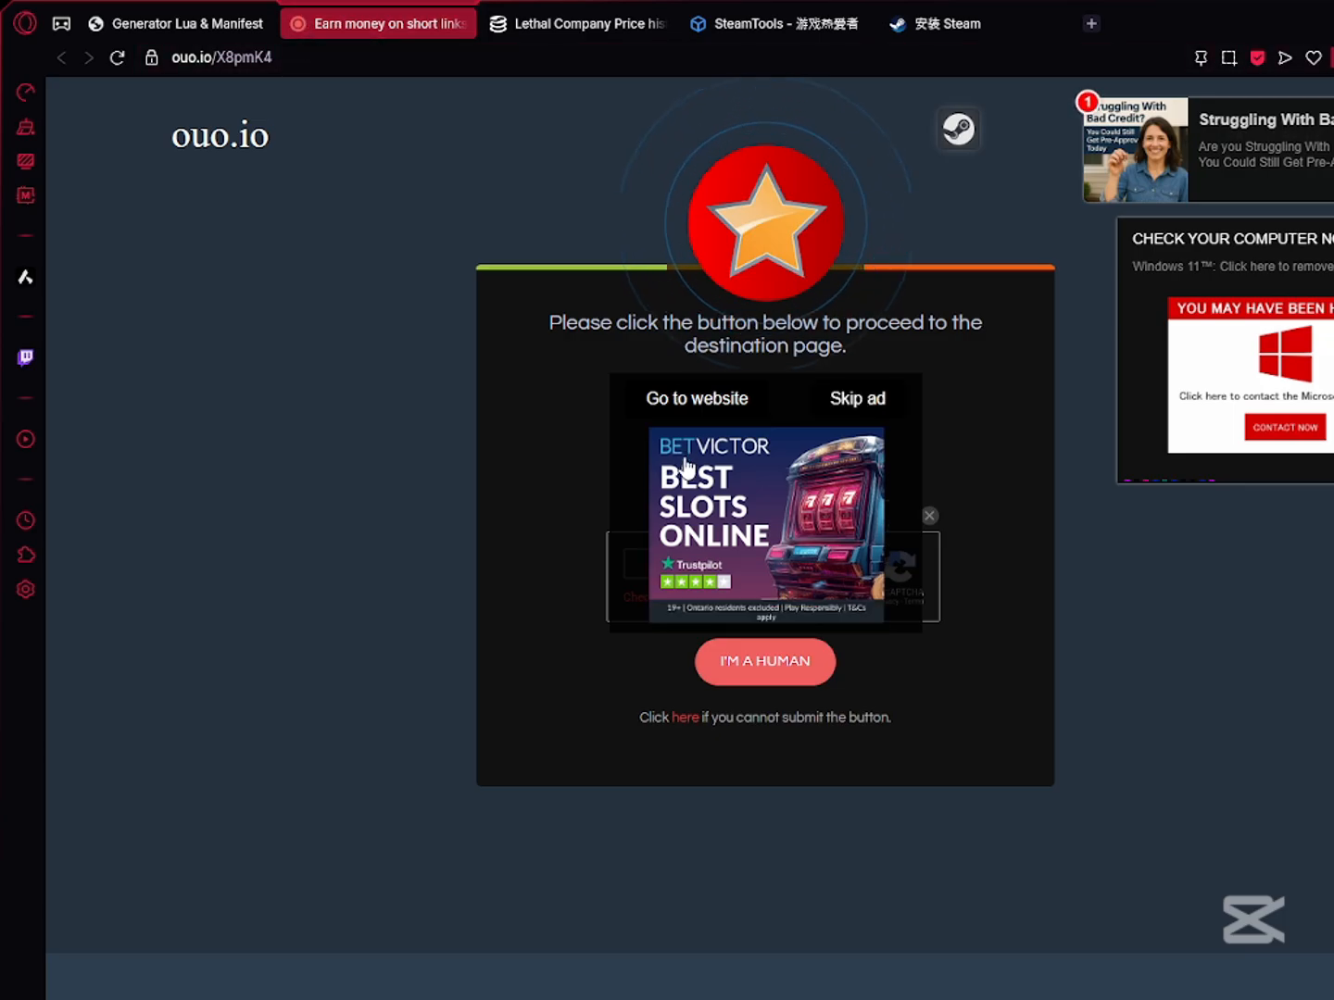
Pass the ouo.io reCAPTCHA and I'M A HUMAN checks until the link page loads.
click(763, 662)
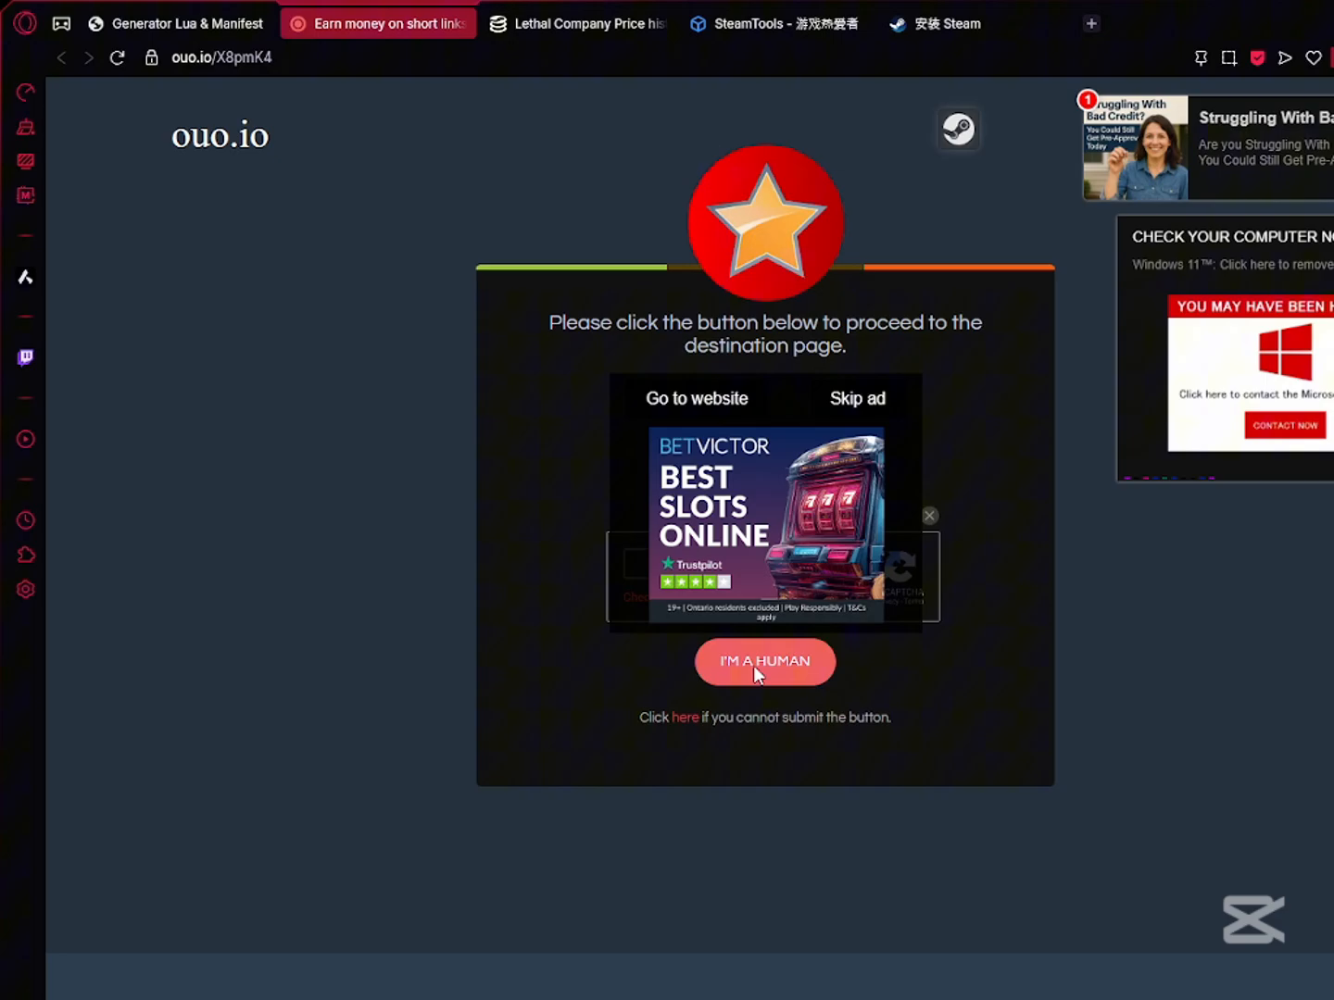
click(763, 662)
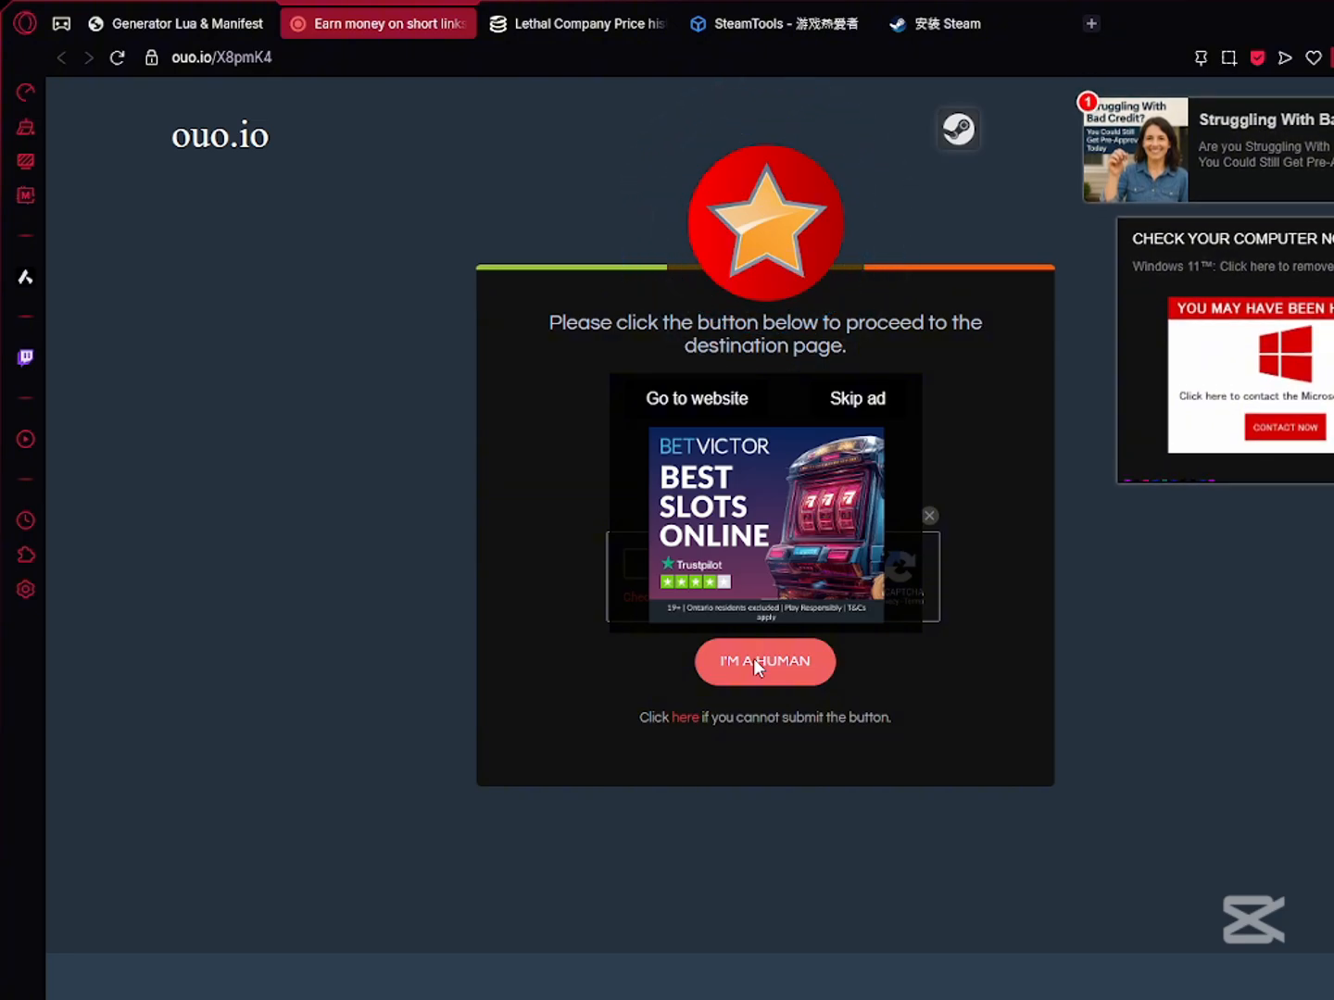
click(763, 661)
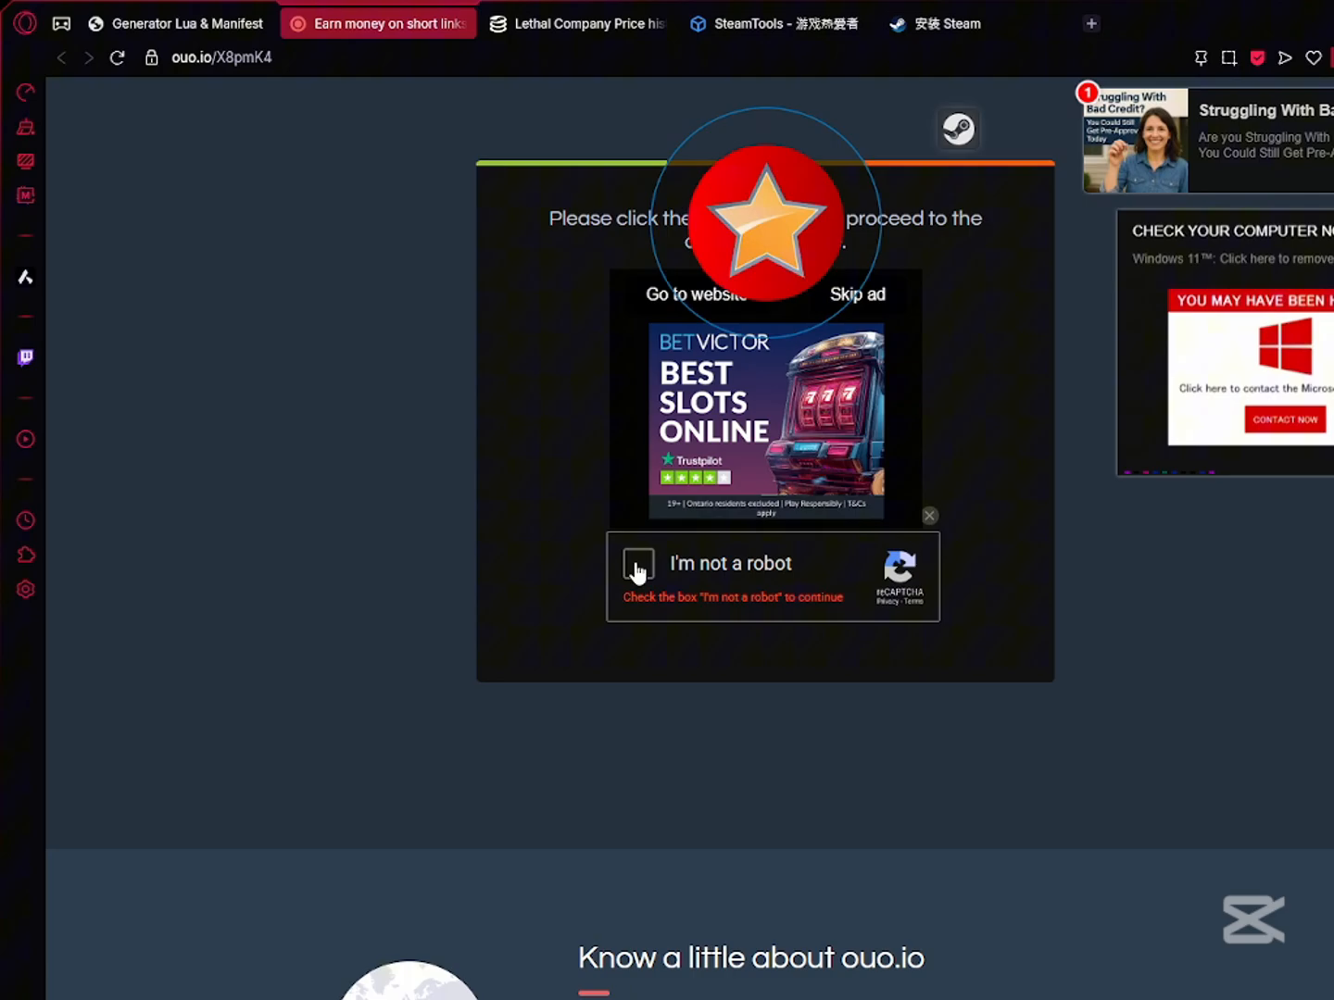
click(637, 566)
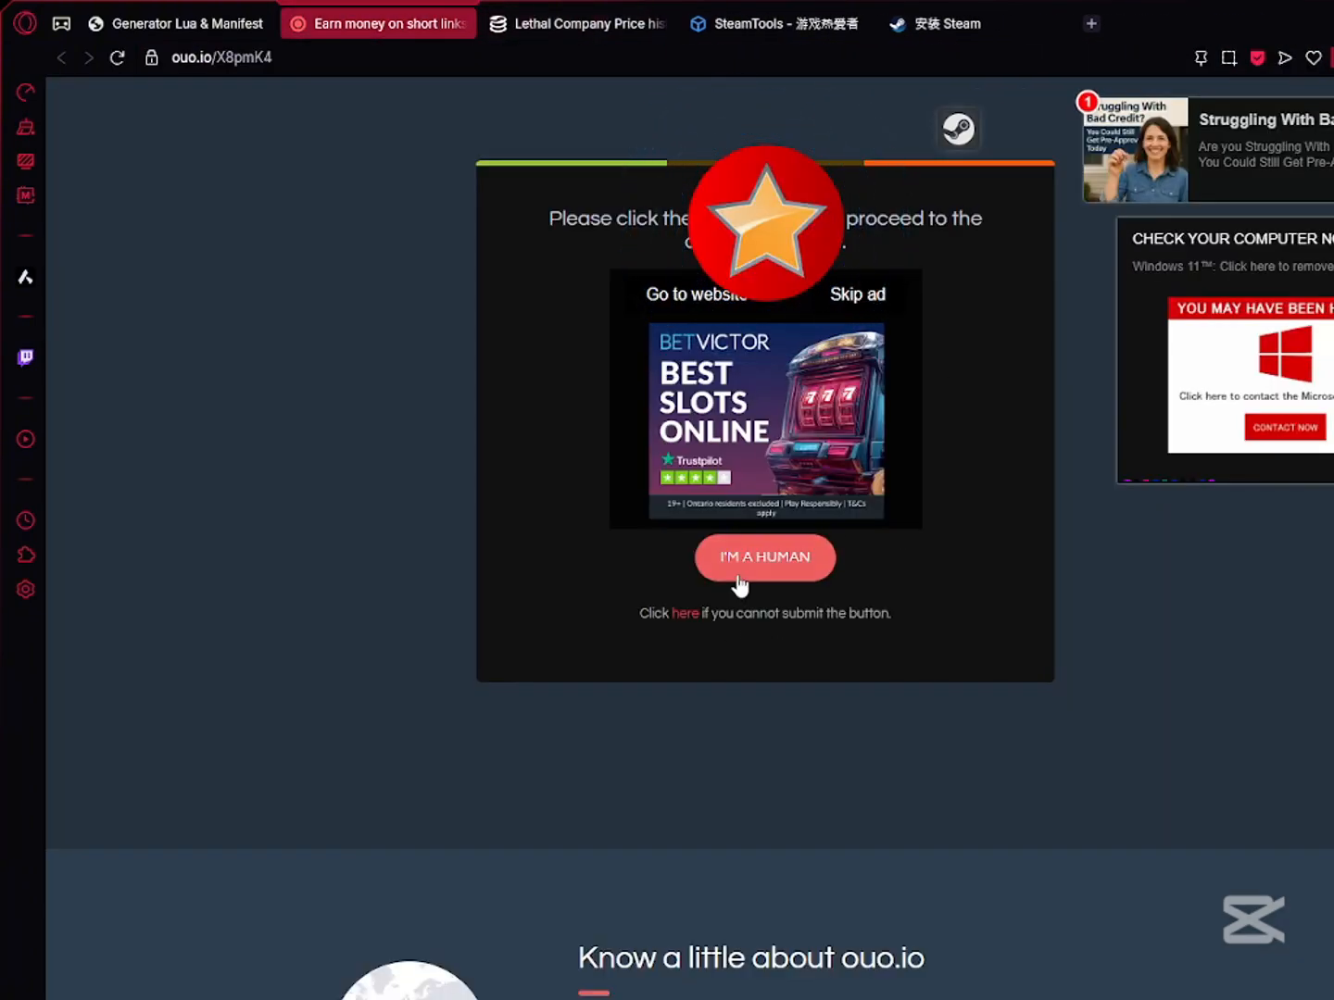
click(763, 556)
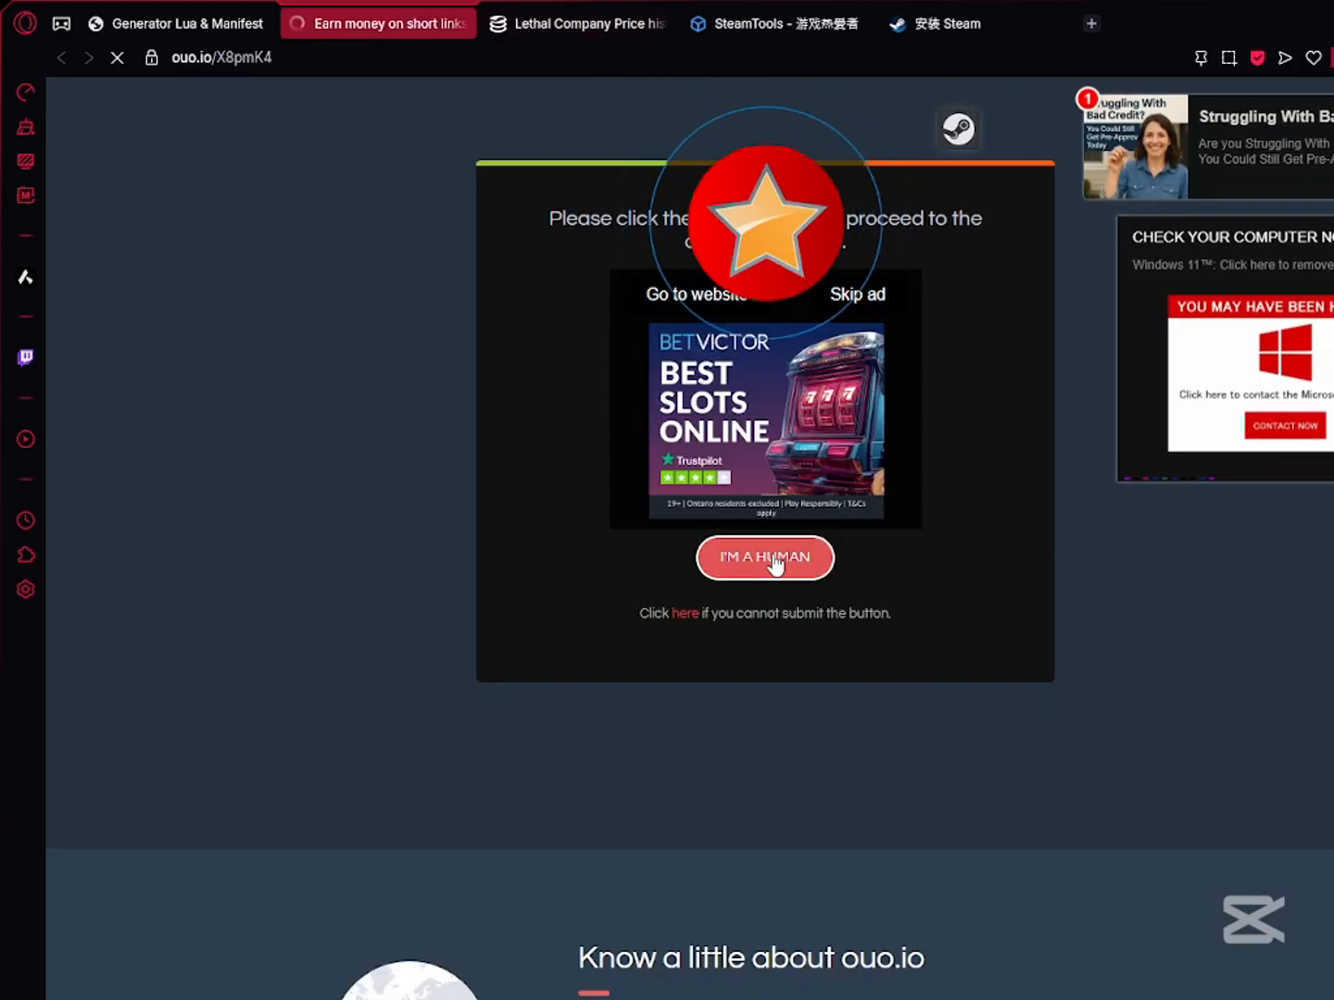
click(763, 558)
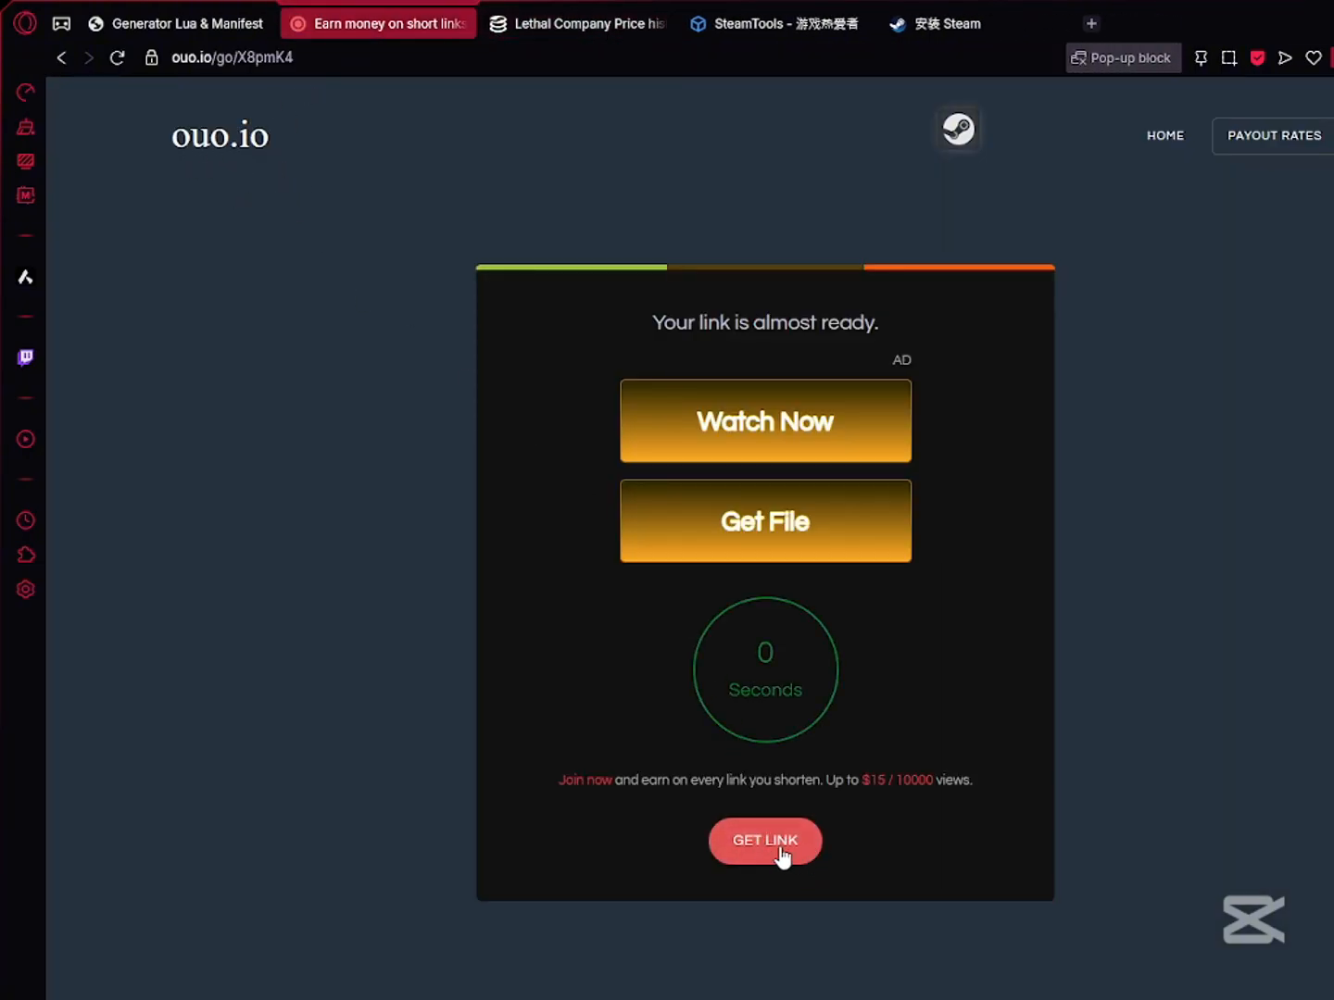
Download the 1966720 archive through GET LINK into Downloads.
click(763, 841)
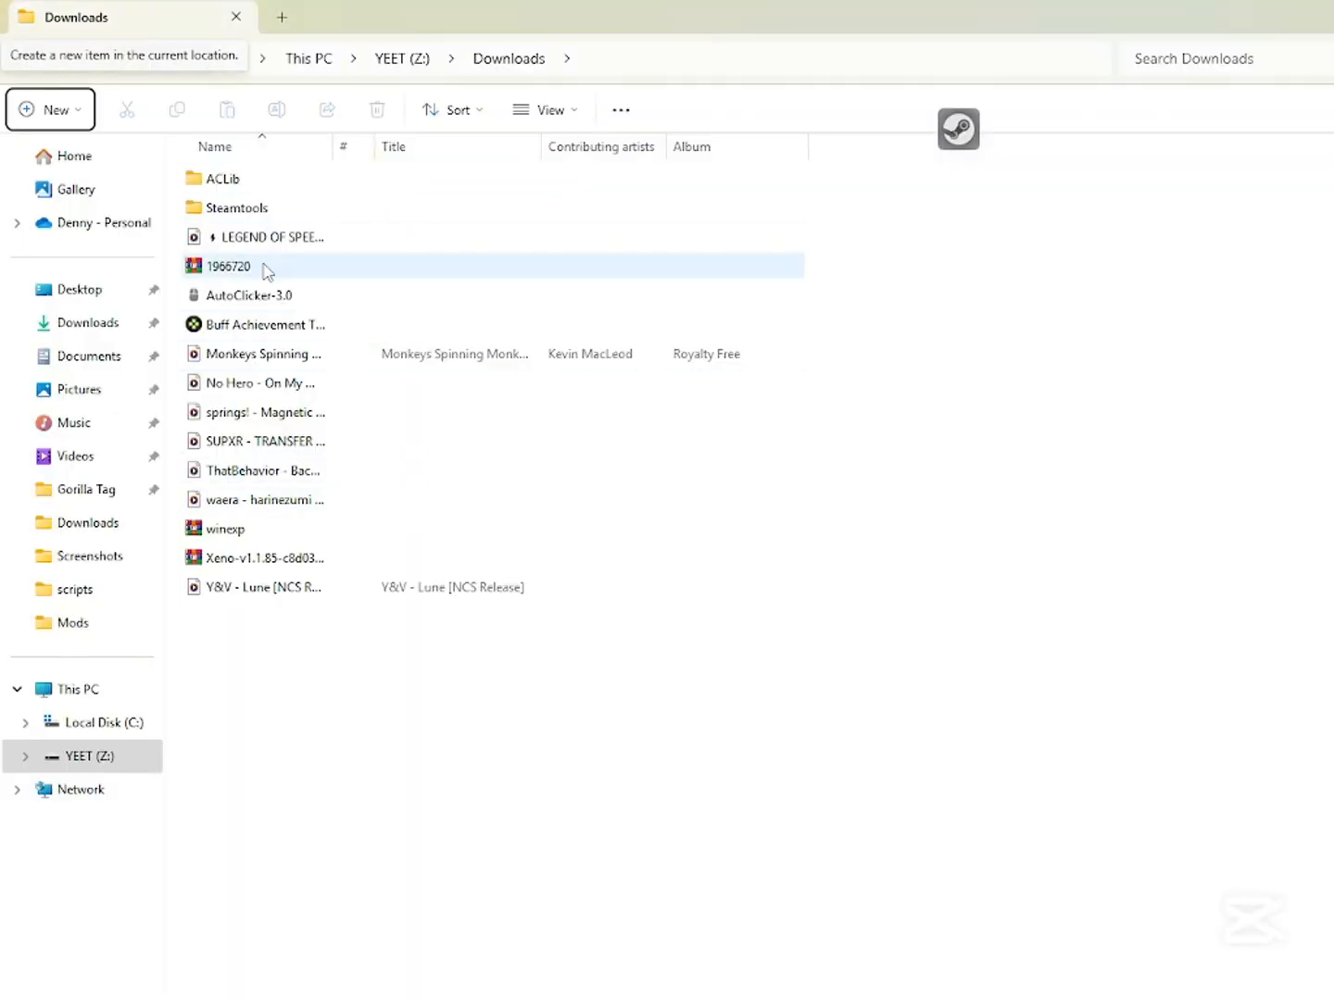
Open 1966720.zip and select its .lua and .manifest files for import into SteamTools.
double_click(230, 267)
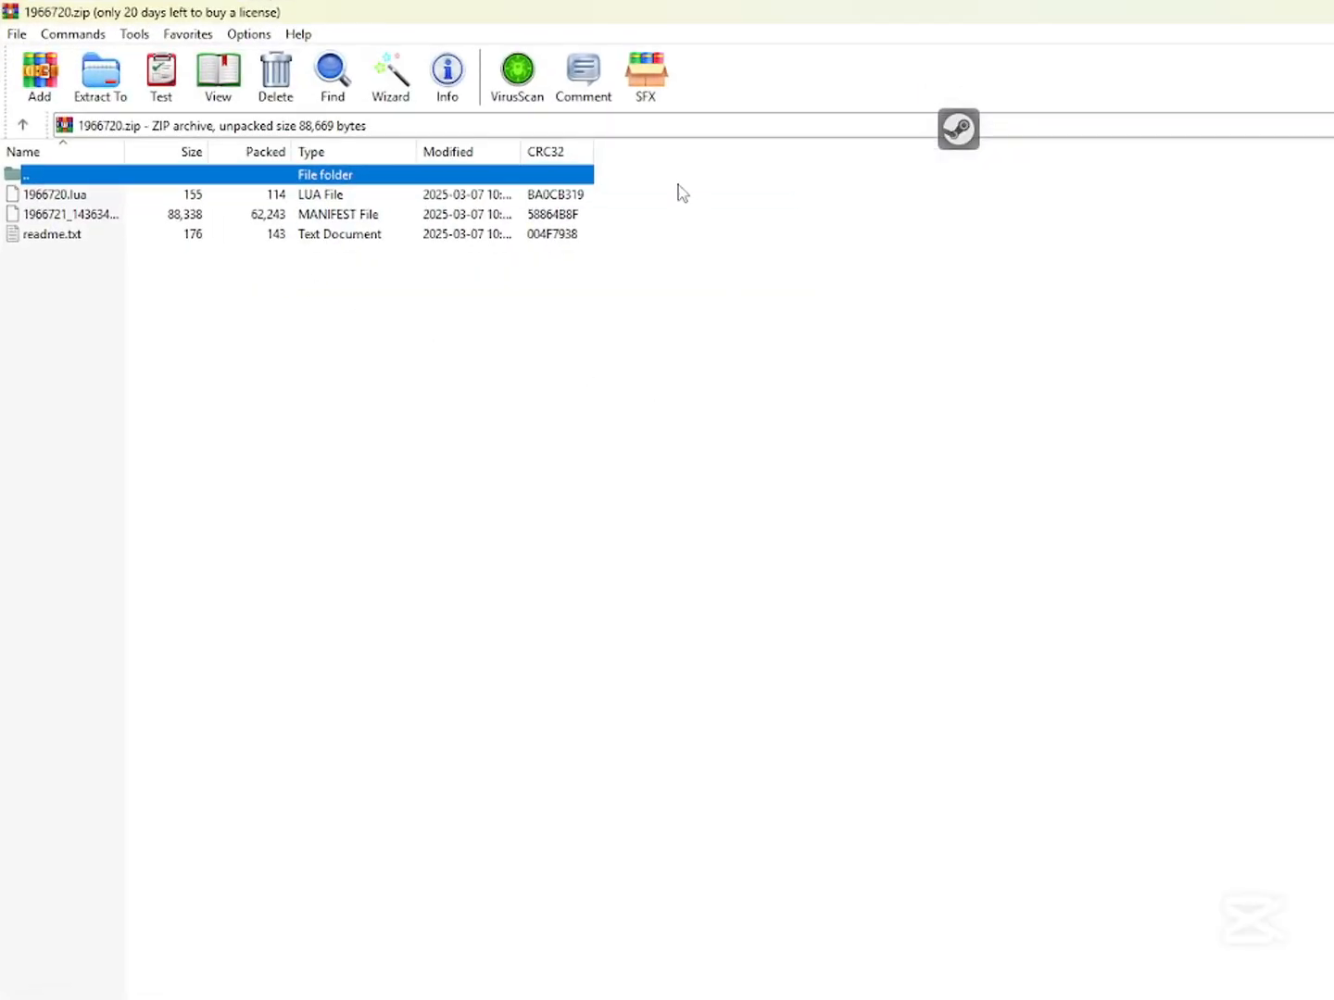
click(56, 195)
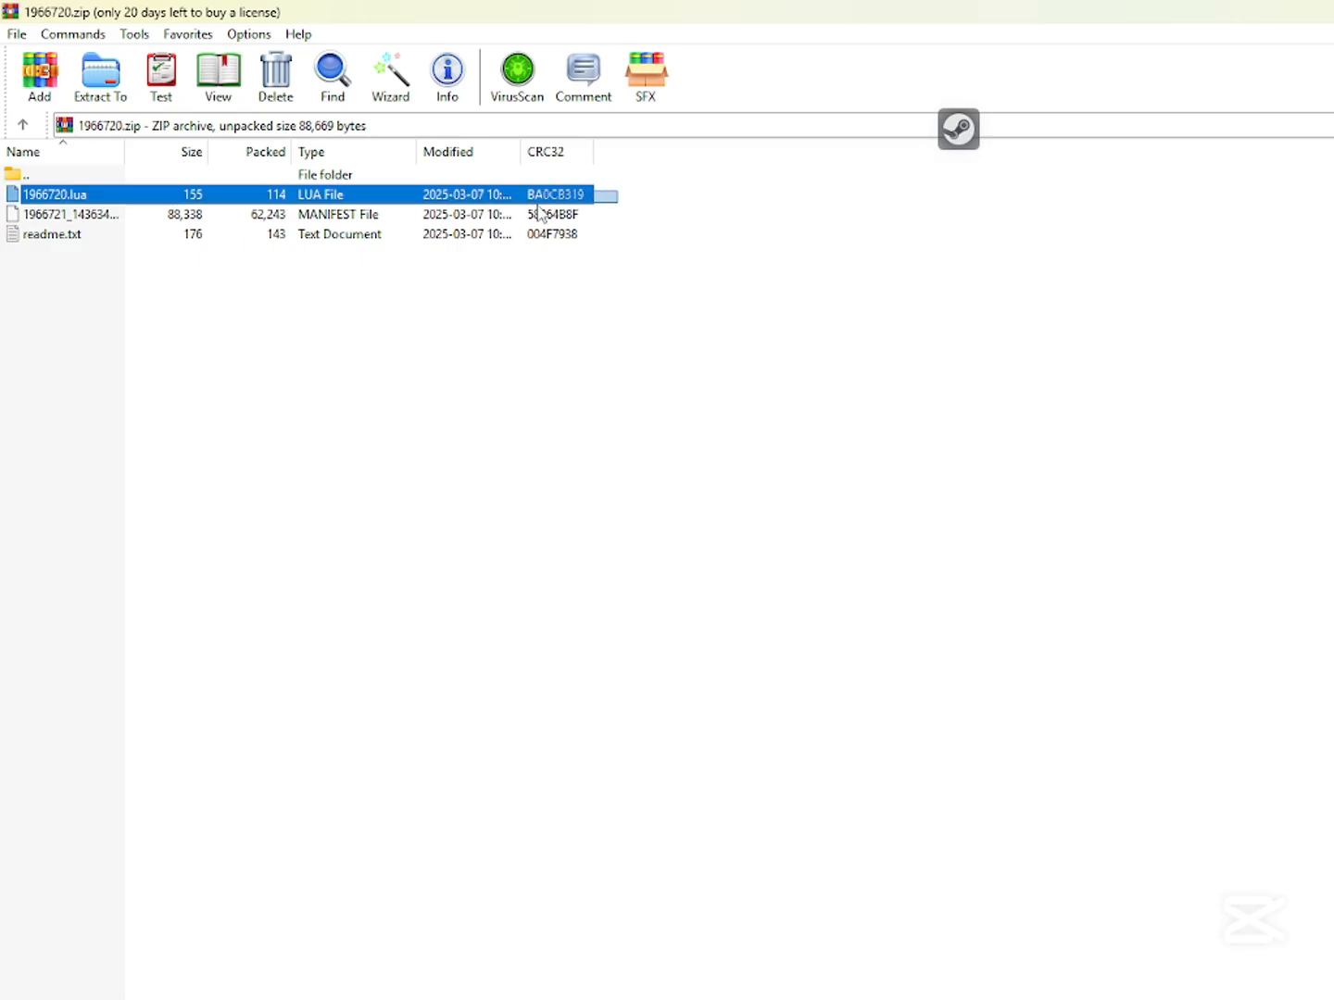
click(70, 215)
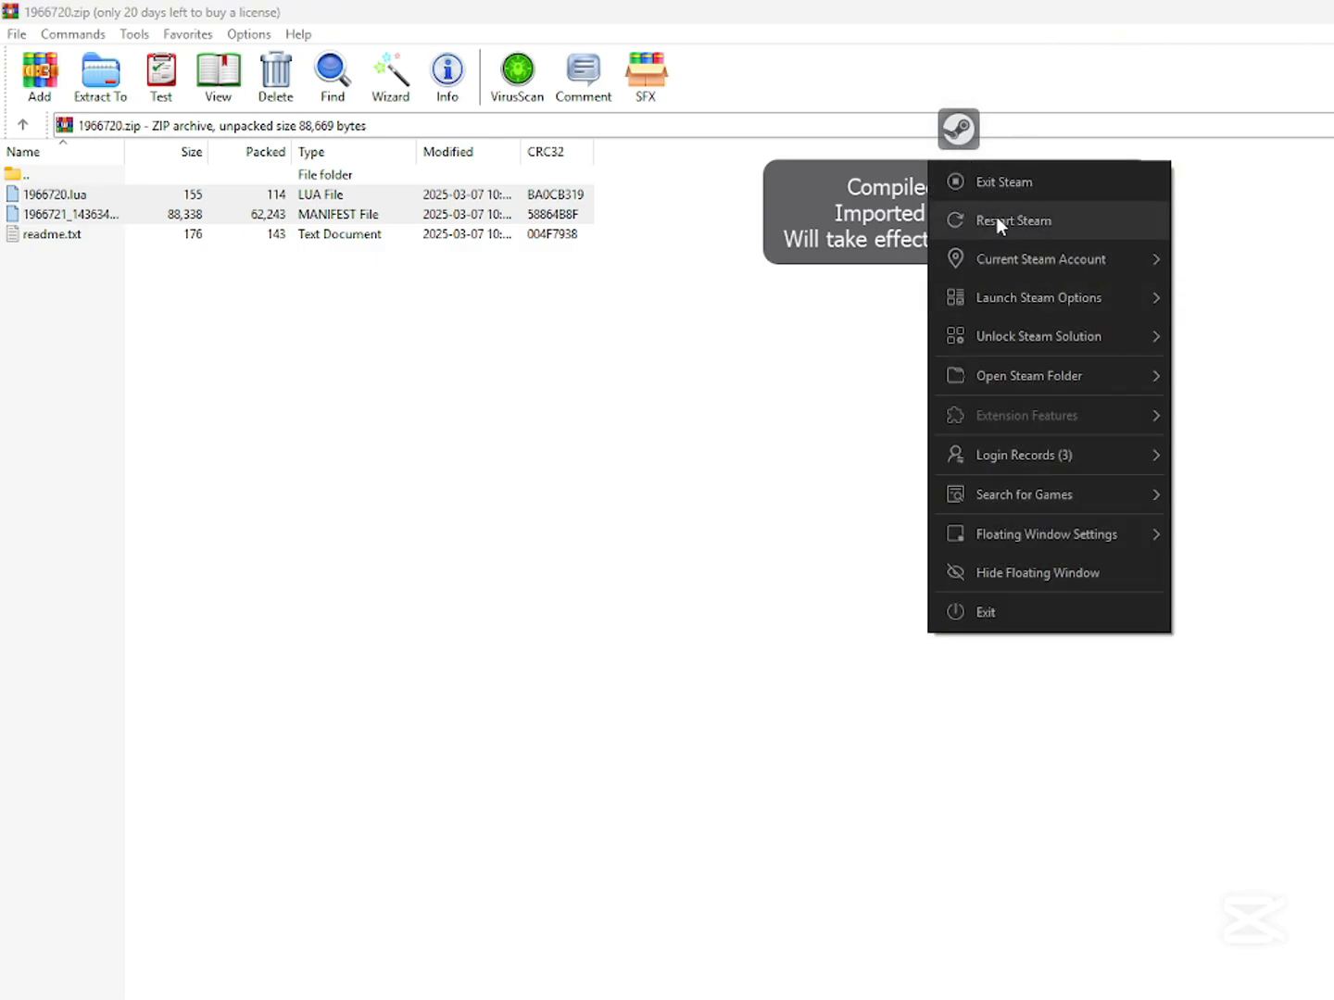
Restart Steam from the SteamTools icon and sign in with the Sigma account profile.
click(1012, 221)
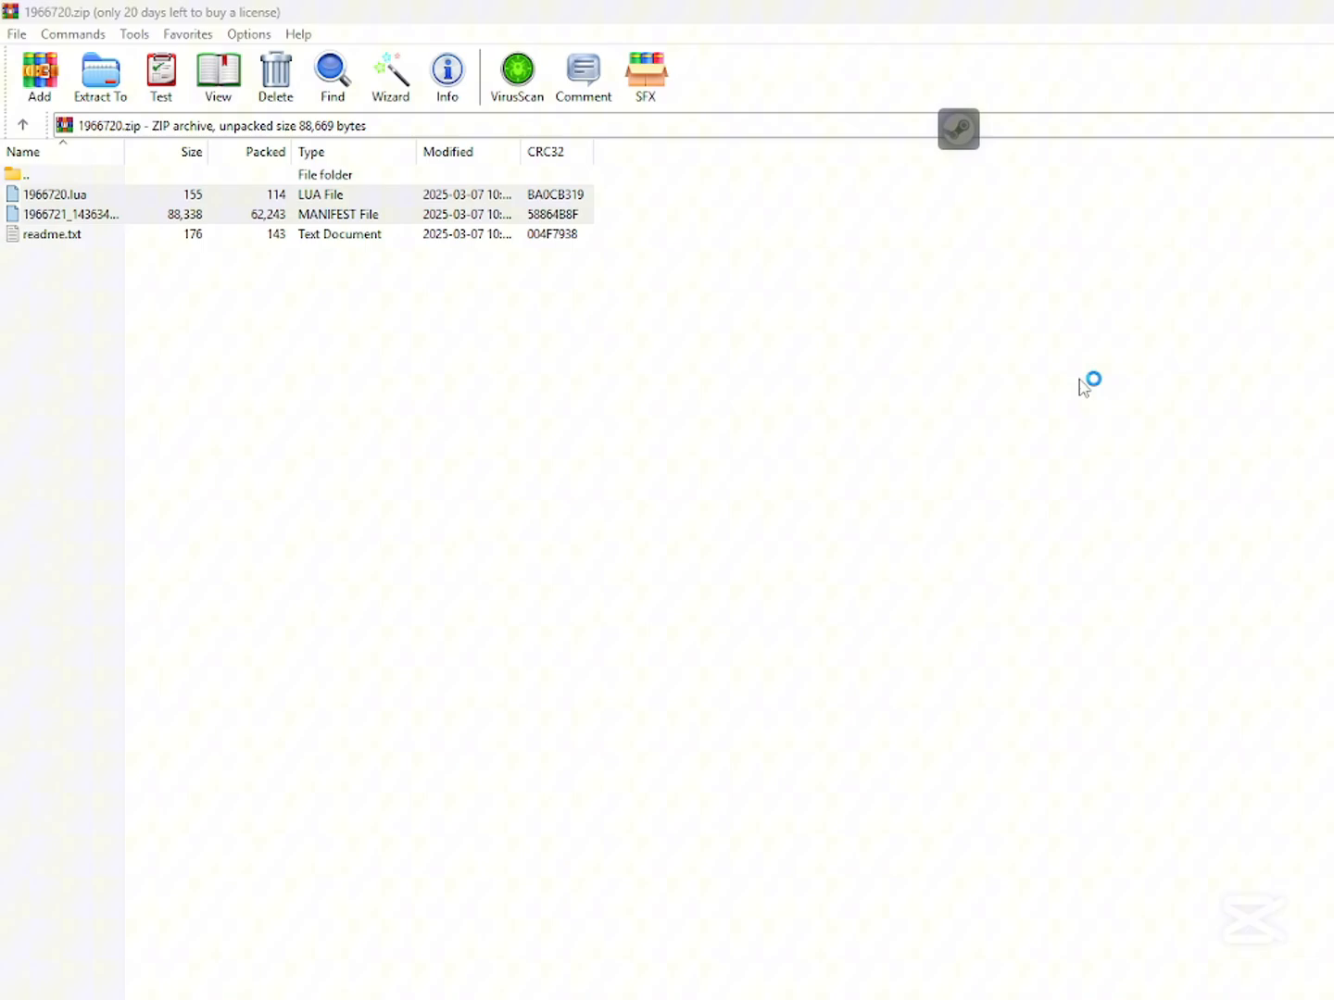
mouse_move(978, 15)
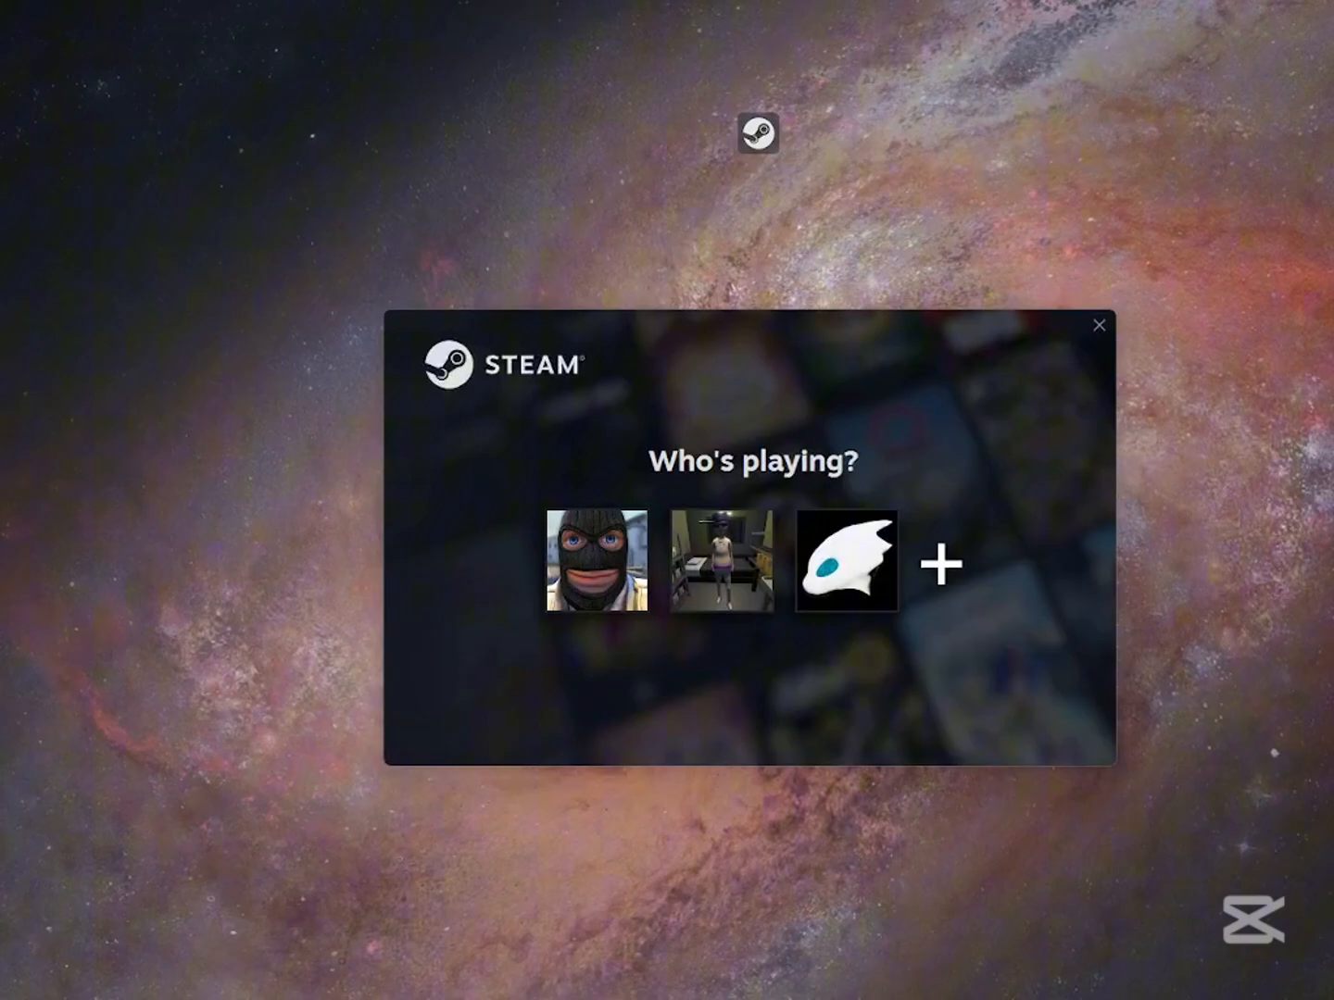
mouse_move(596, 559)
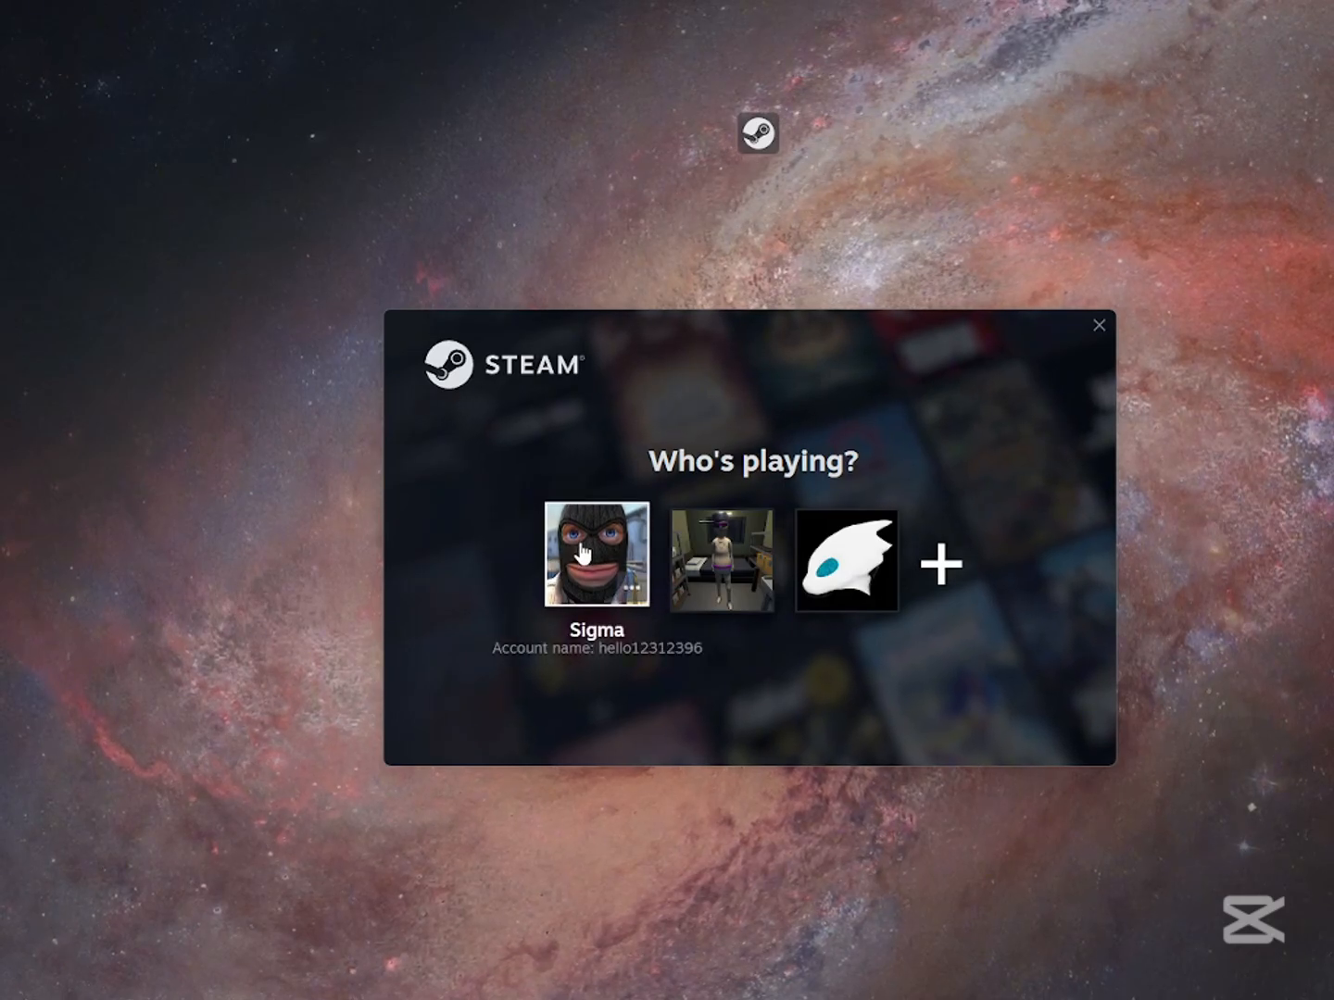
click(600, 559)
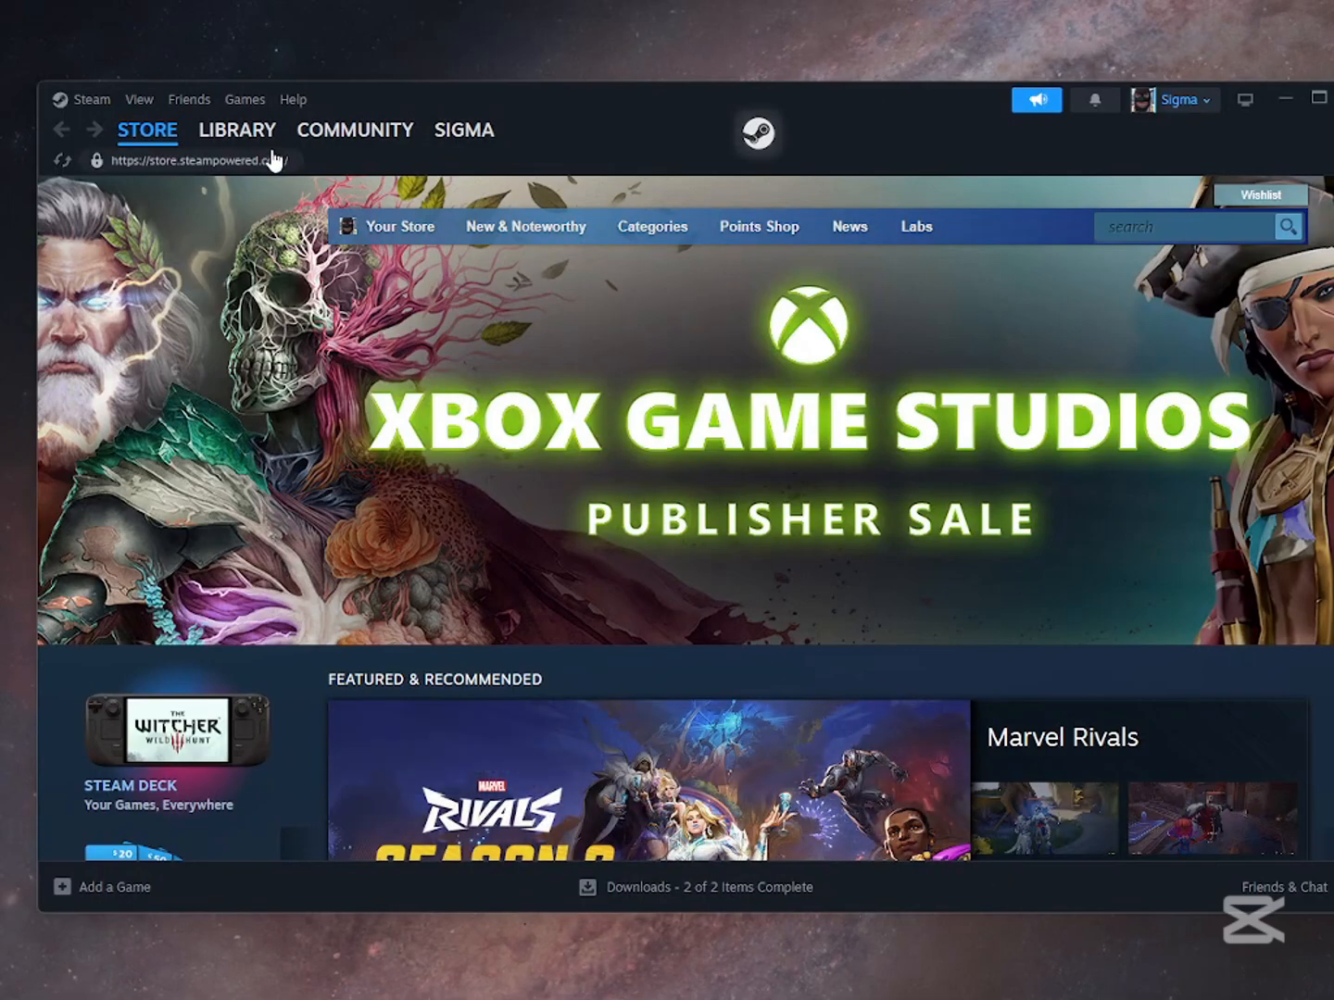
Show Lethal Company's page in the Steam library, listed with 1.07 GB required.
click(237, 129)
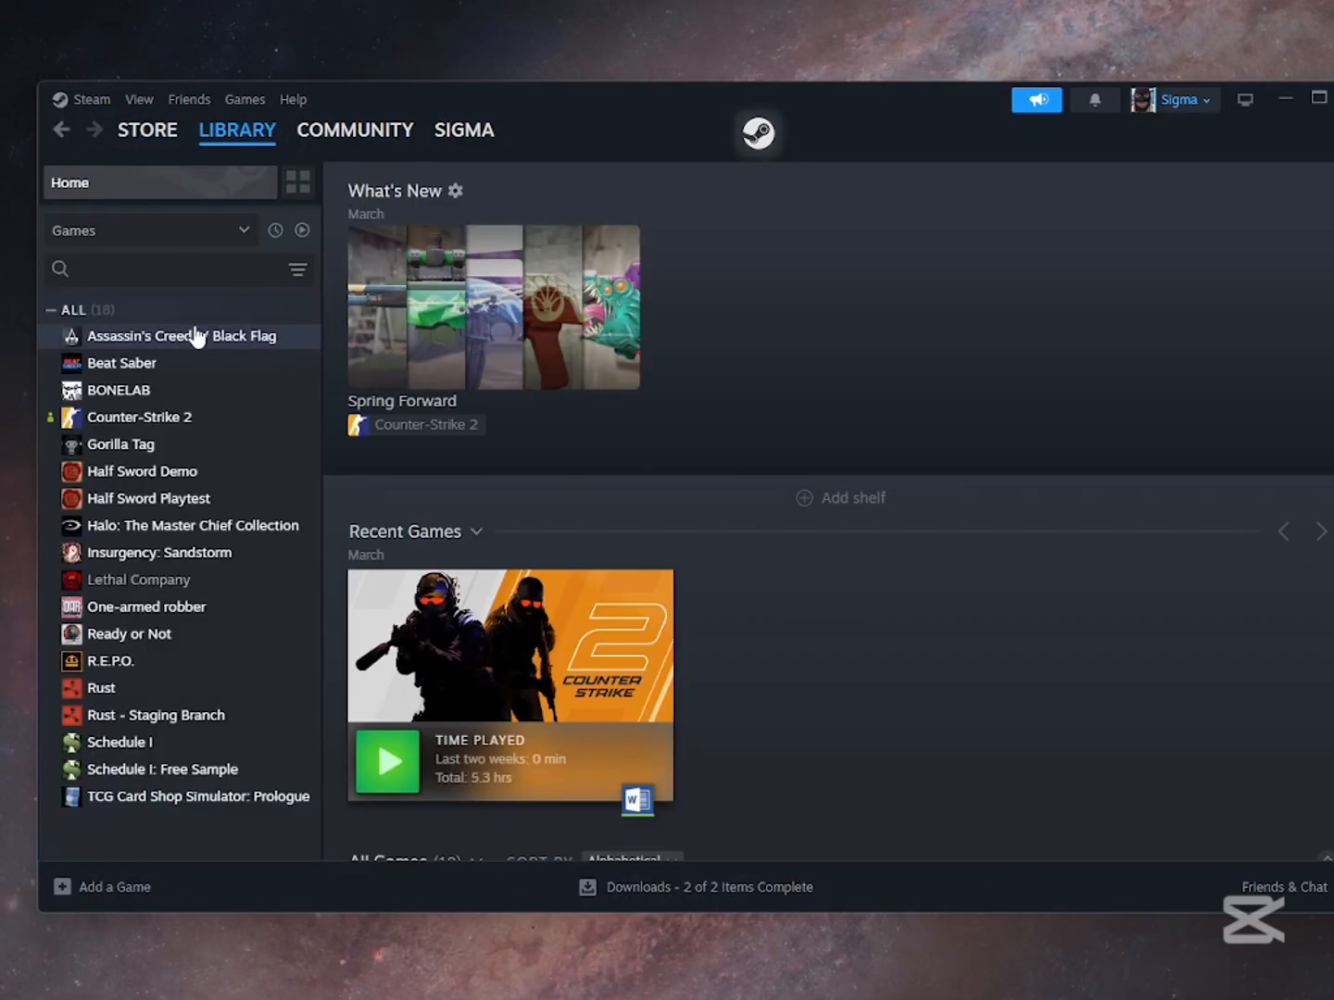
click(139, 580)
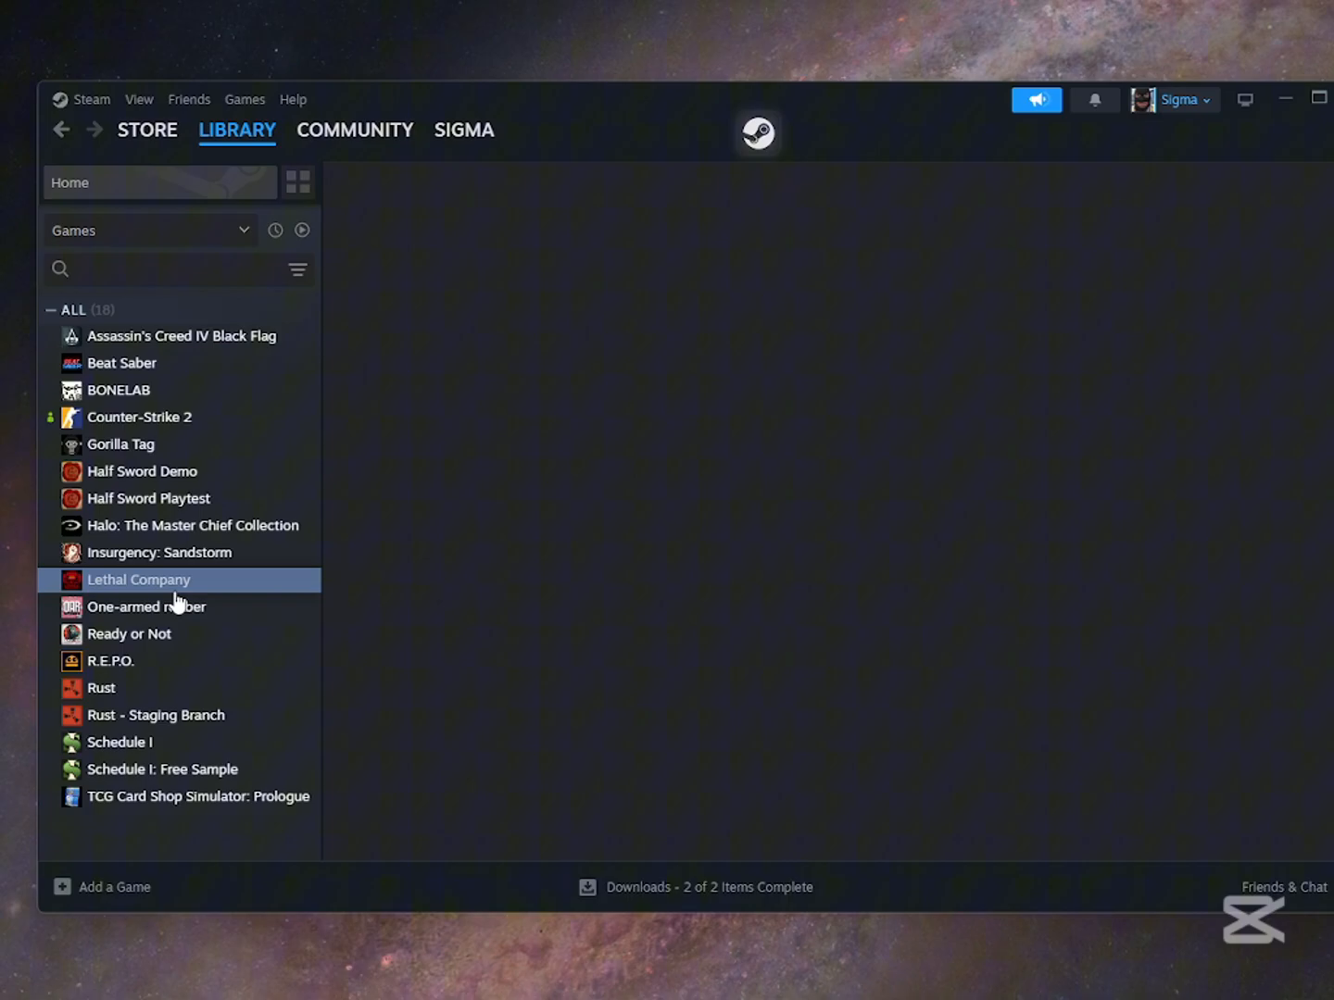
click(137, 578)
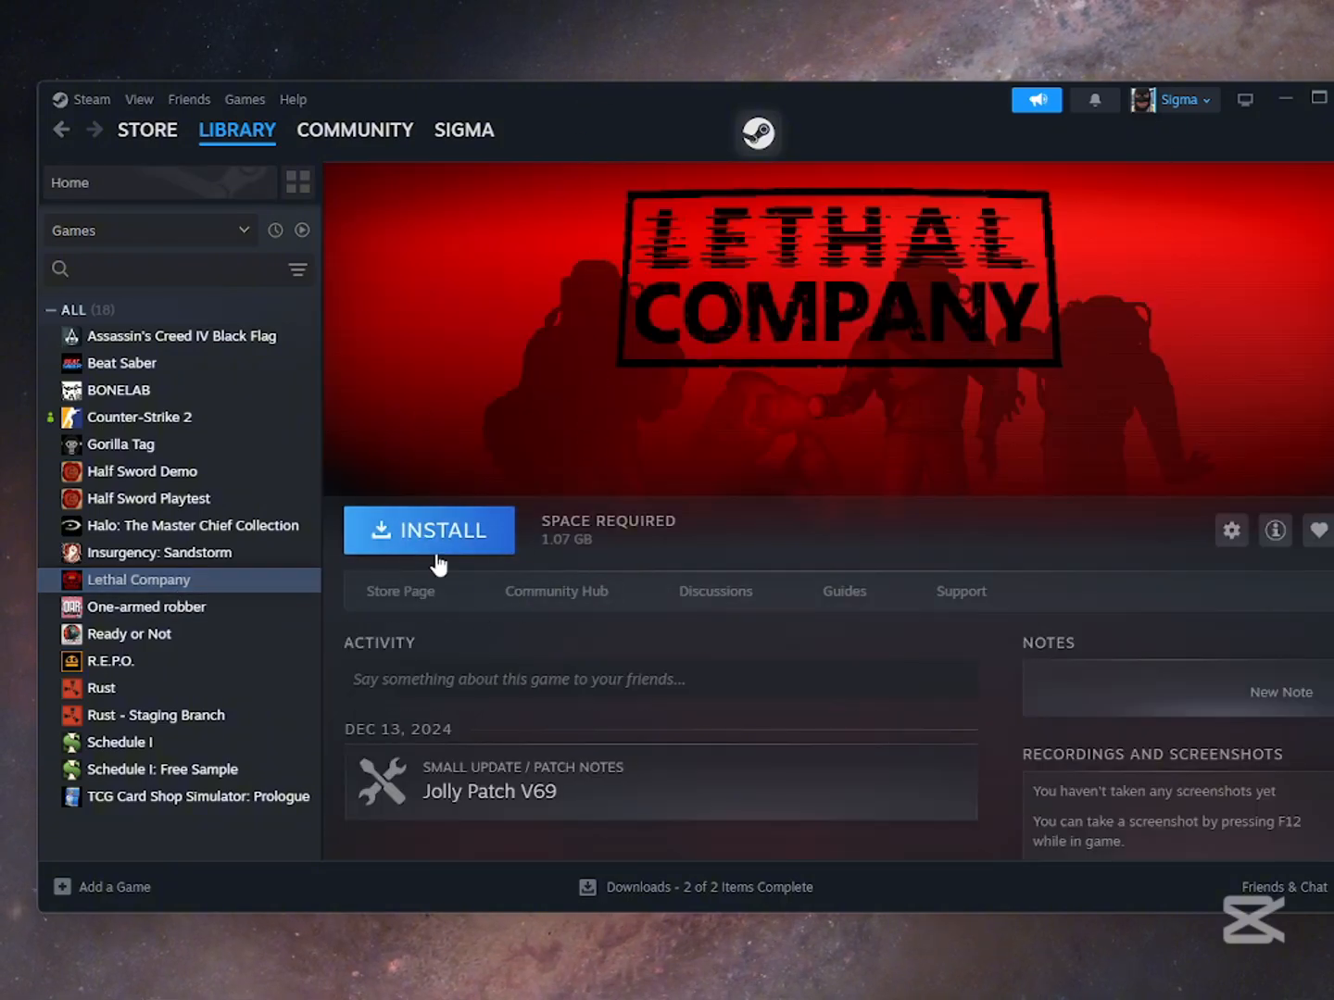
mouse_move(1189, 834)
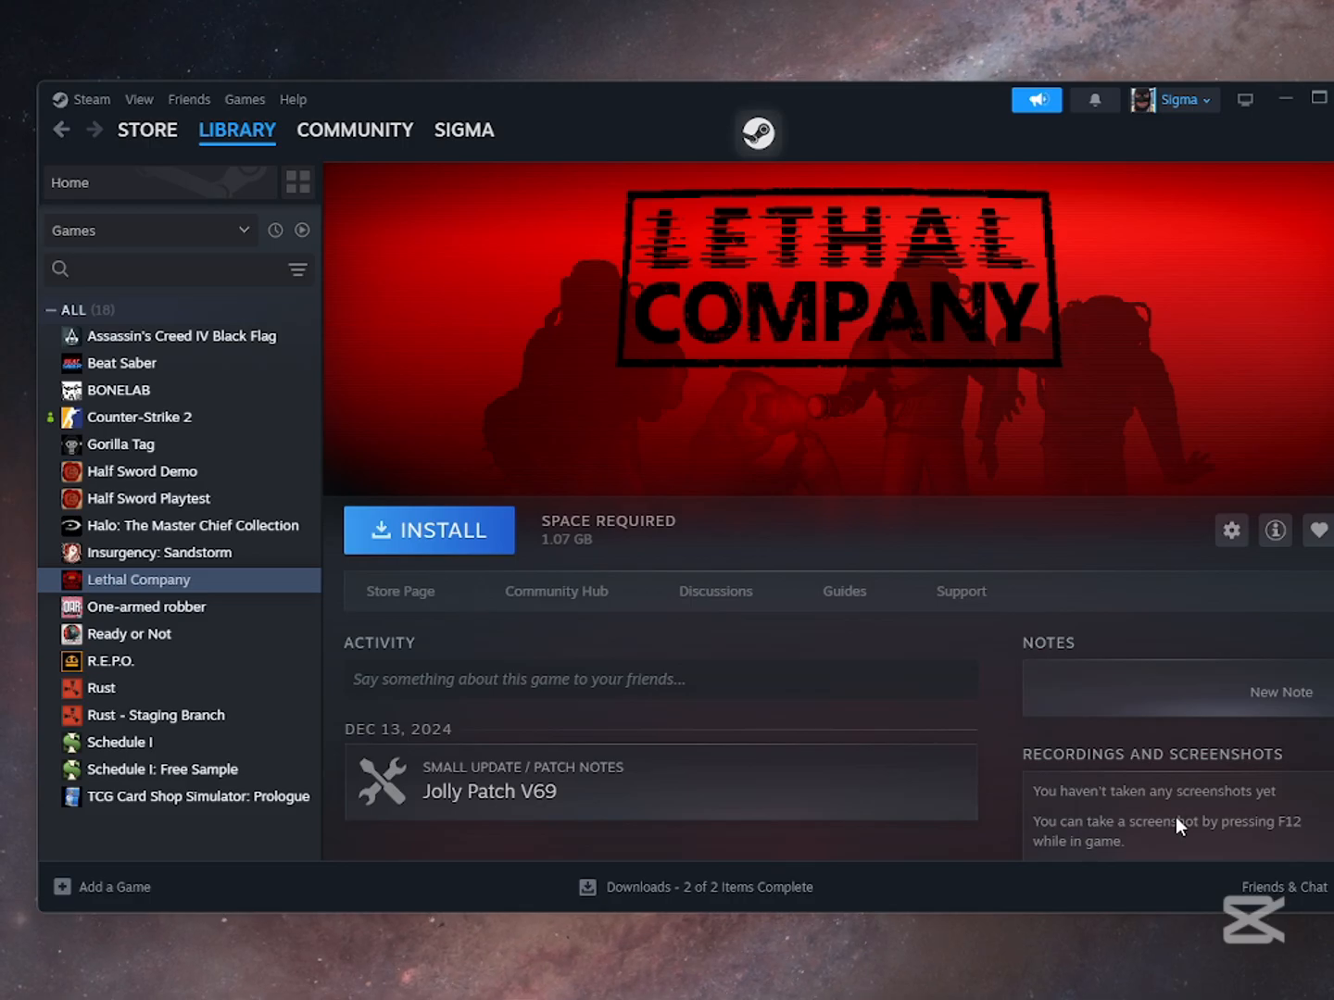
Browse Schedule I, R.E.P.O. and another library page, then return to Lethal Company.
click(119, 741)
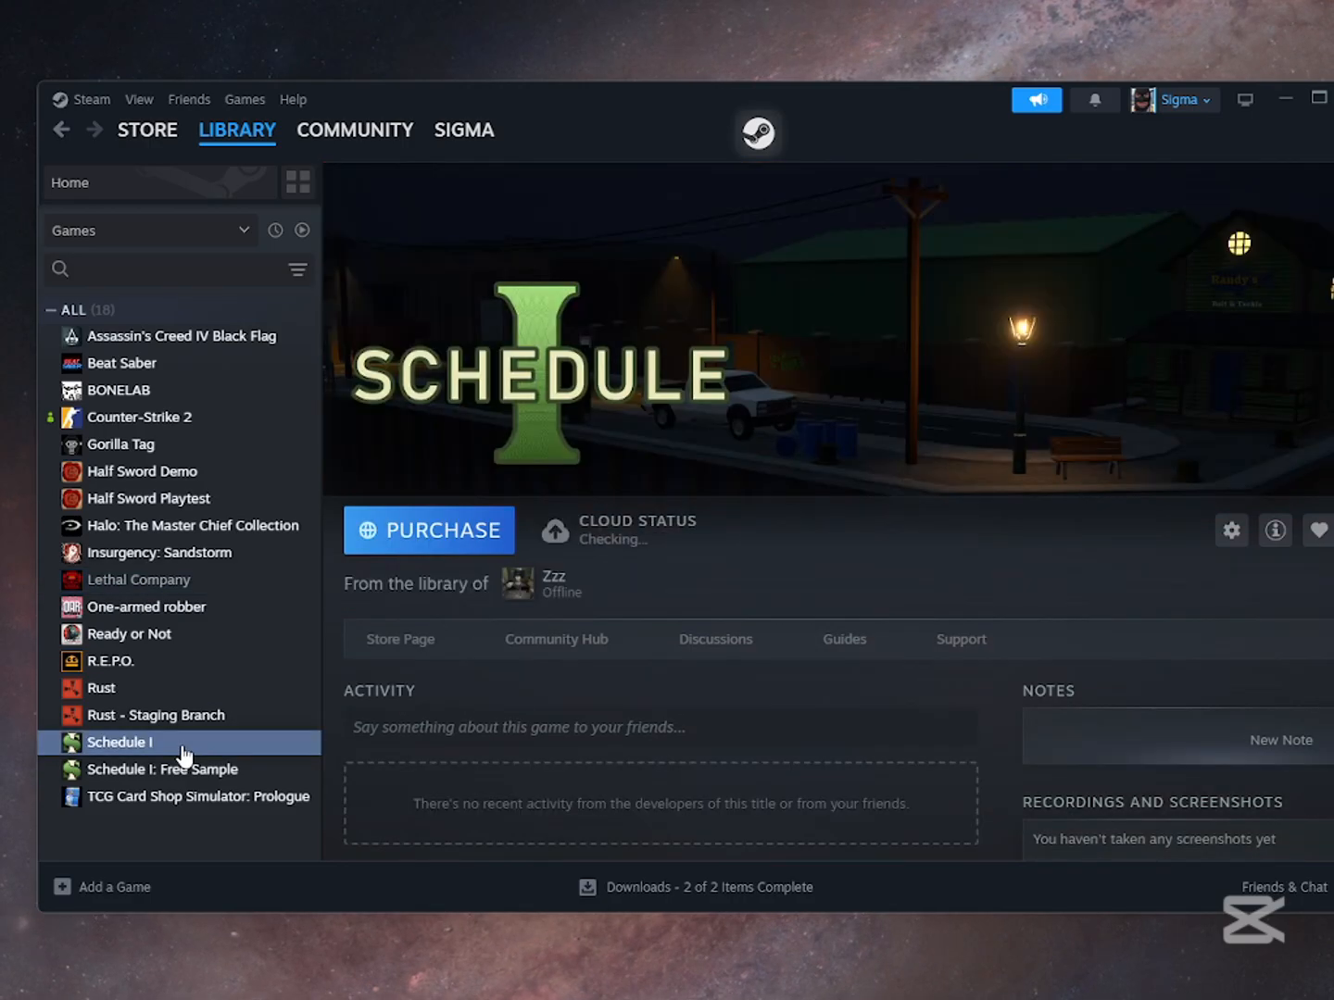
click(111, 660)
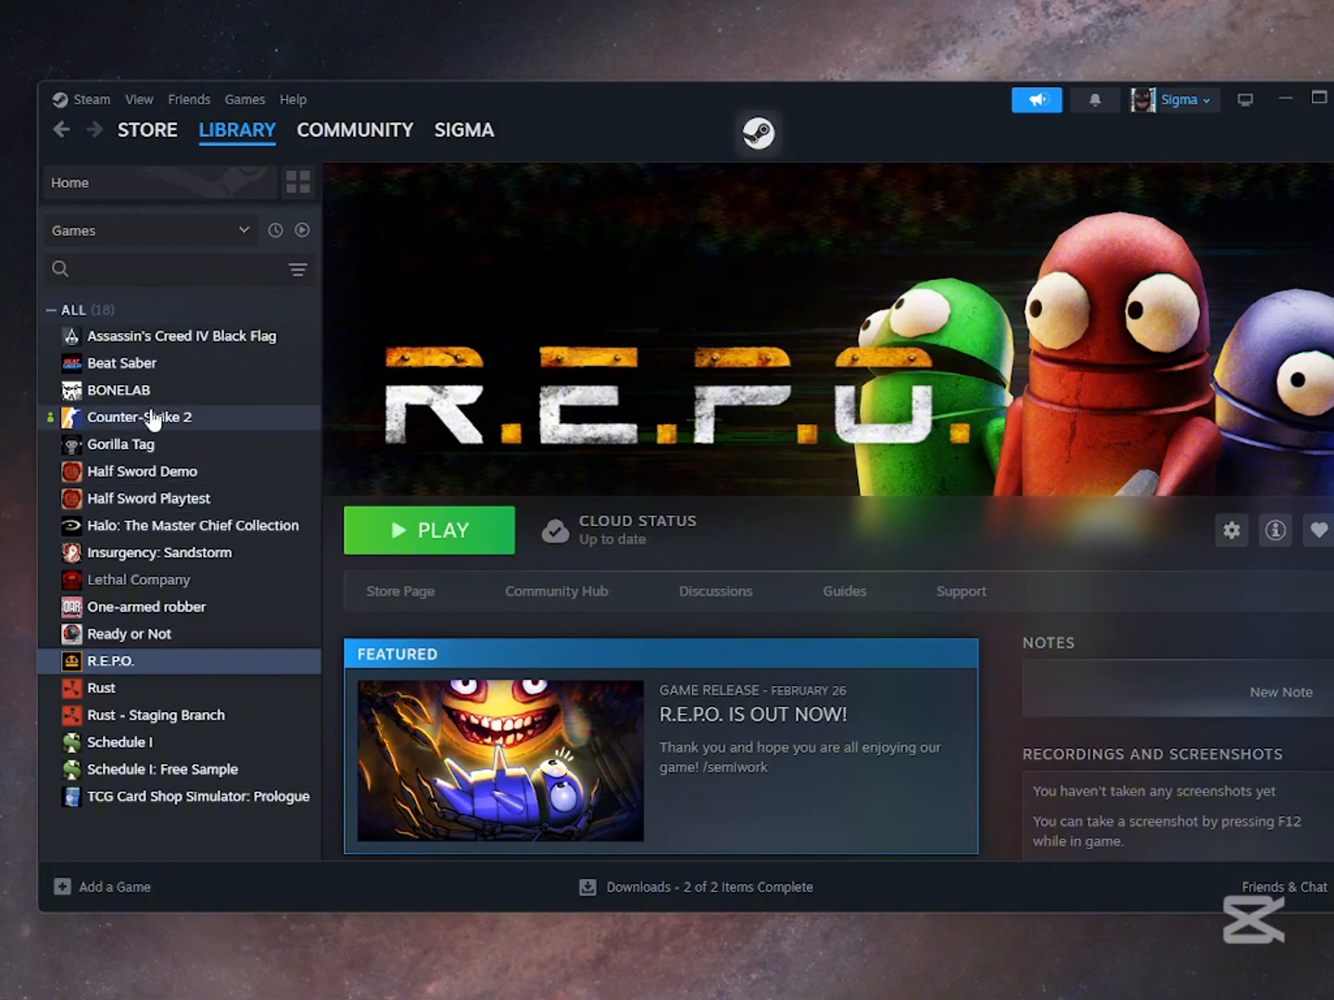
click(122, 444)
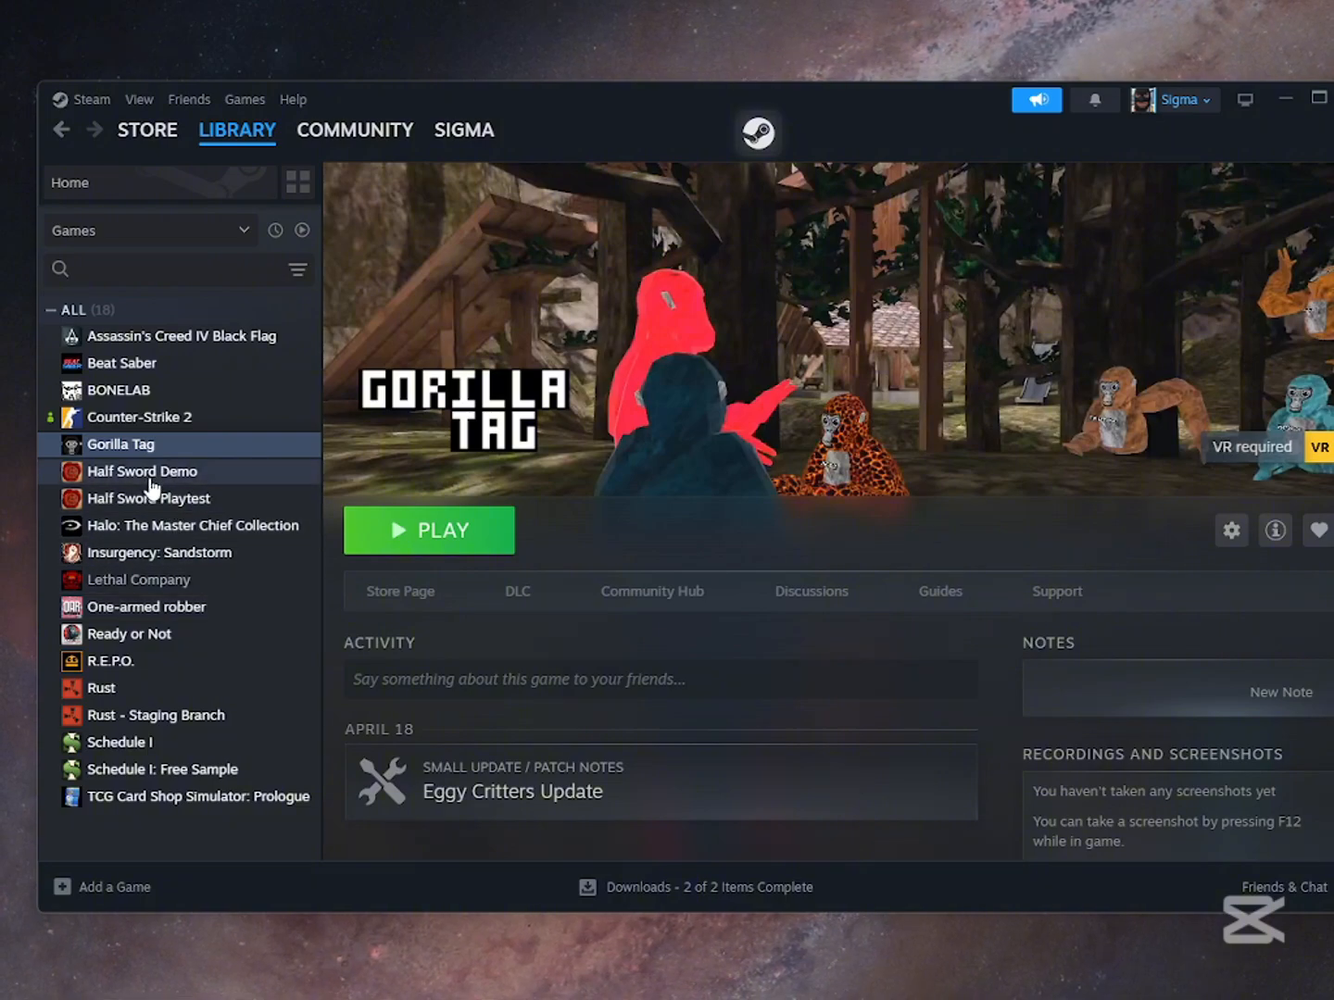
click(137, 578)
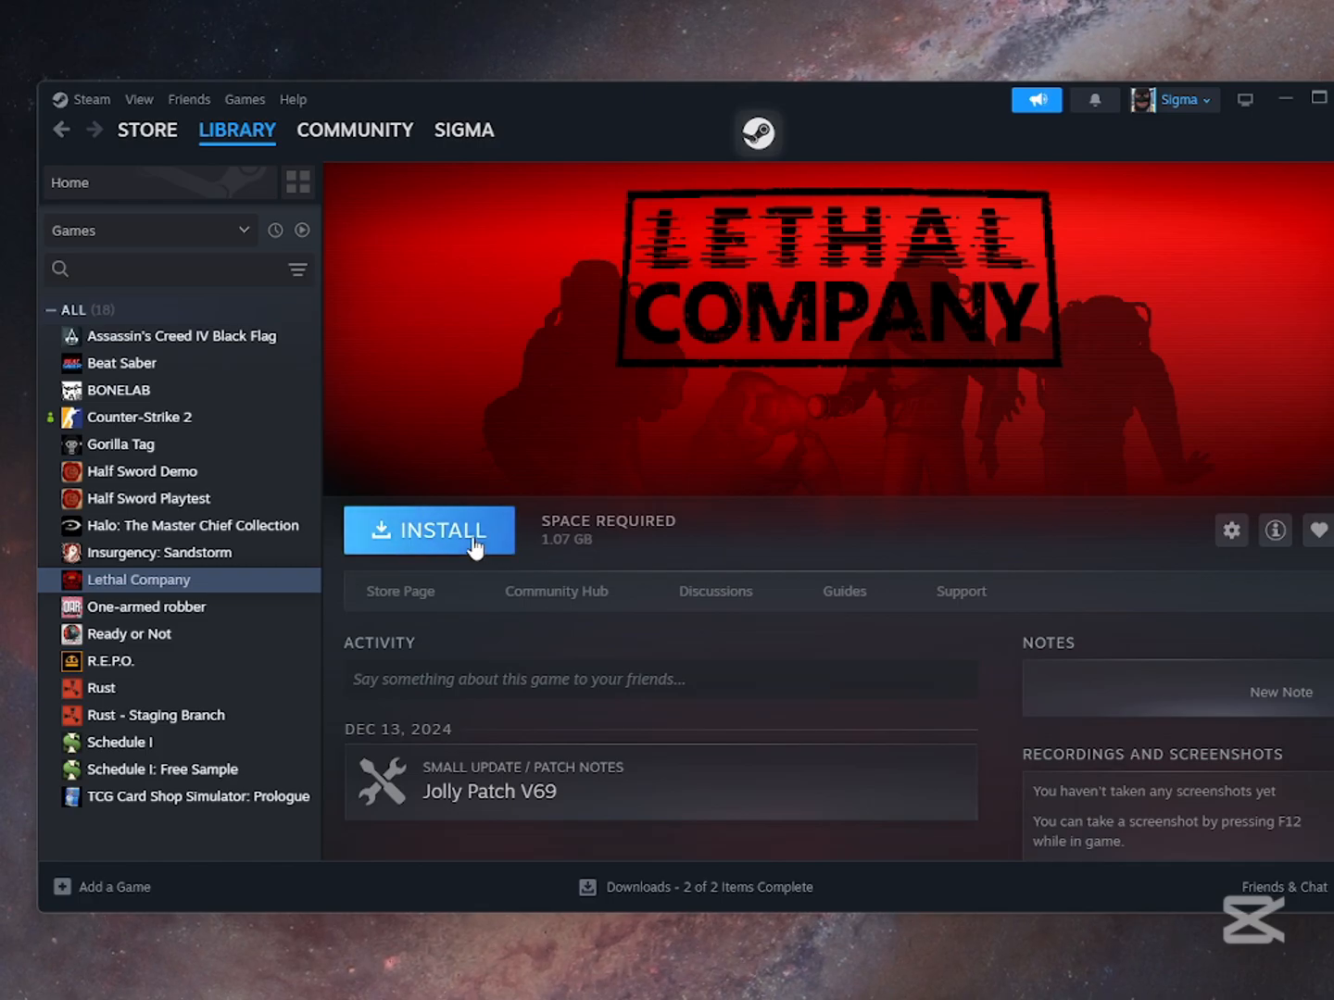
Install Lethal Company with default shortcut options and launch it once complete.
click(430, 530)
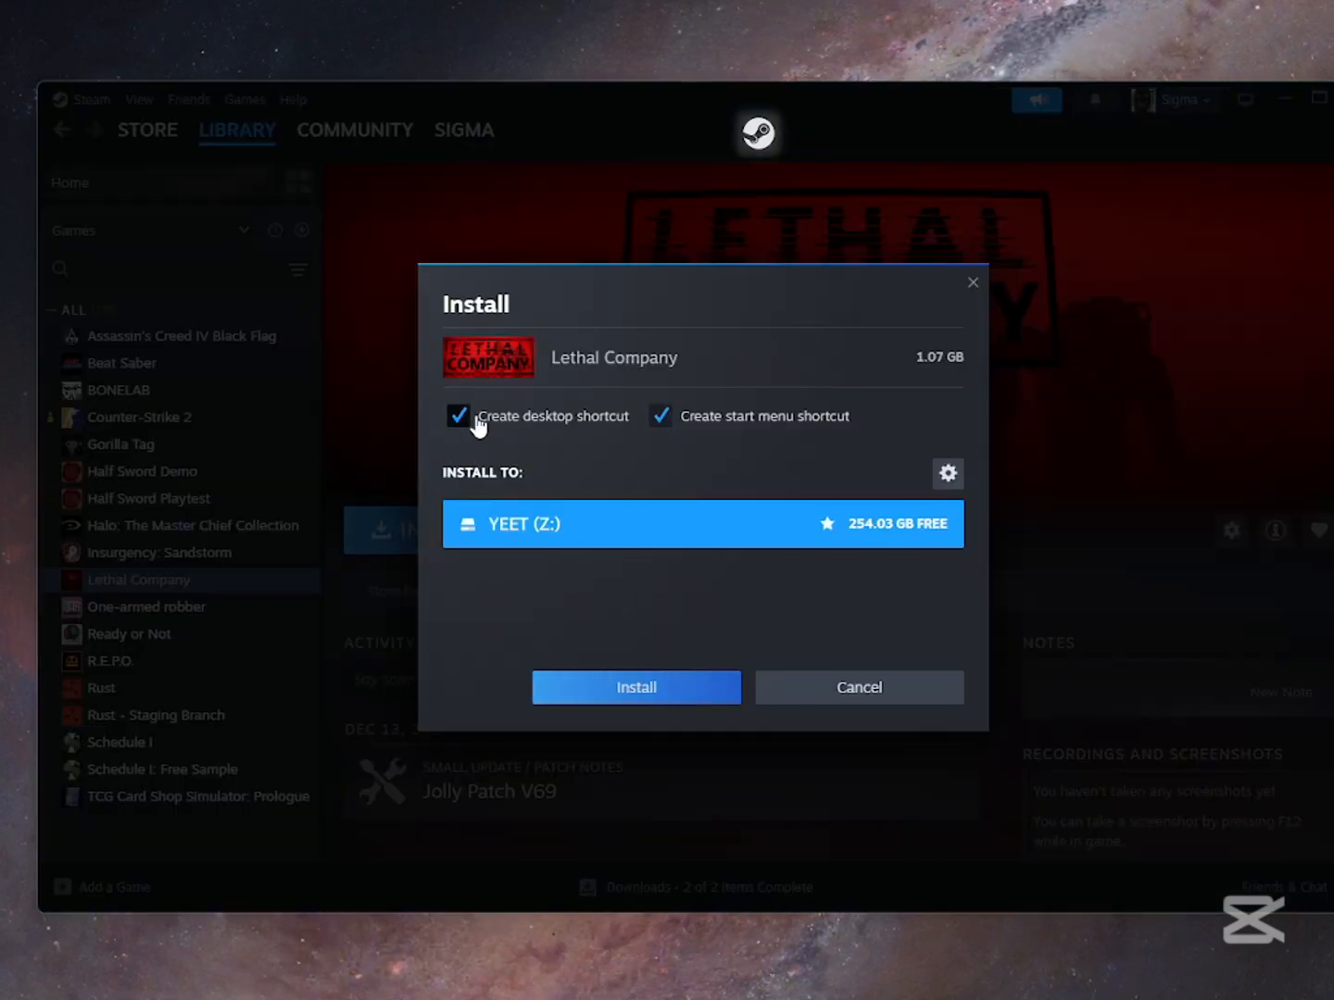
click(636, 686)
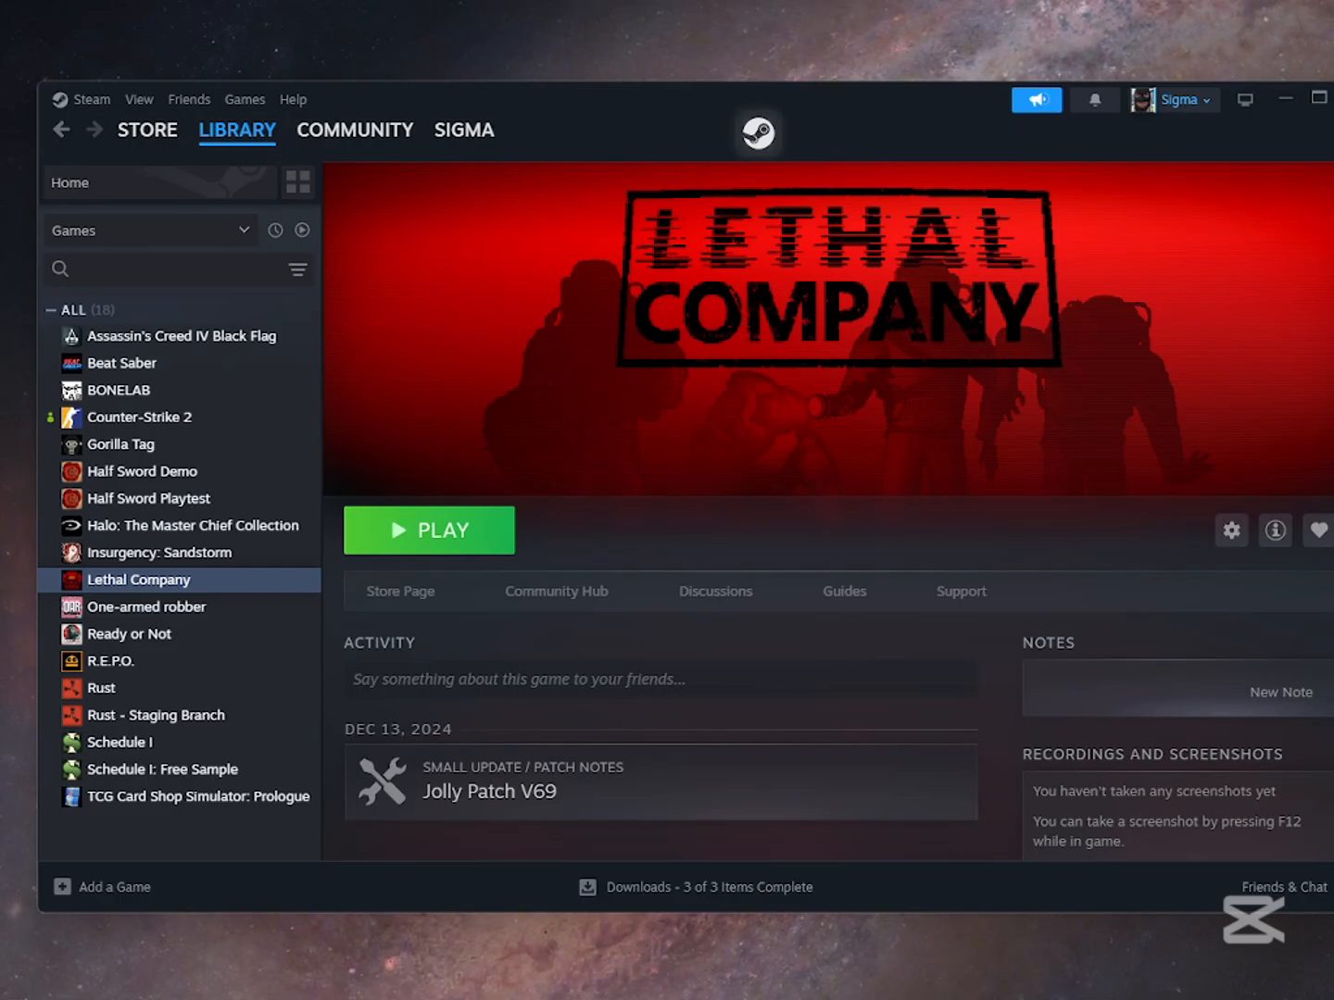
mouse_move(474, 489)
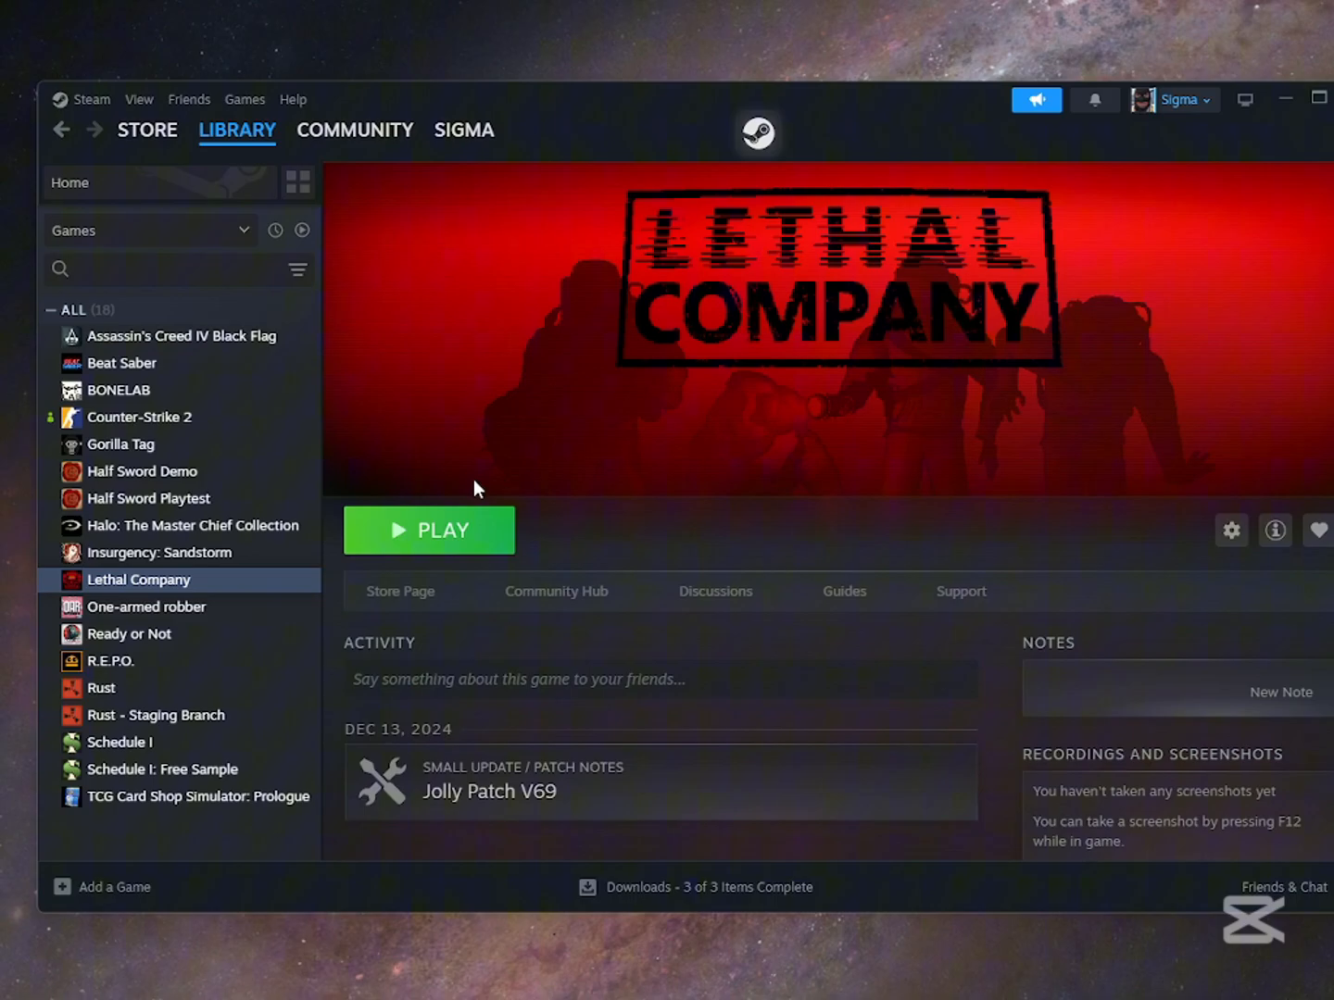
click(428, 530)
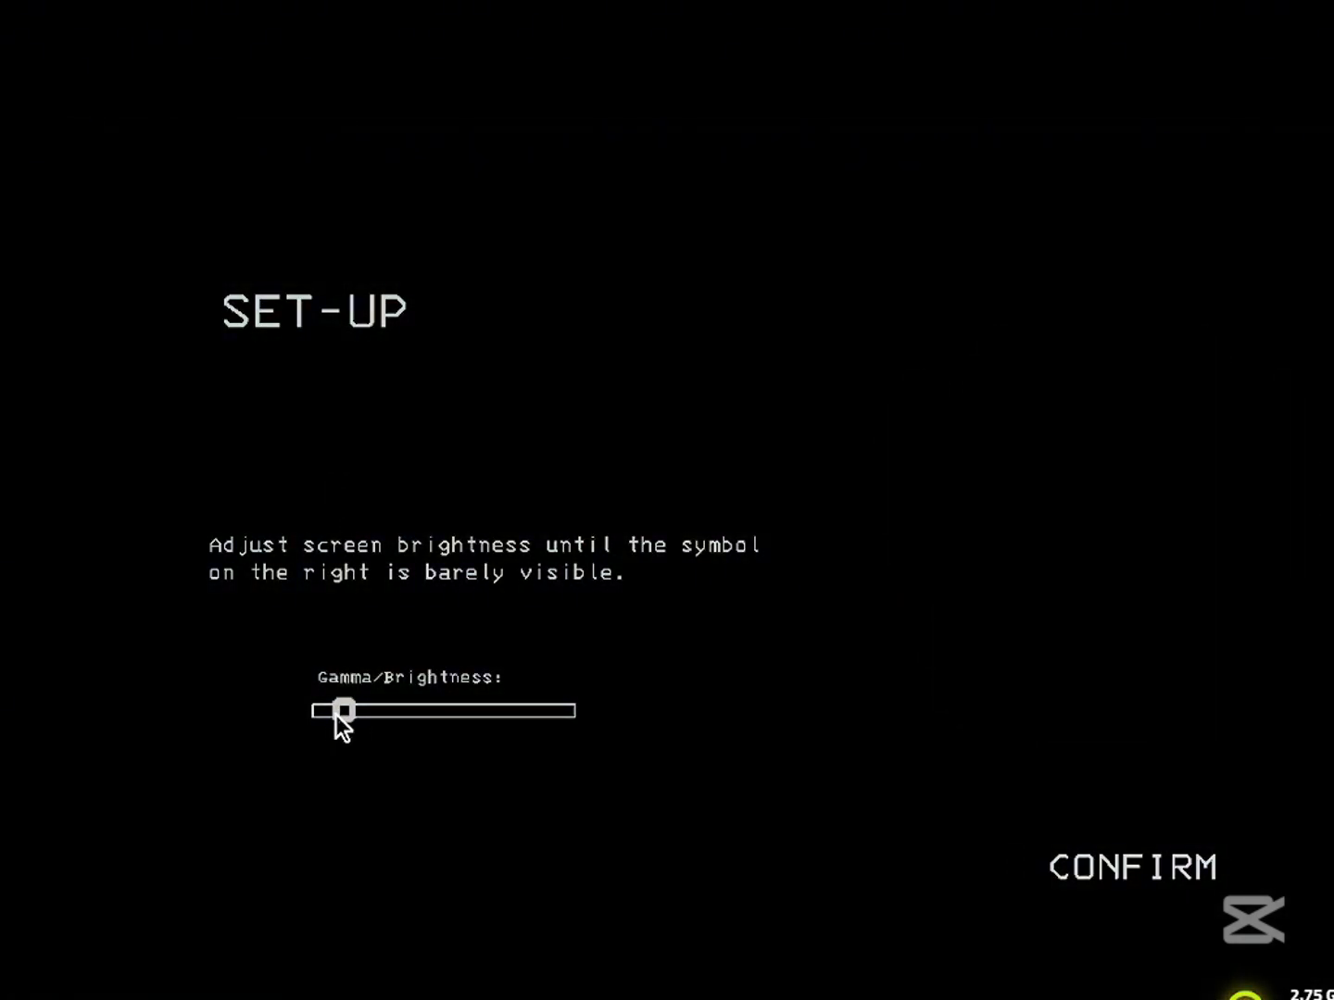
Raise the brightness slider, confirm brightness and voice chat setup, and choose Online launch mode.
drag(343, 710, 560, 709)
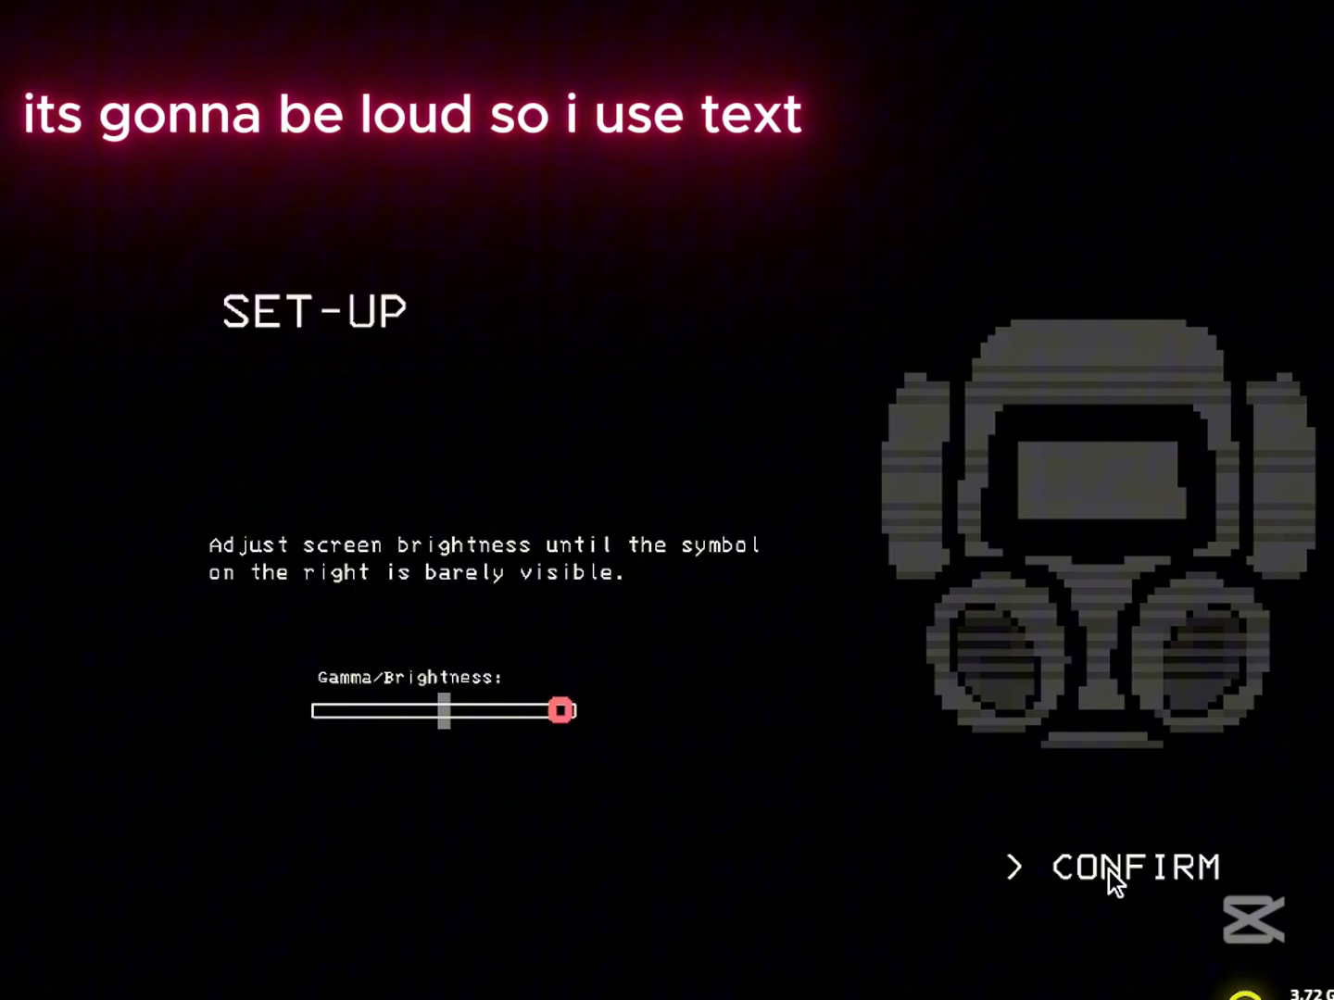
click(1134, 867)
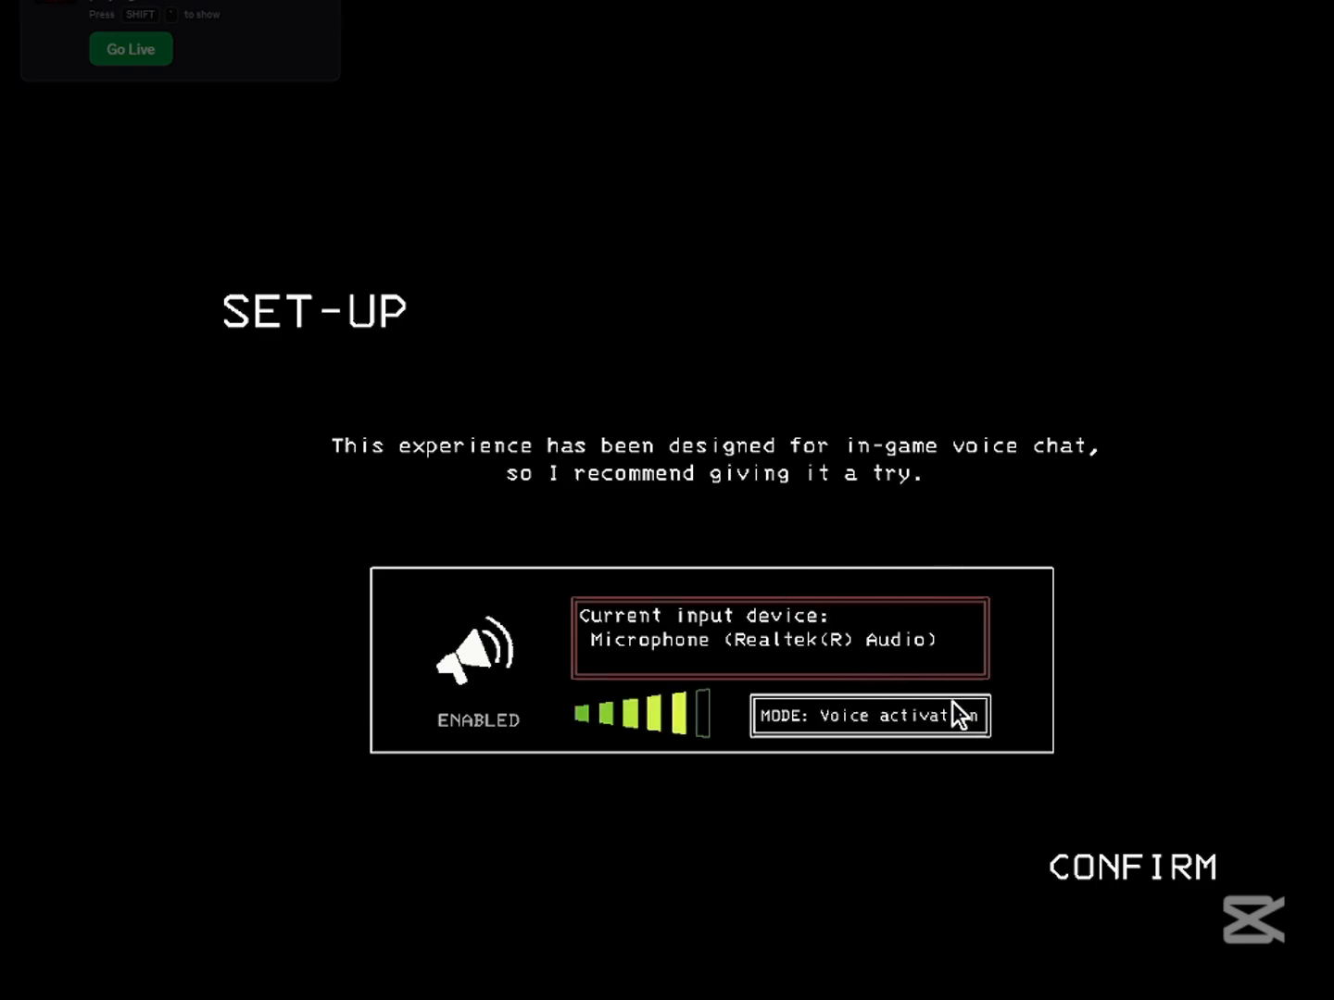
click(1132, 867)
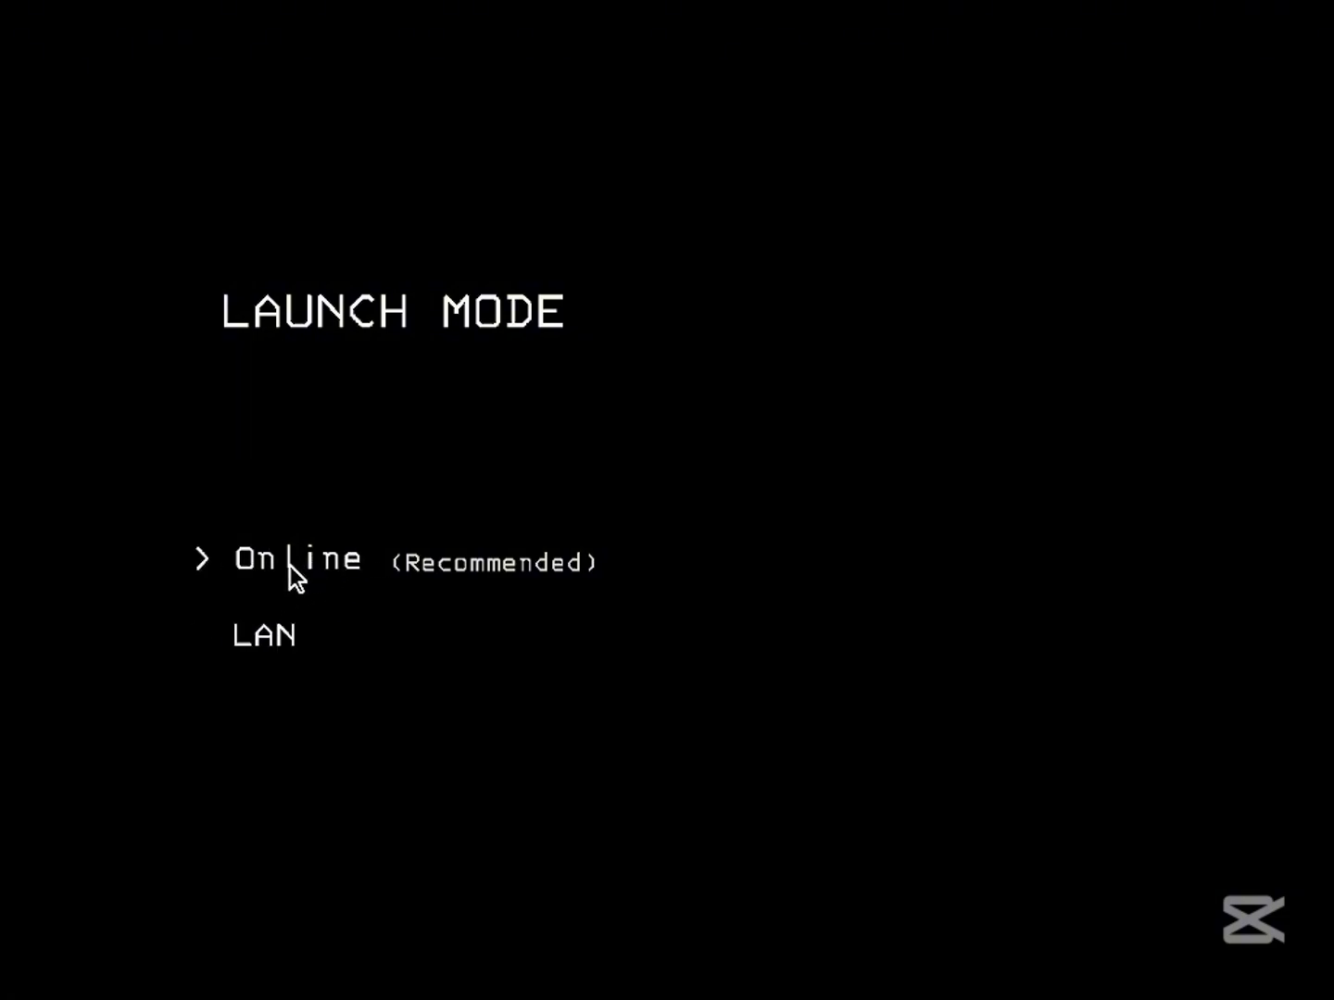
click(289, 559)
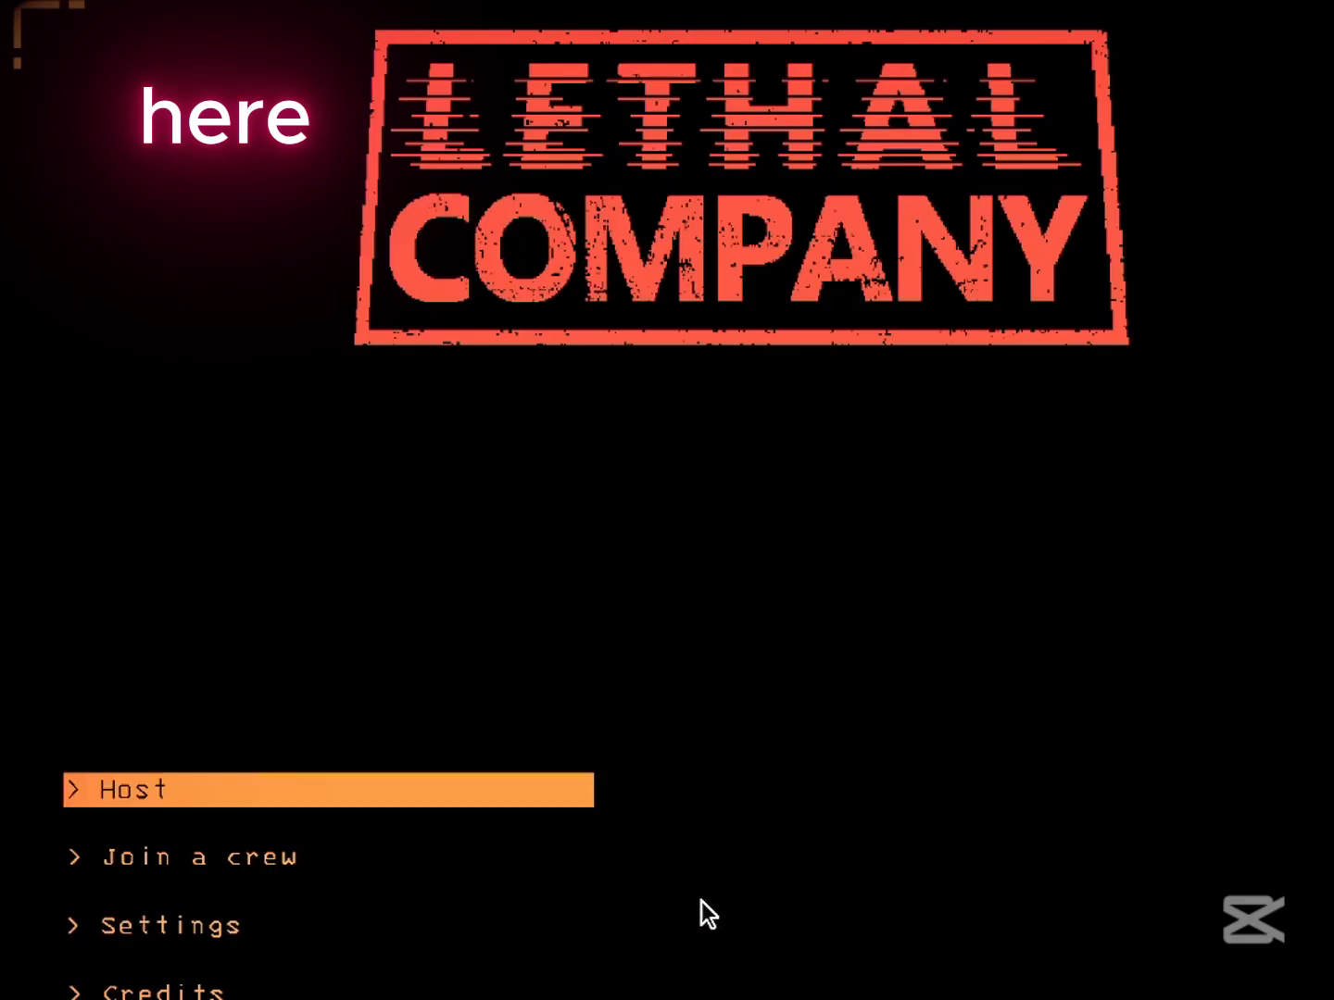
Check the Join a crew server list, then host a Friends-only game on save File 1.
click(134, 789)
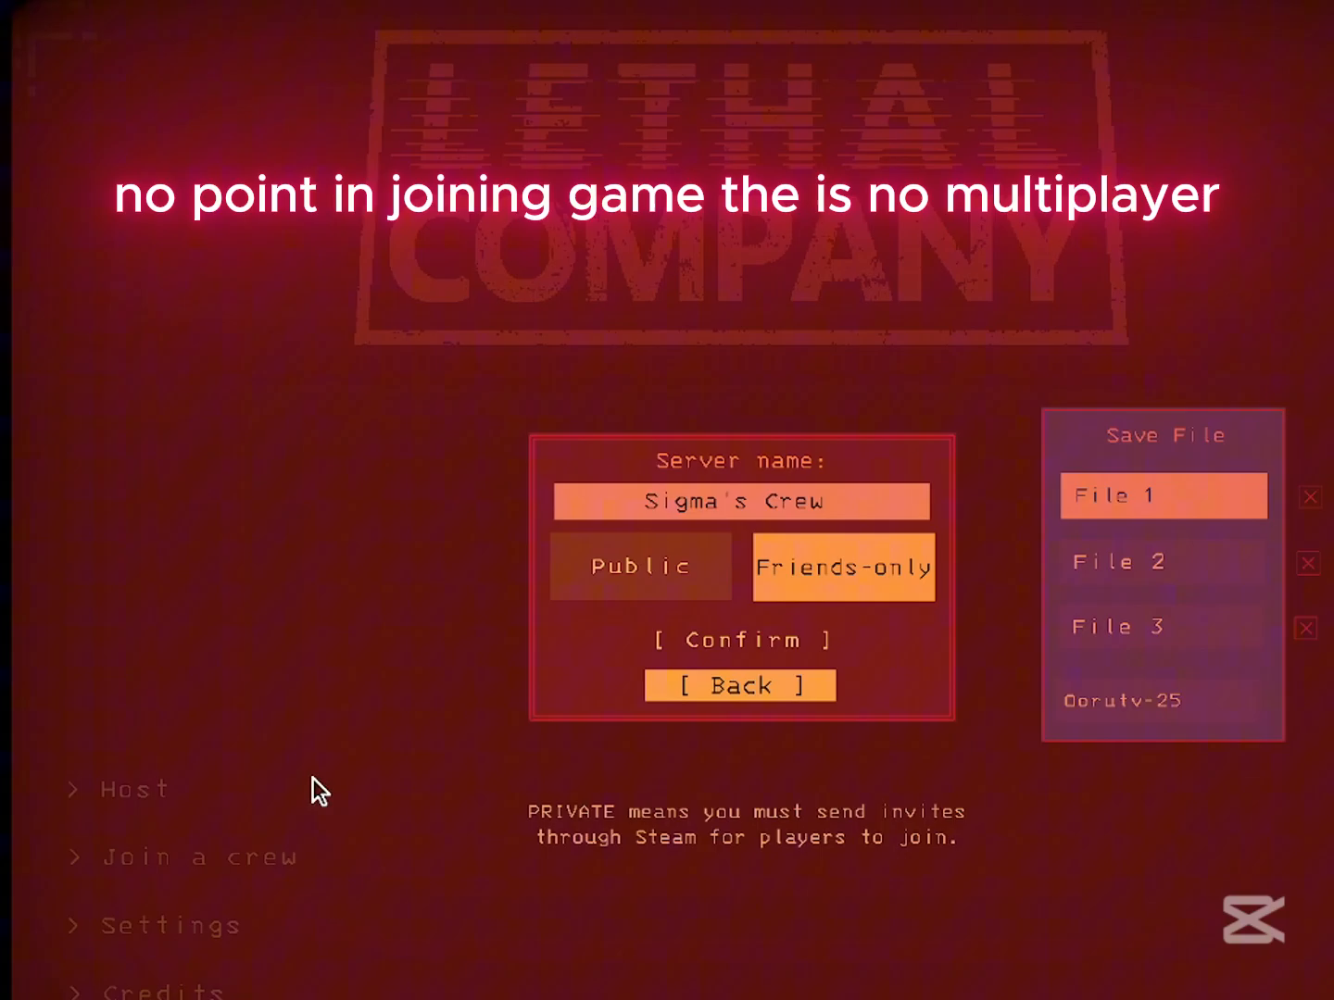
click(737, 686)
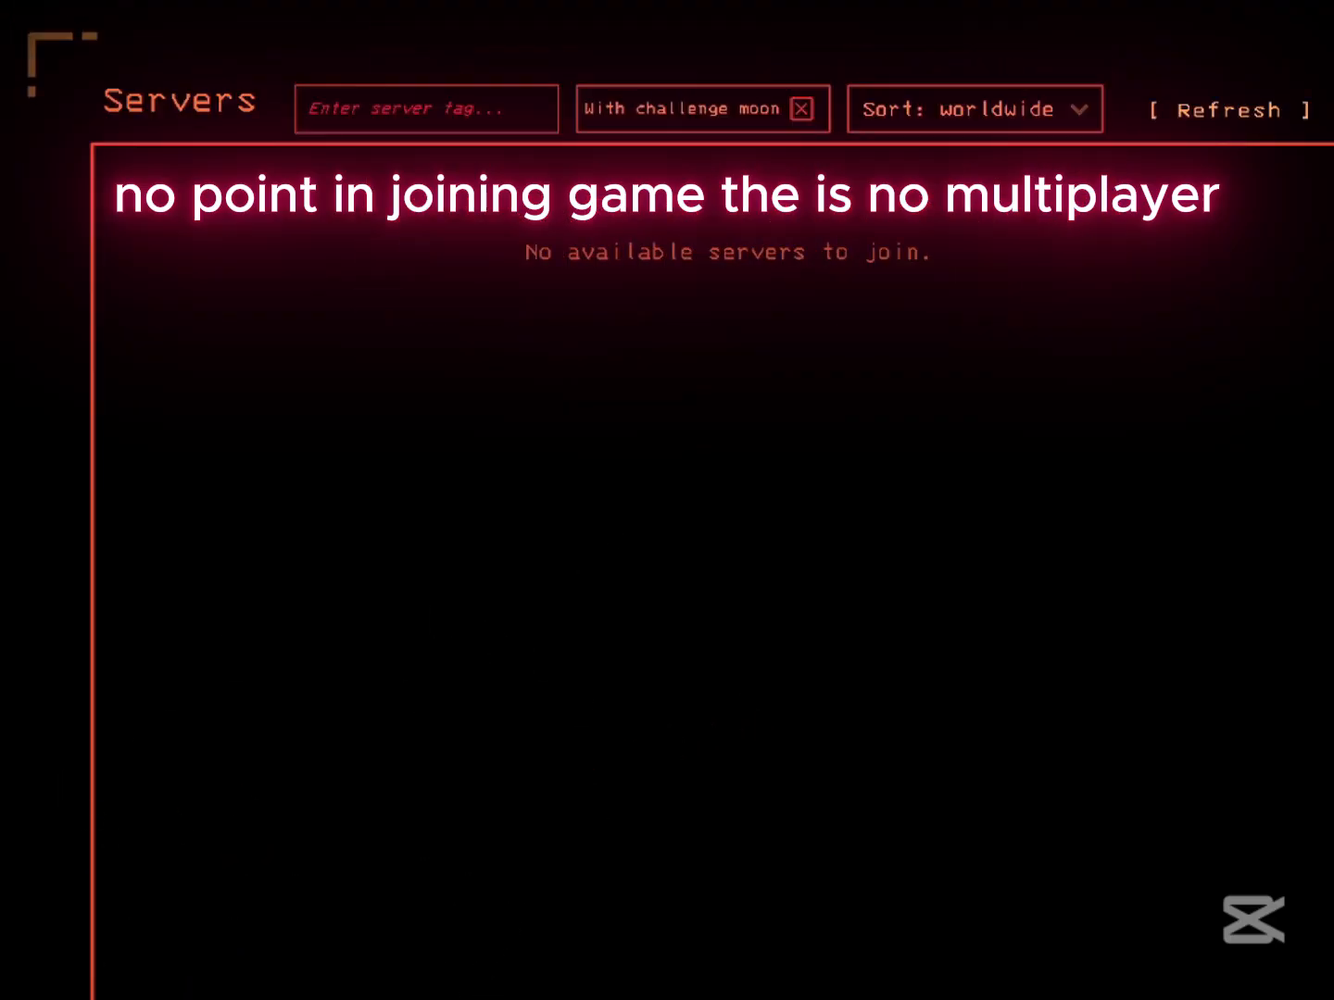
mouse_move(563, 137)
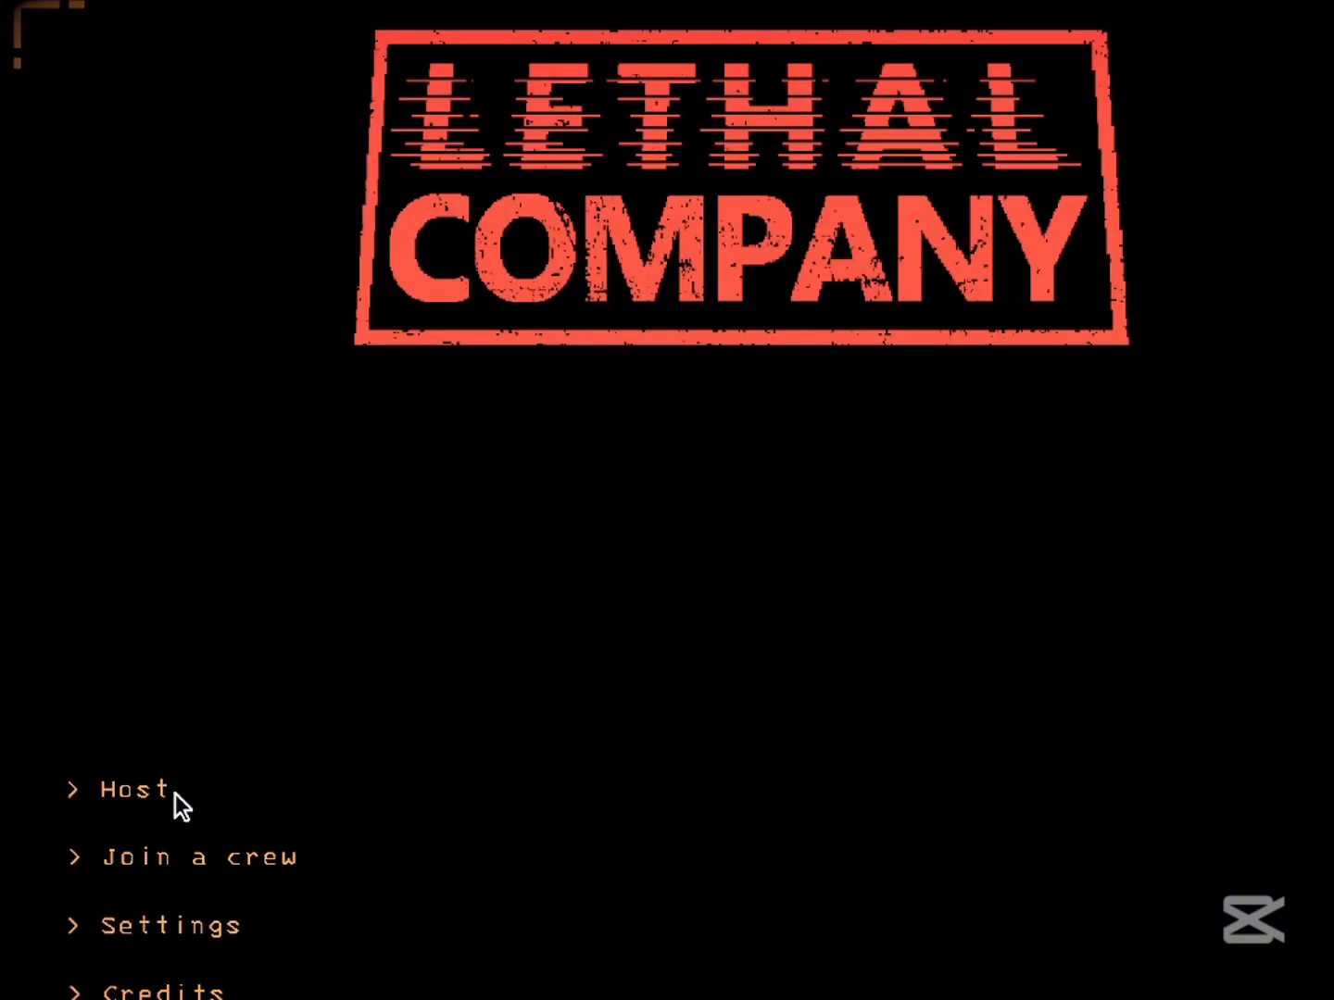
click(130, 789)
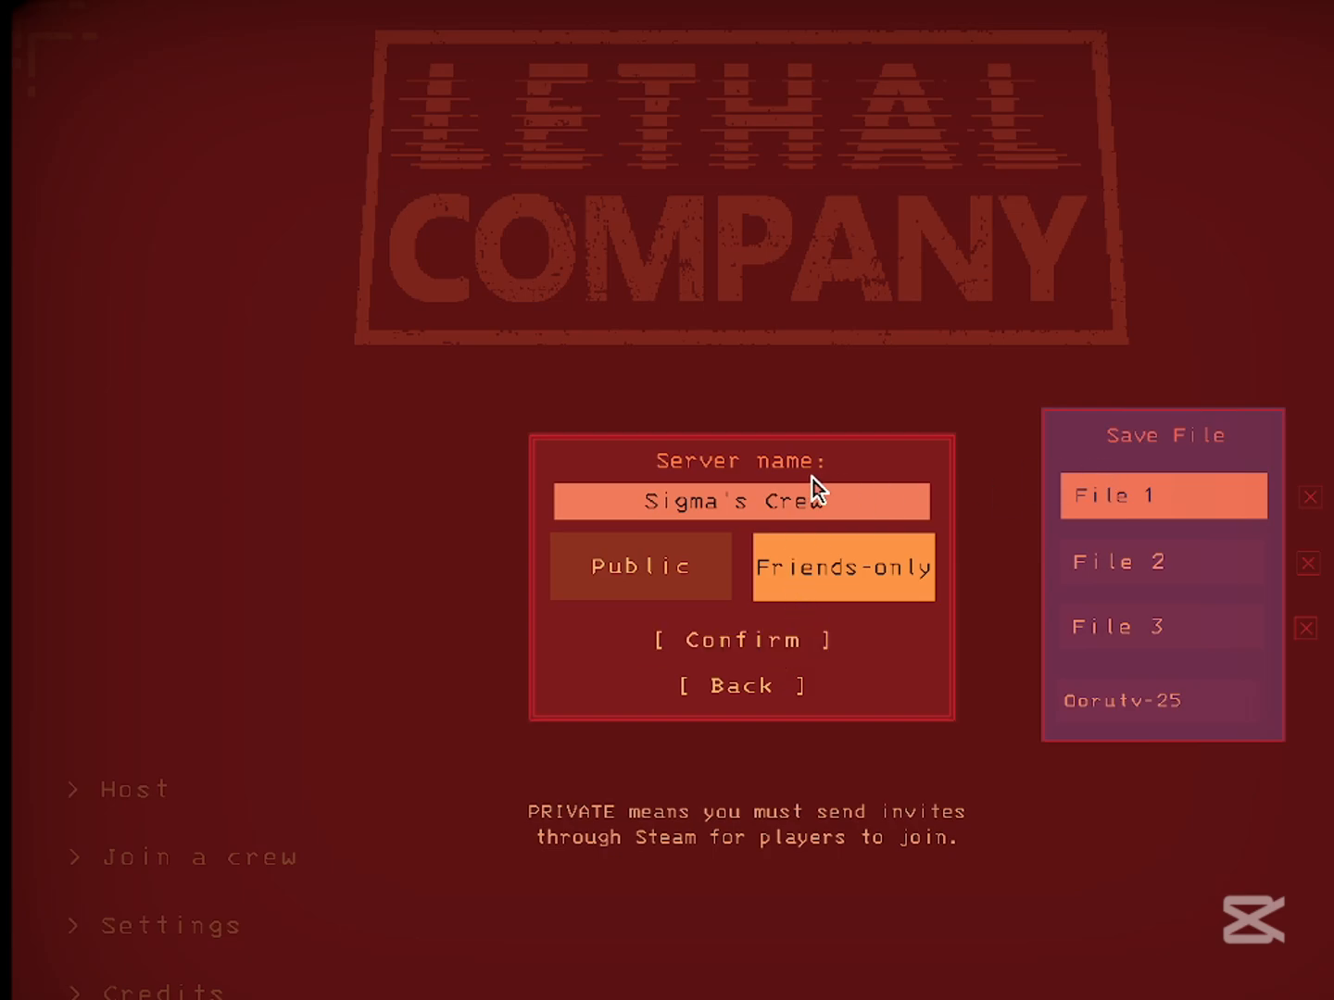
click(739, 641)
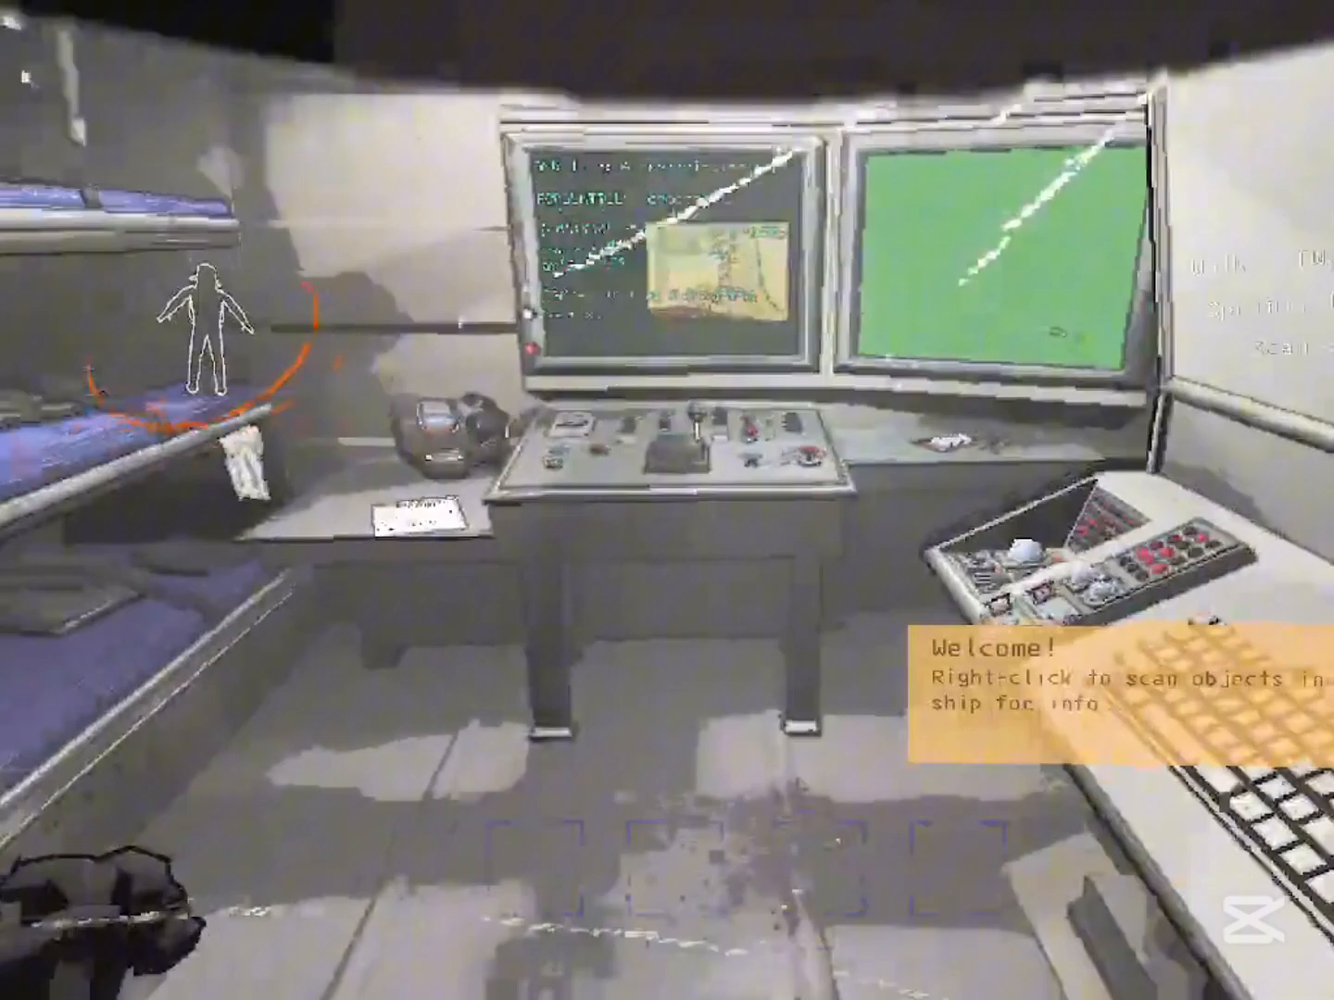
mouse_move(667, 500)
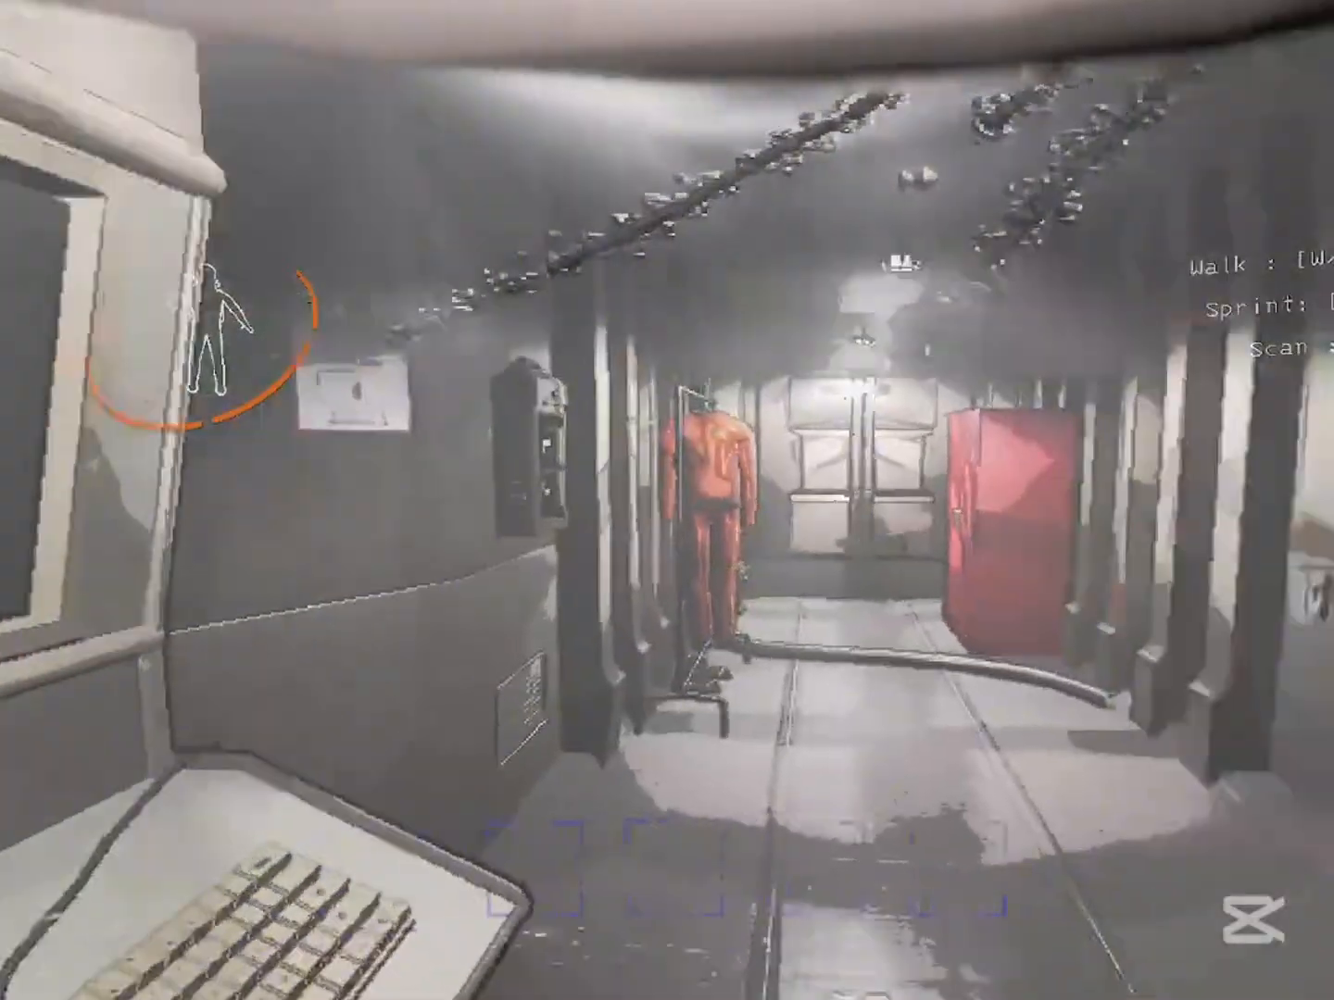